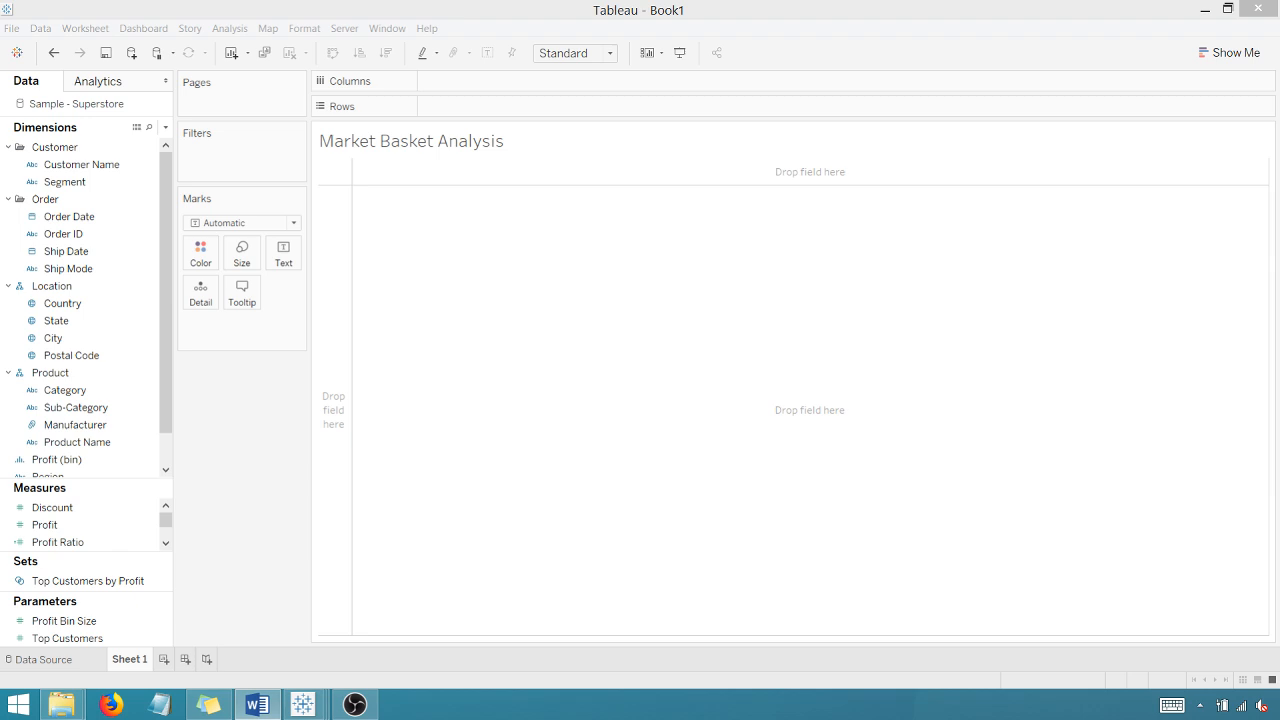
mouse_move(464, 348)
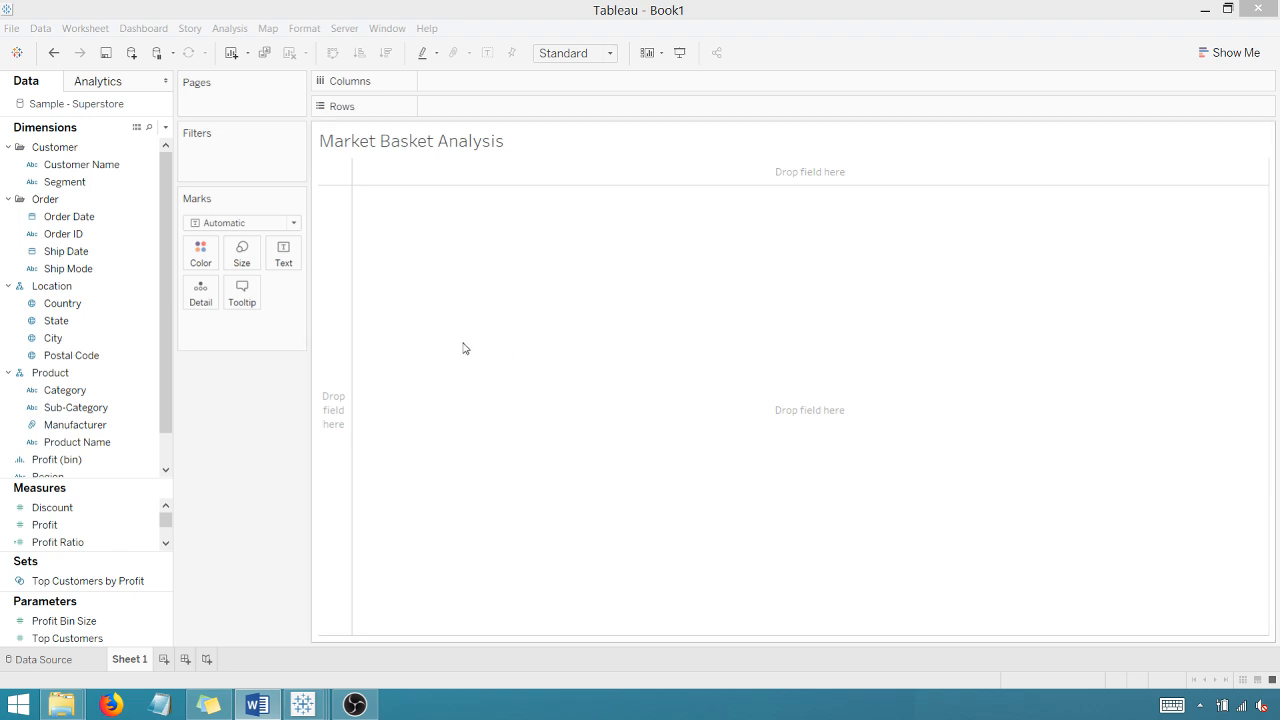
Step: Create a string parameter named 'User Selection' from the Sub-Category field's values
click(64, 232)
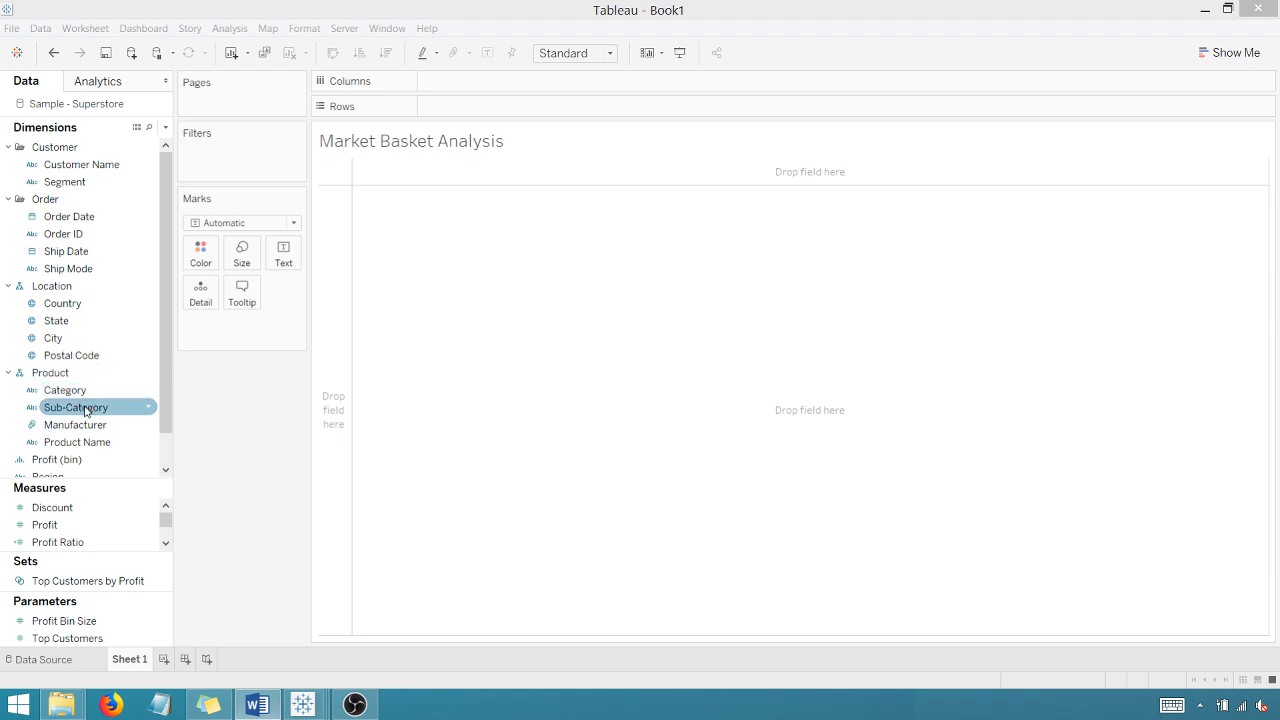
right_click(76, 408)
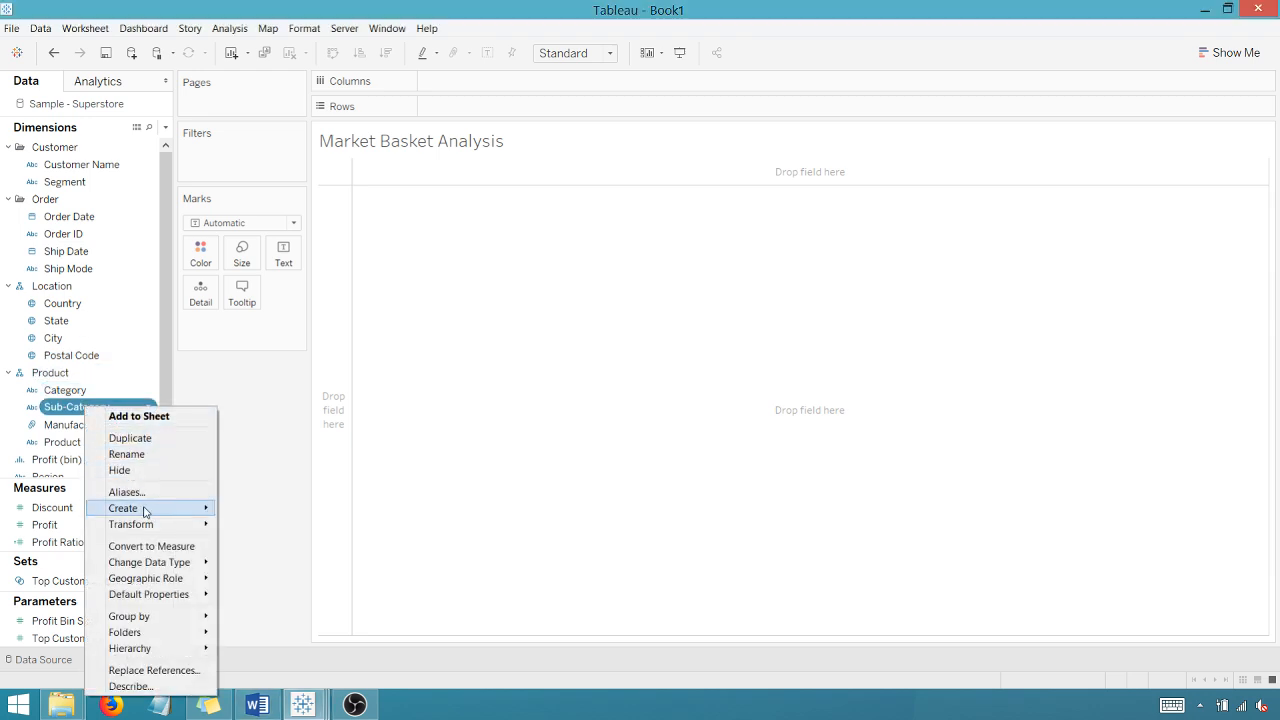
click(124, 508)
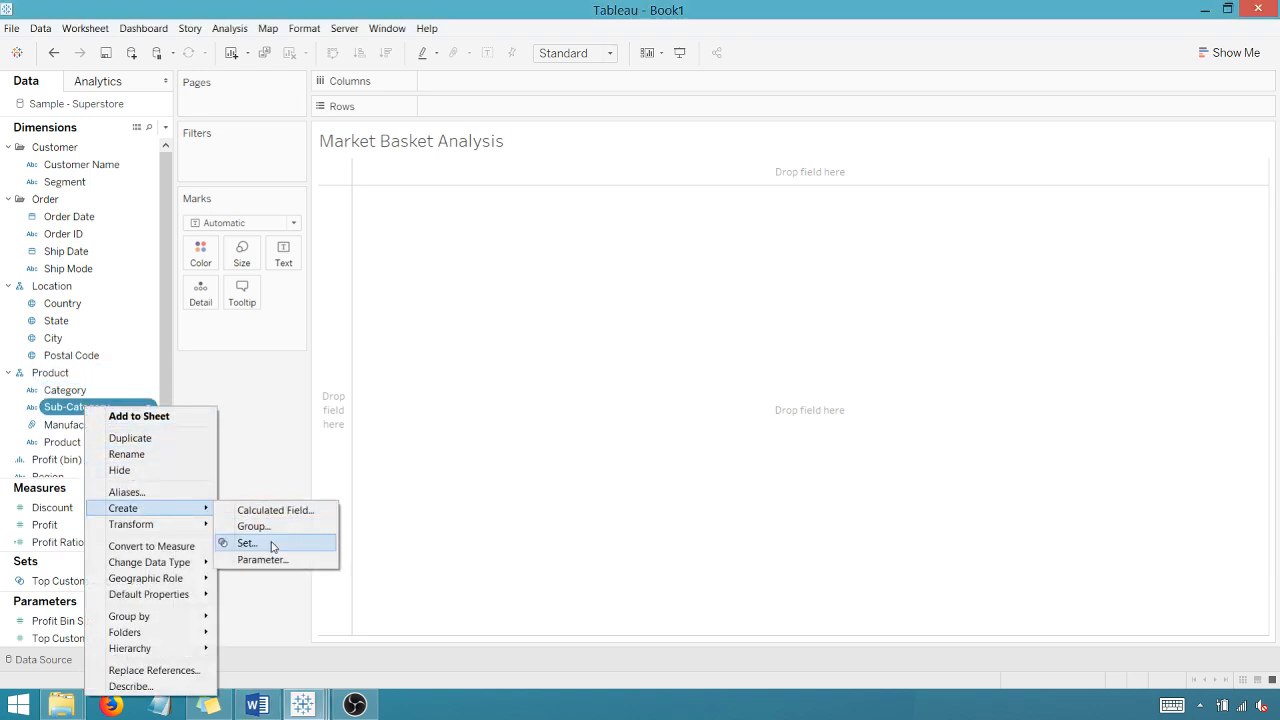
click(262, 560)
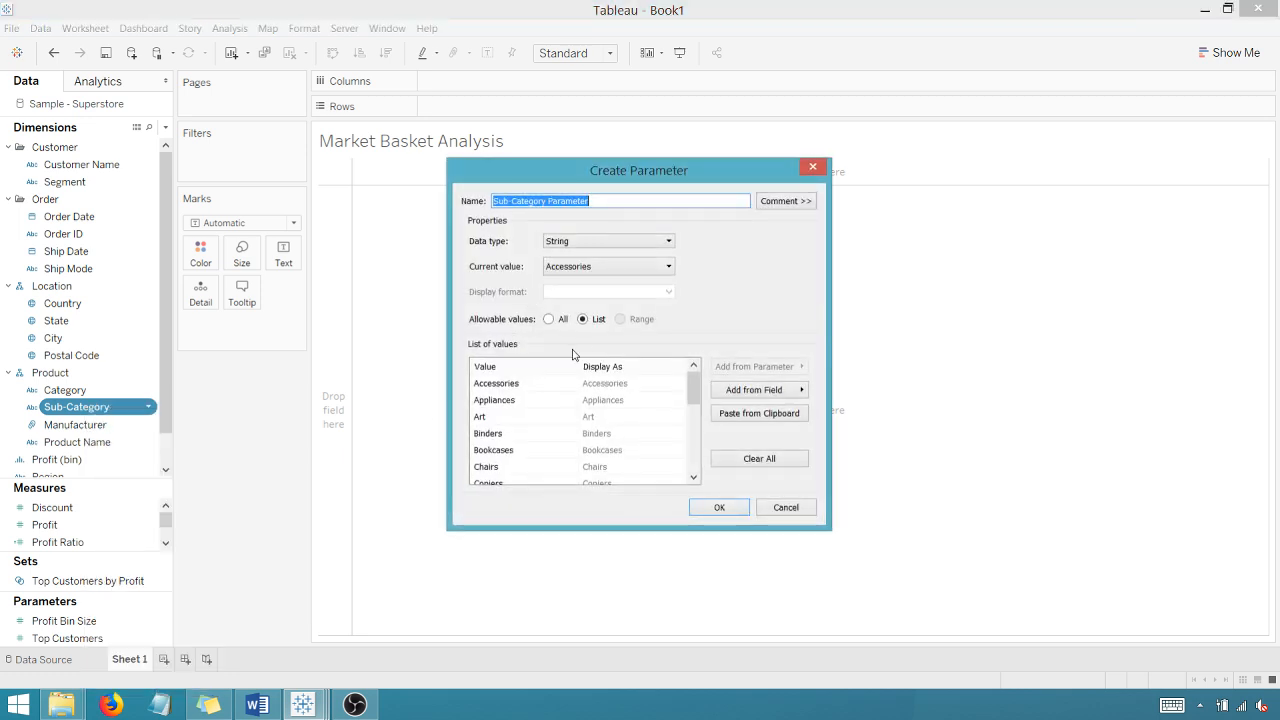
key(Delete)
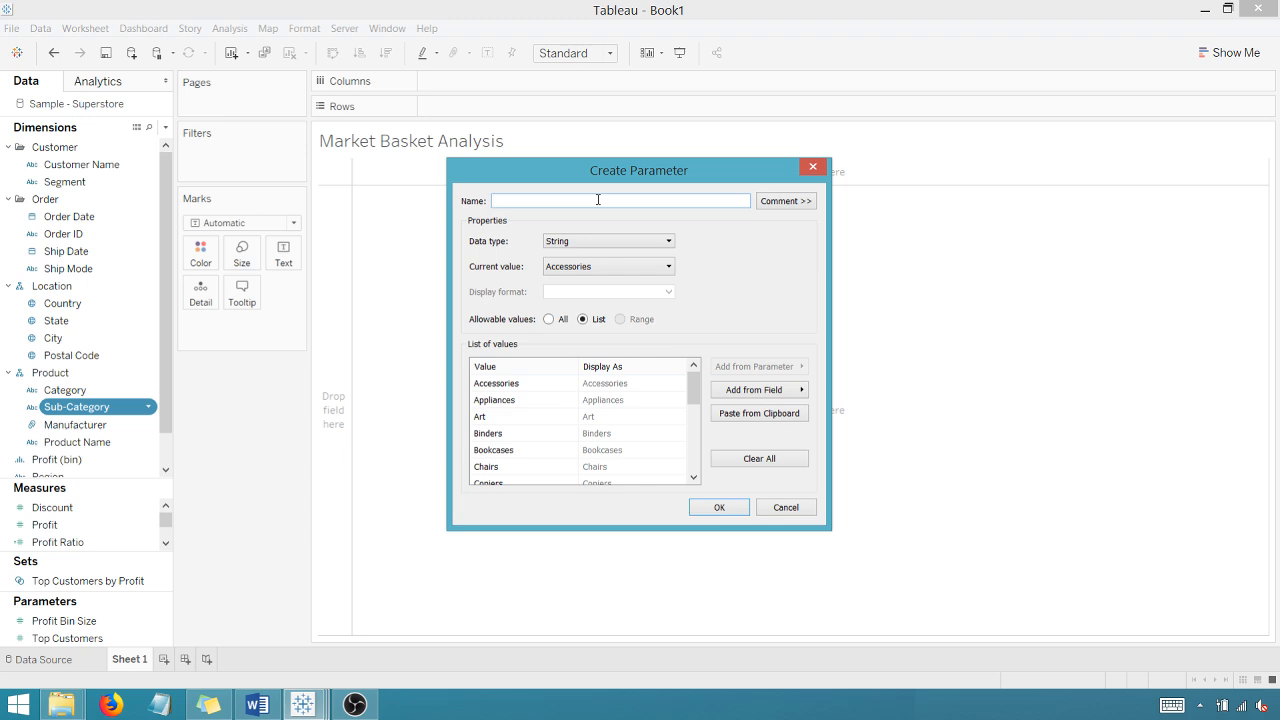
text(User Selec)
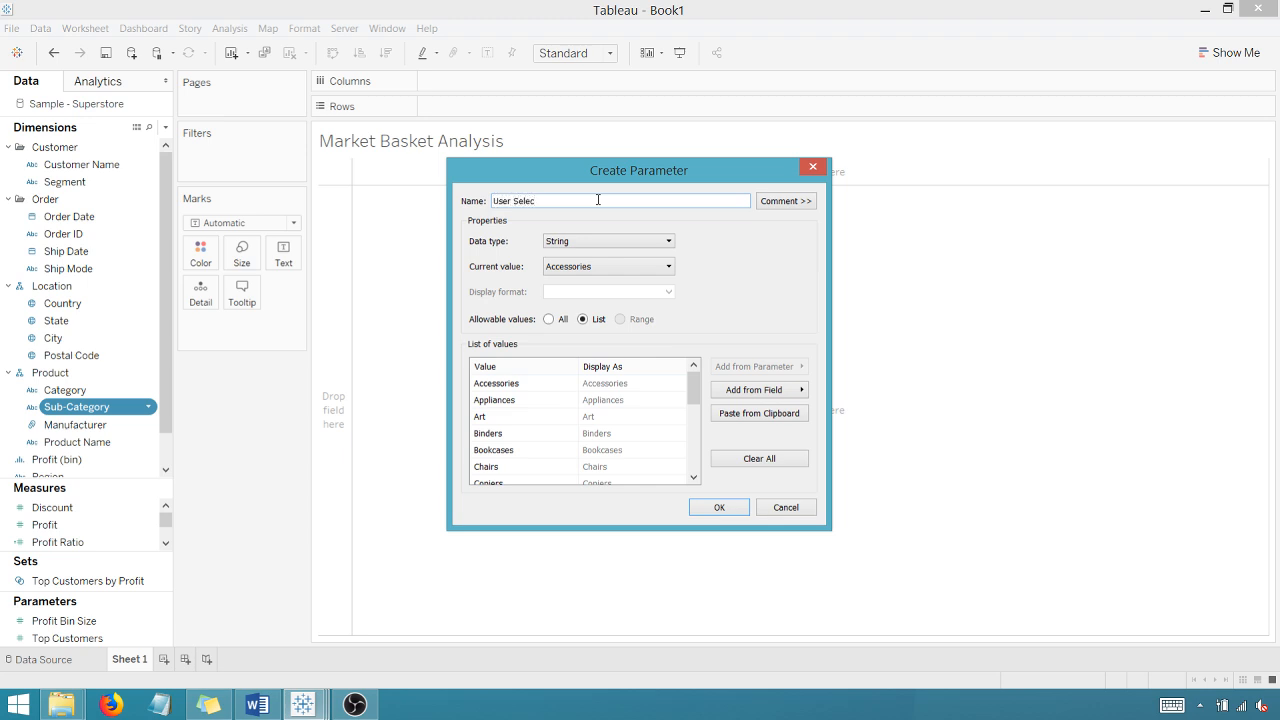
text(tion)
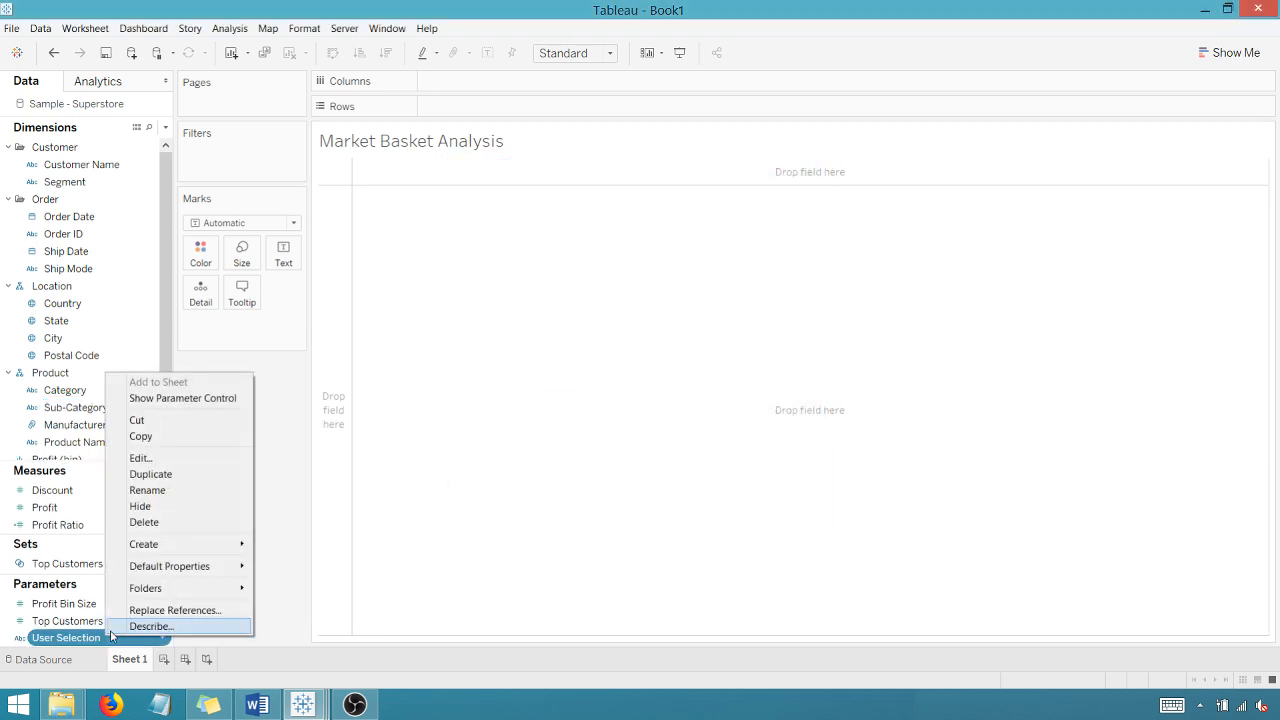
Step: Show the User Selection parameter control on the sheet as a Single Value List
click(182, 398)
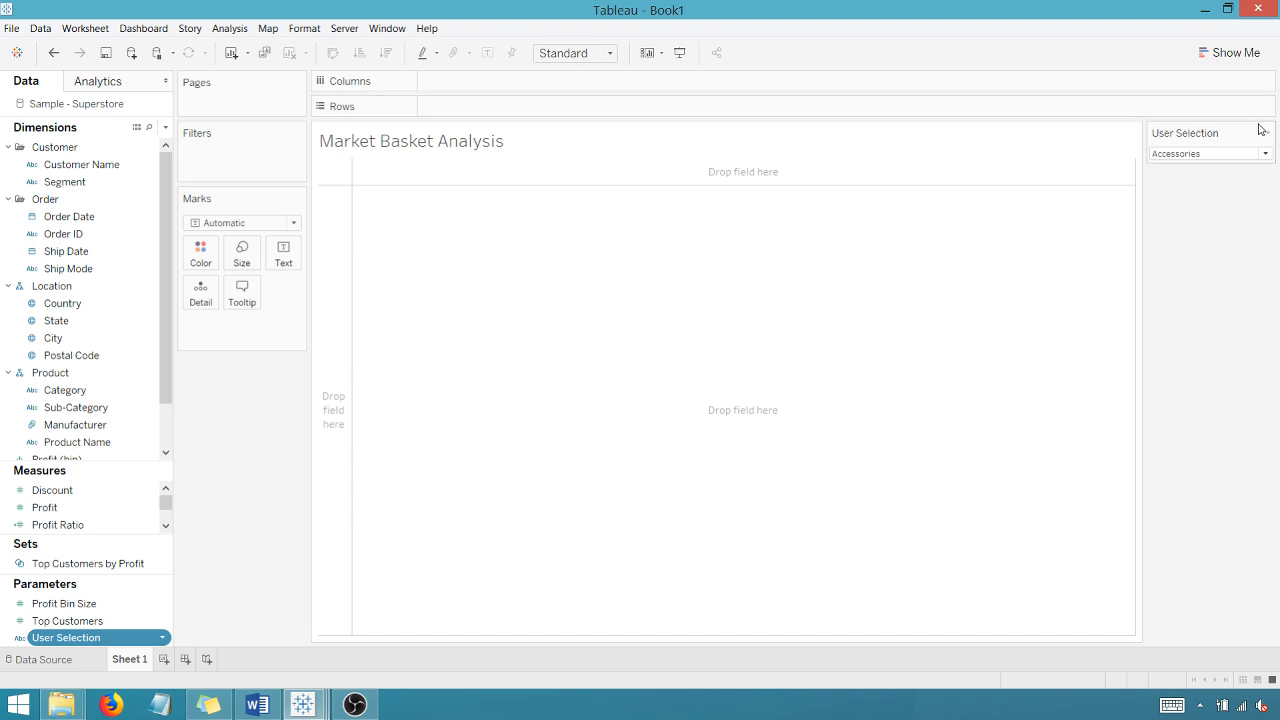
click(1264, 132)
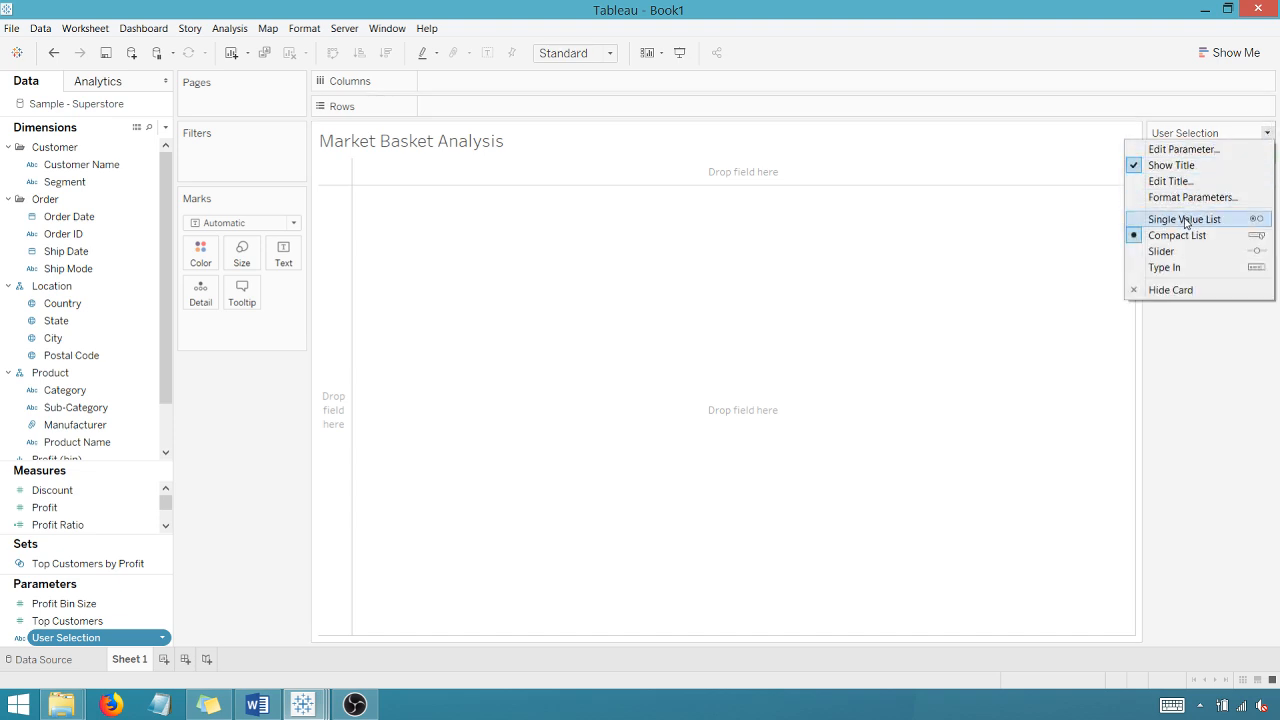
click(1184, 218)
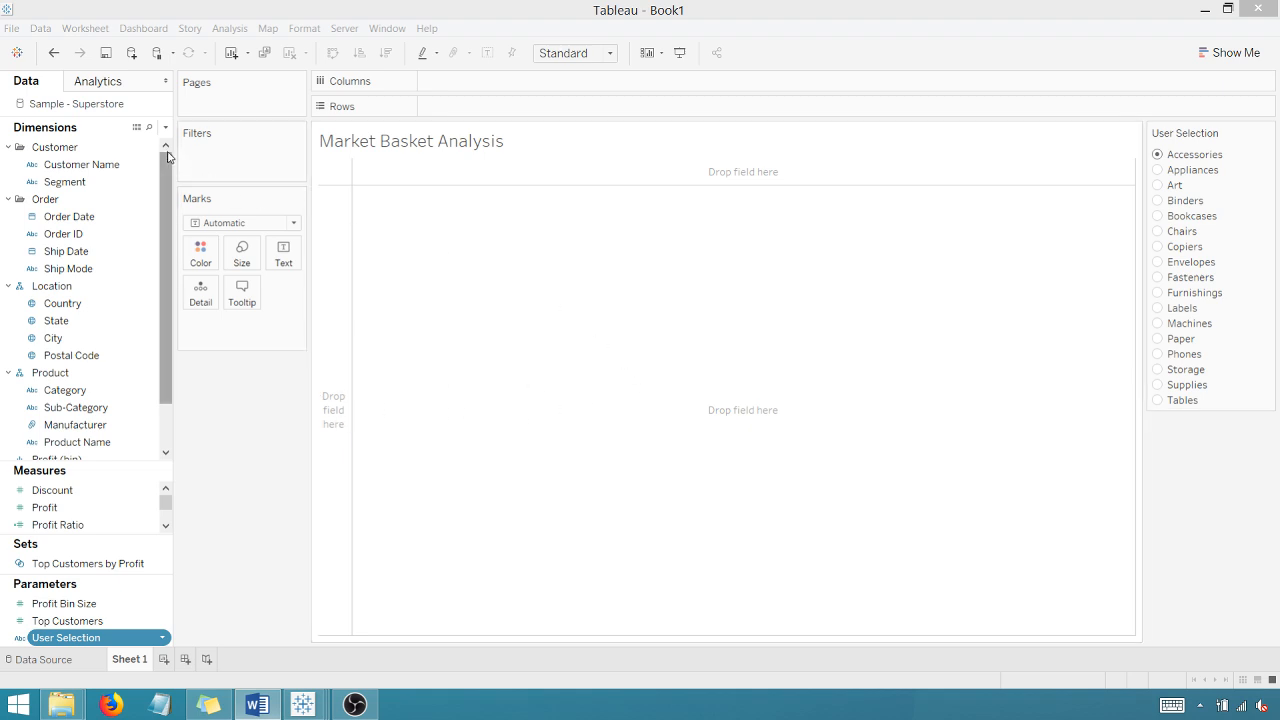
Step: Create calculated field 'Matches Selection?' as IF [Sub-Category] = [User Selection] THEN 1 ELSE 0 END
click(166, 128)
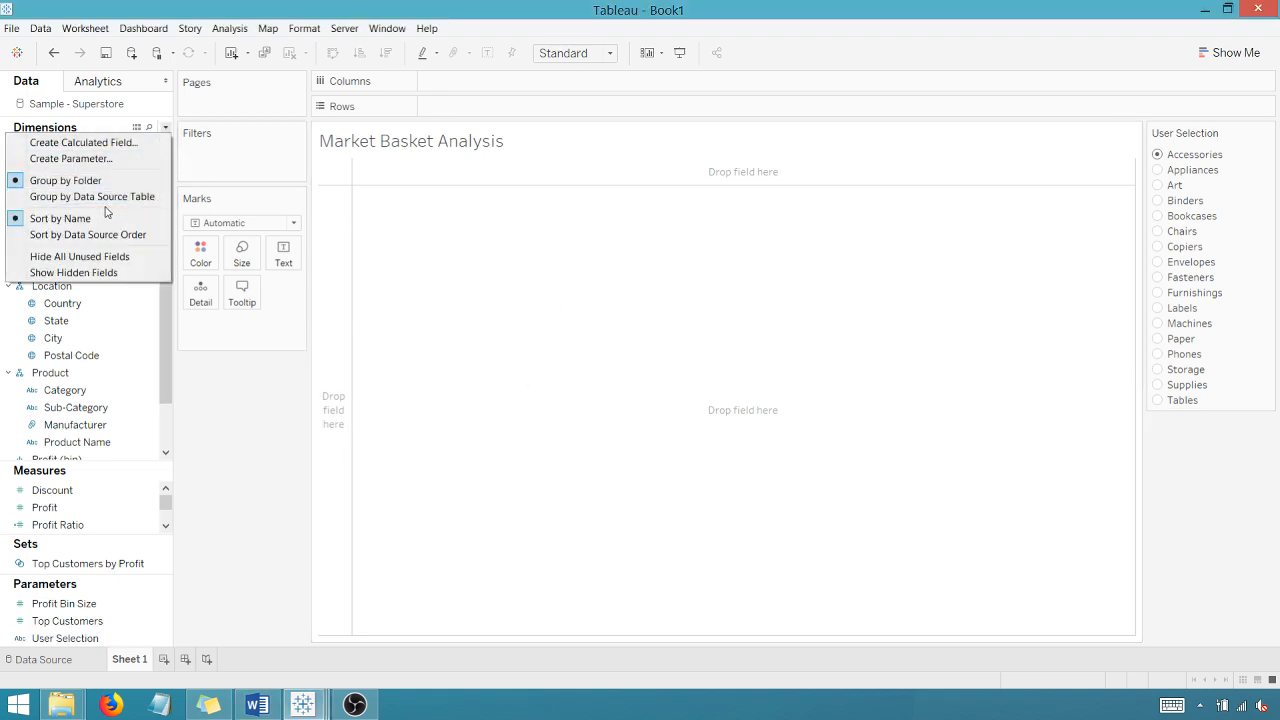
click(82, 142)
text(Matches)
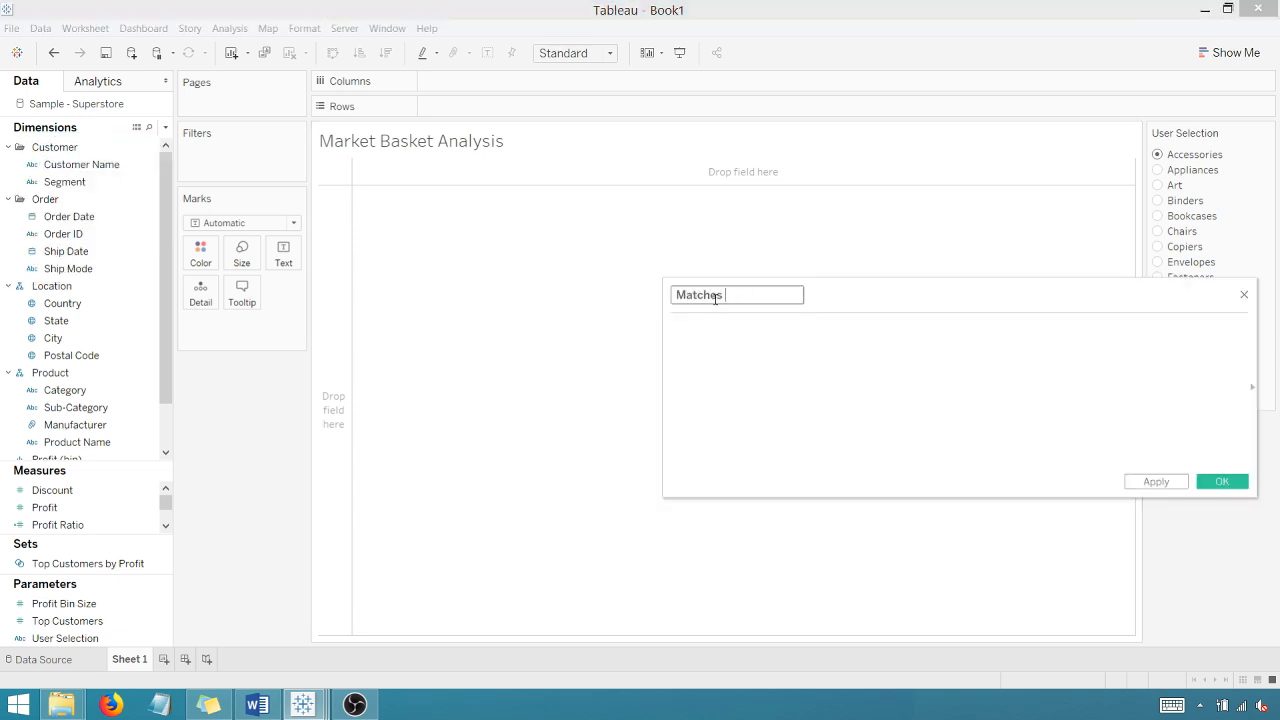
text(Selection)
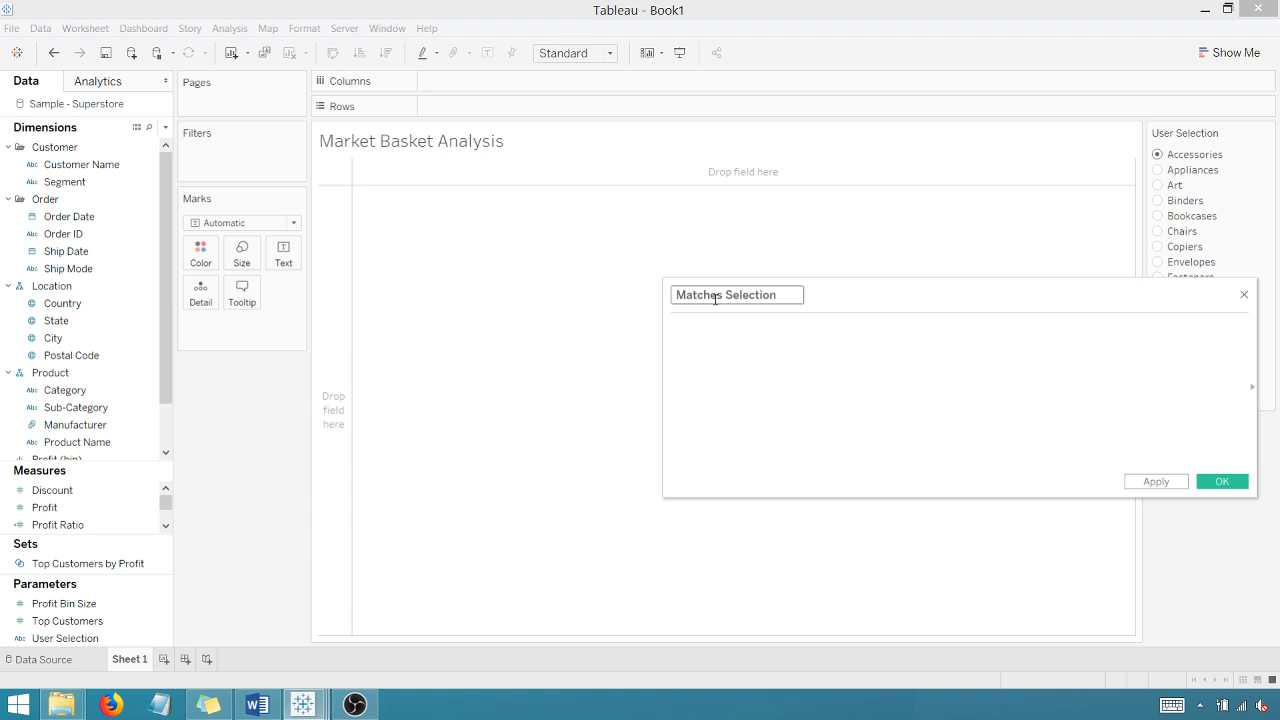
mouse_move(988, 260)
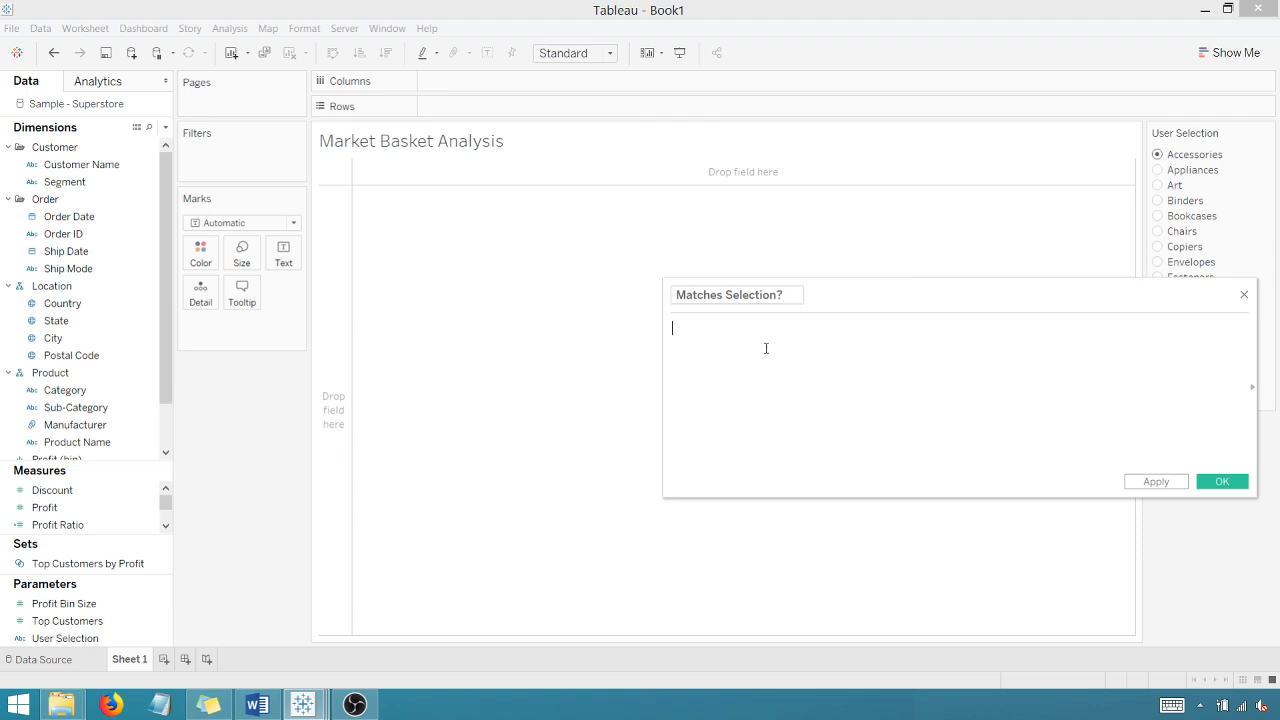
text(If su)
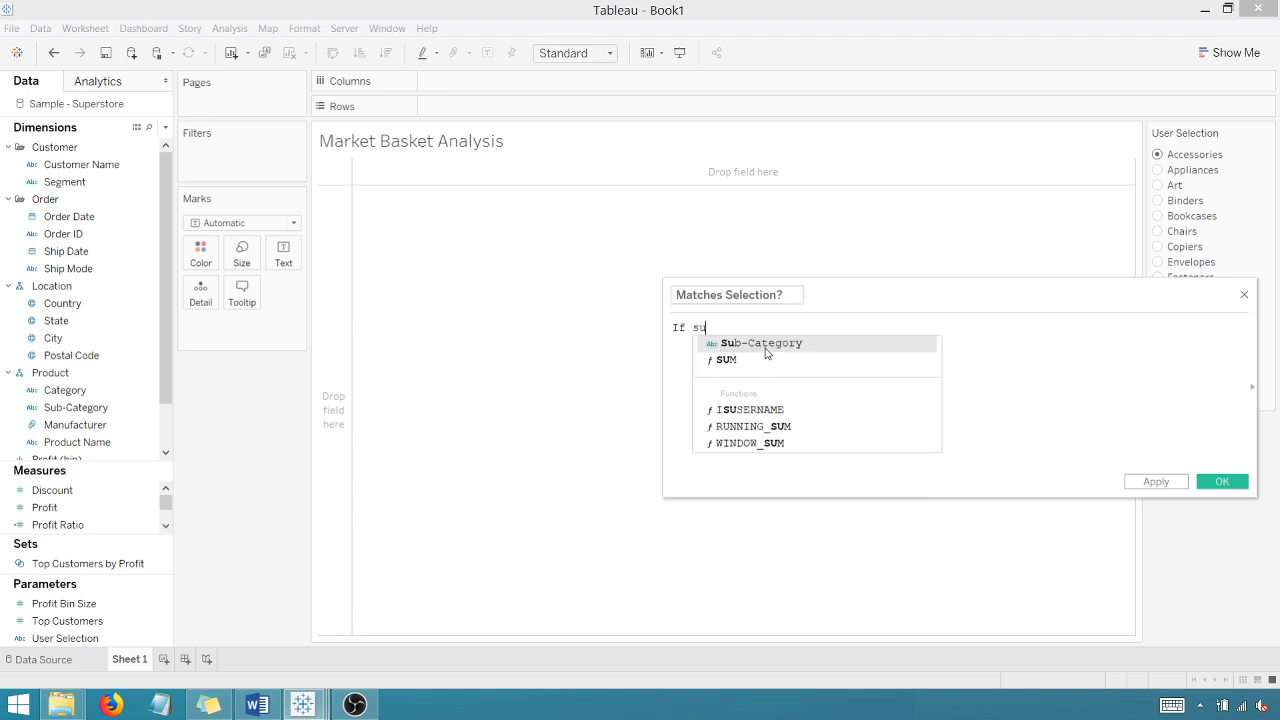
text(b)
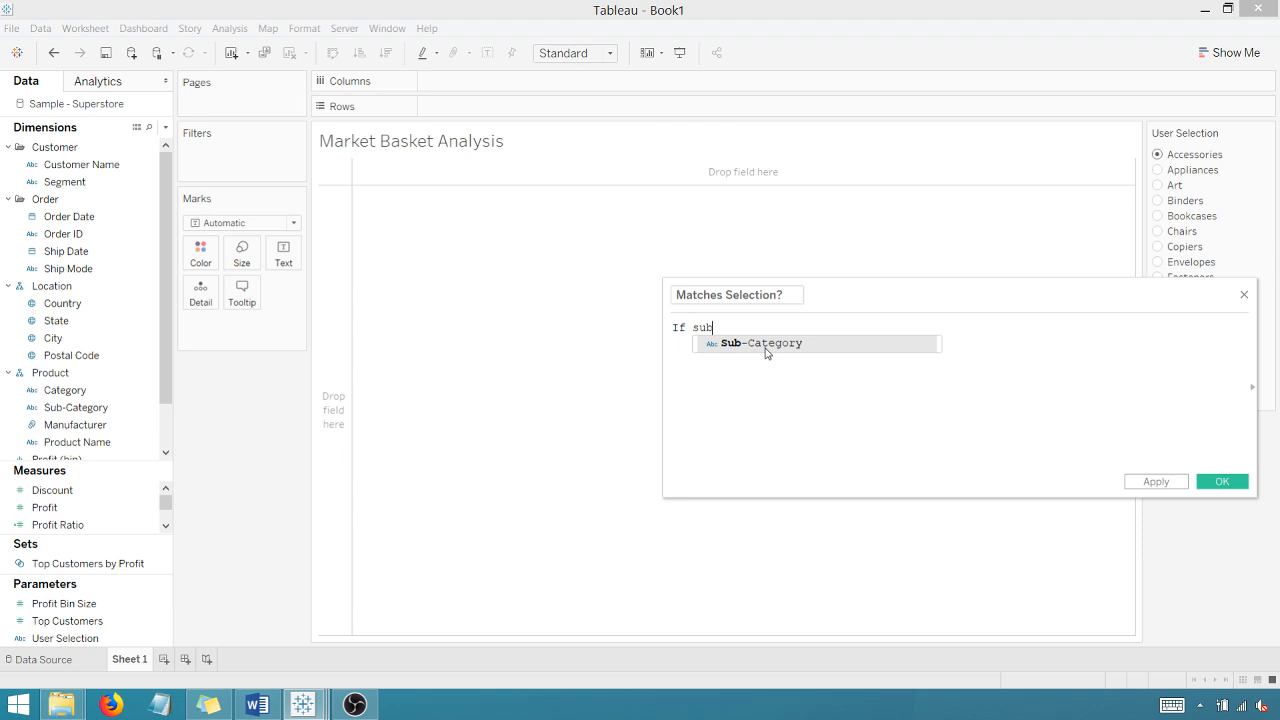
click(760, 344)
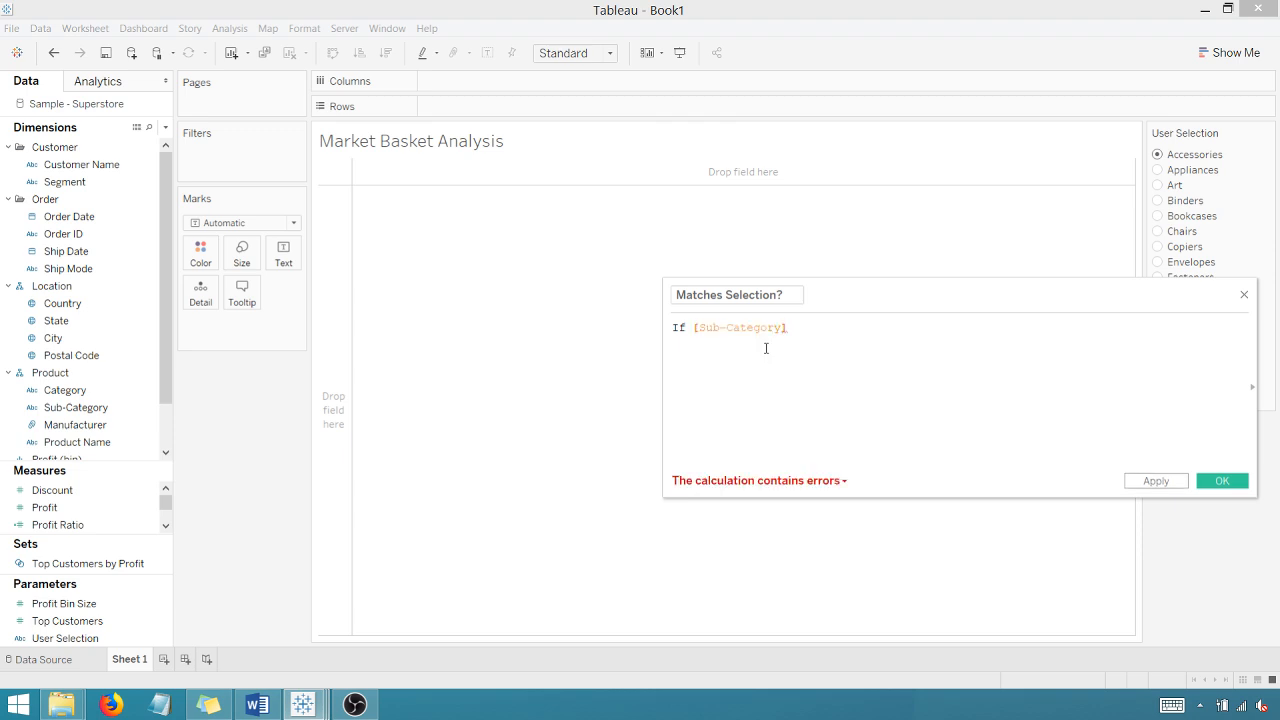
text(= User Selection])
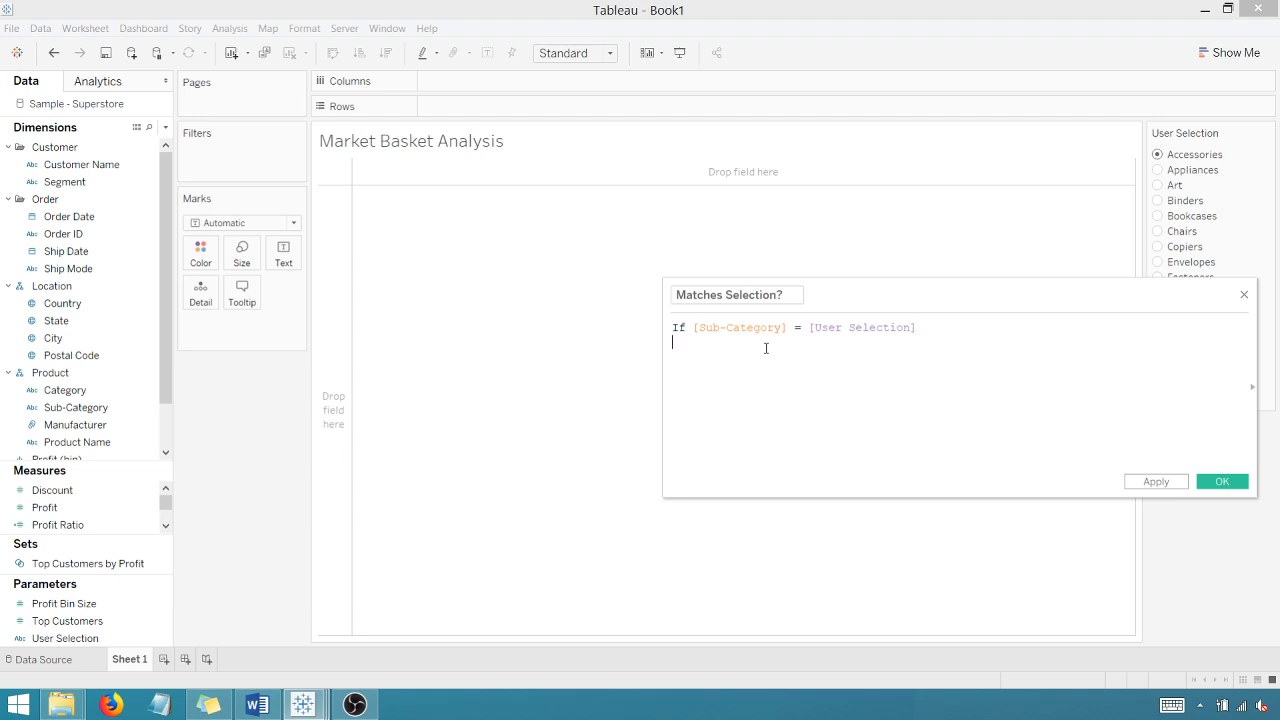
text(Then 1)
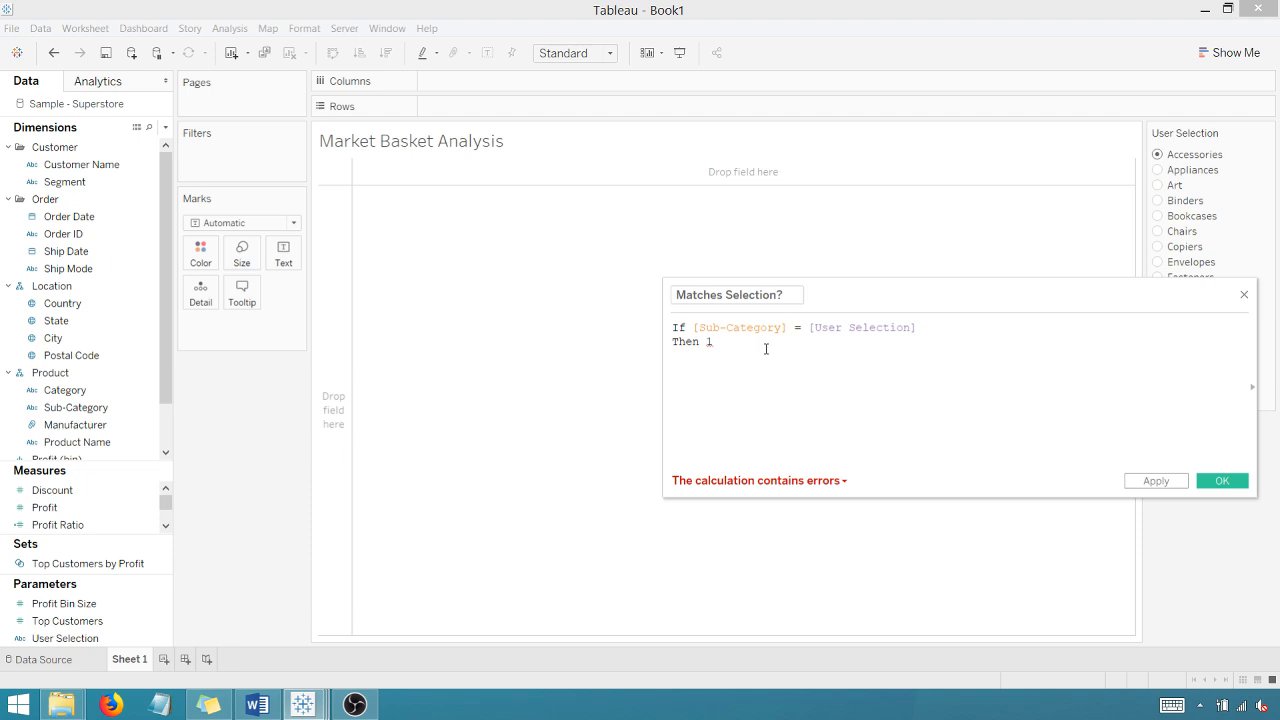
text(Else 0)
text(END)
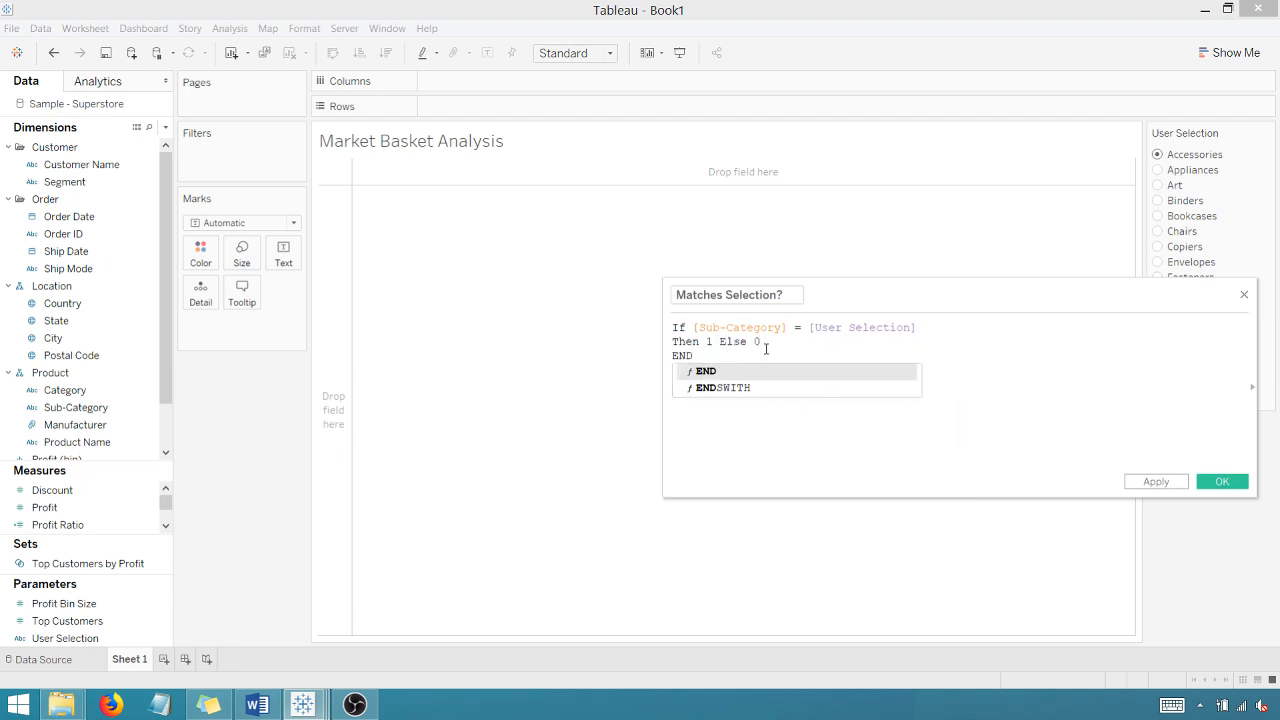
click(1222, 480)
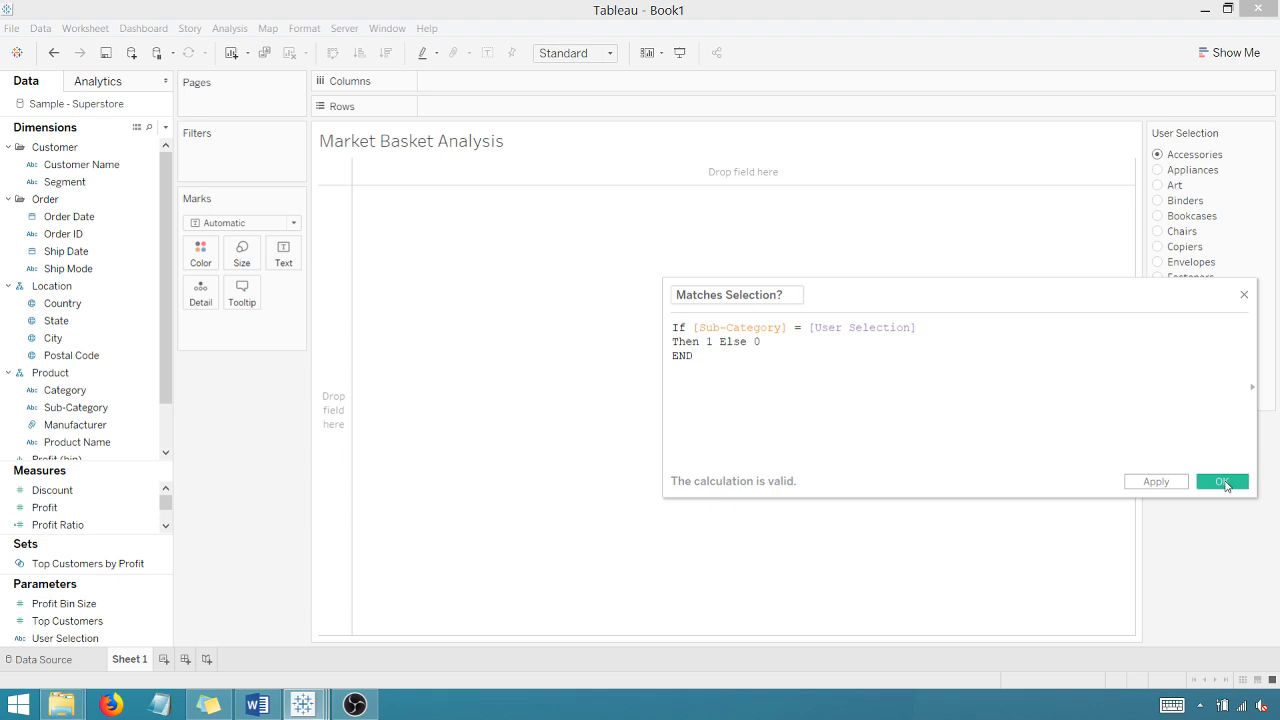
click(1220, 480)
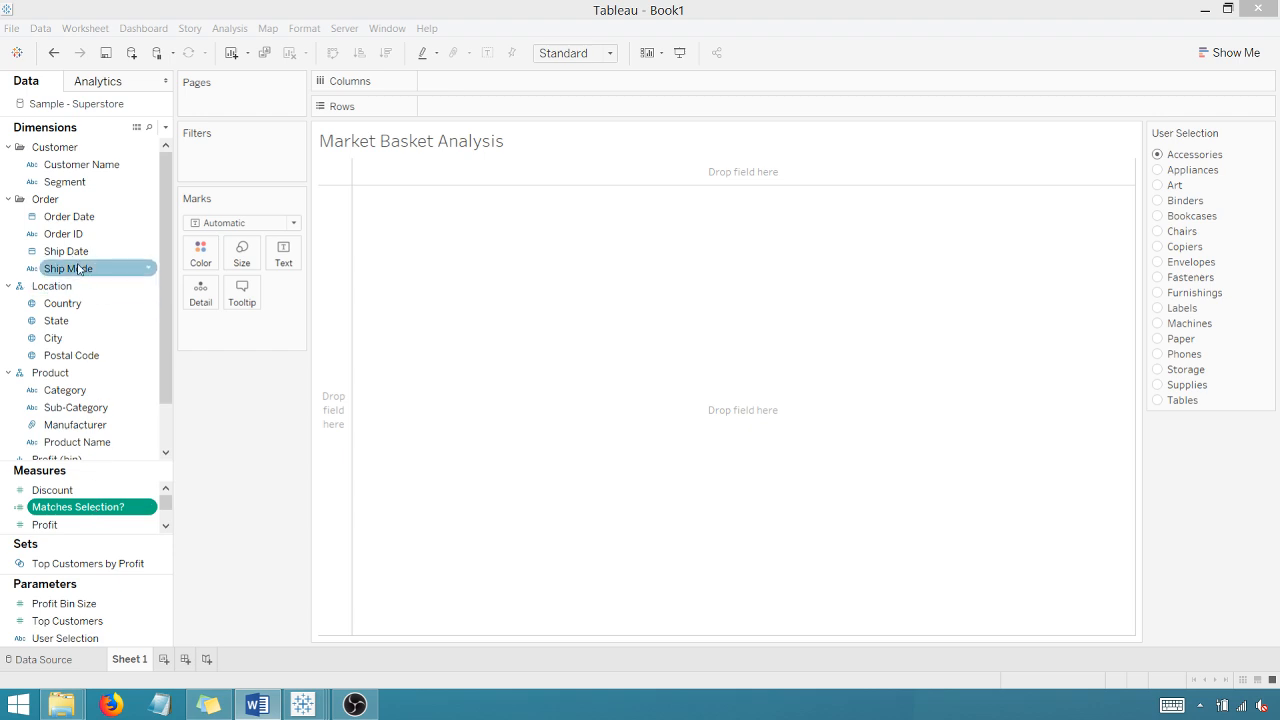
Step: Start a set from Order ID named 'User Selection Orders'
right_click(64, 232)
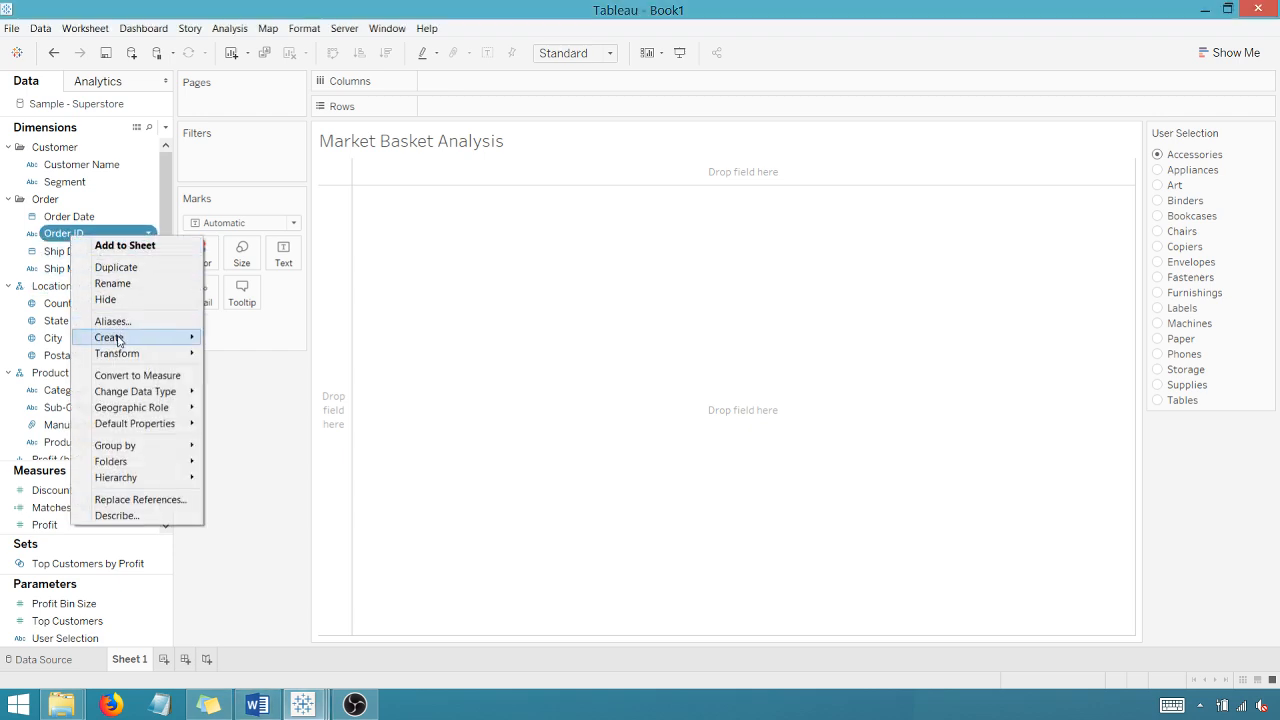
click(224, 376)
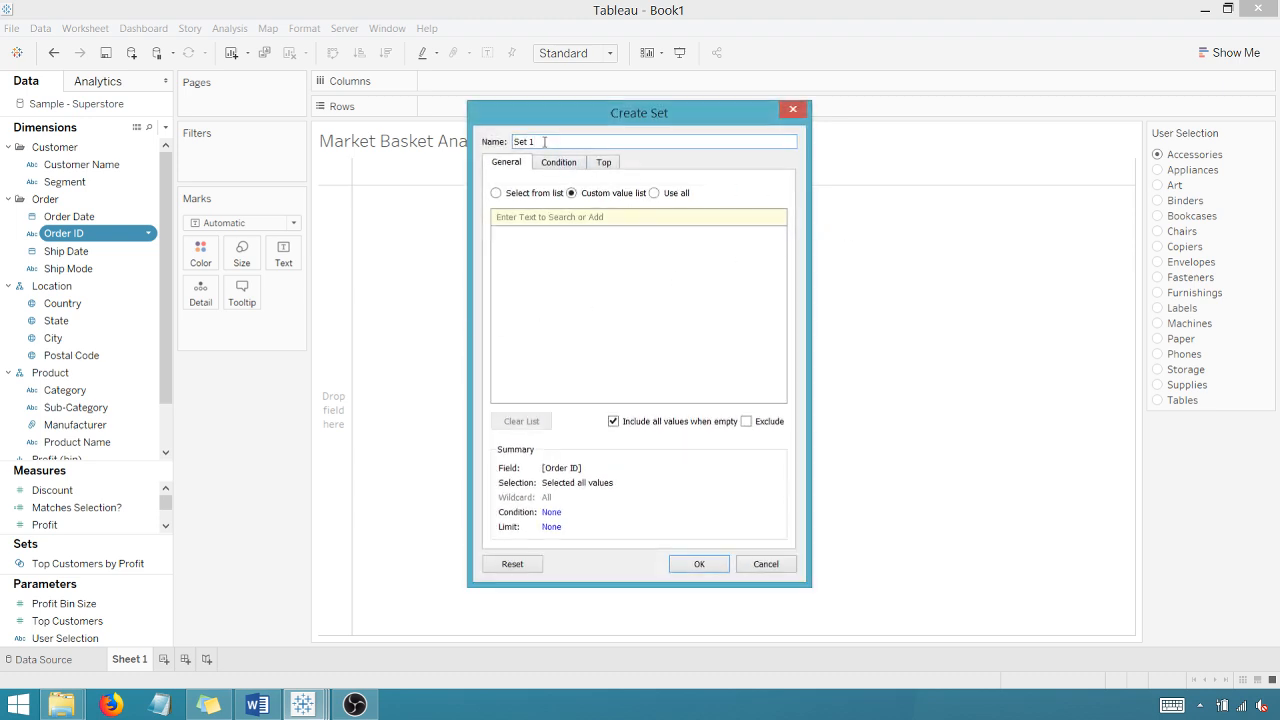
text(User S)
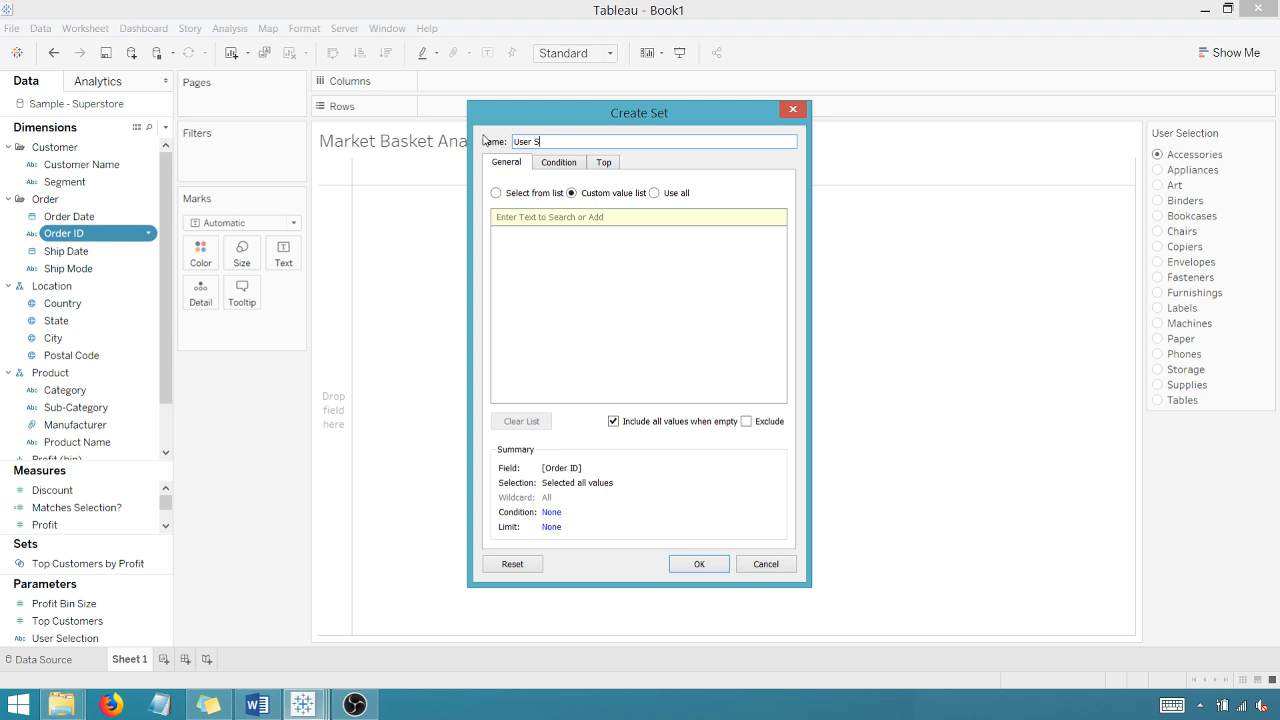
text(election Orders)
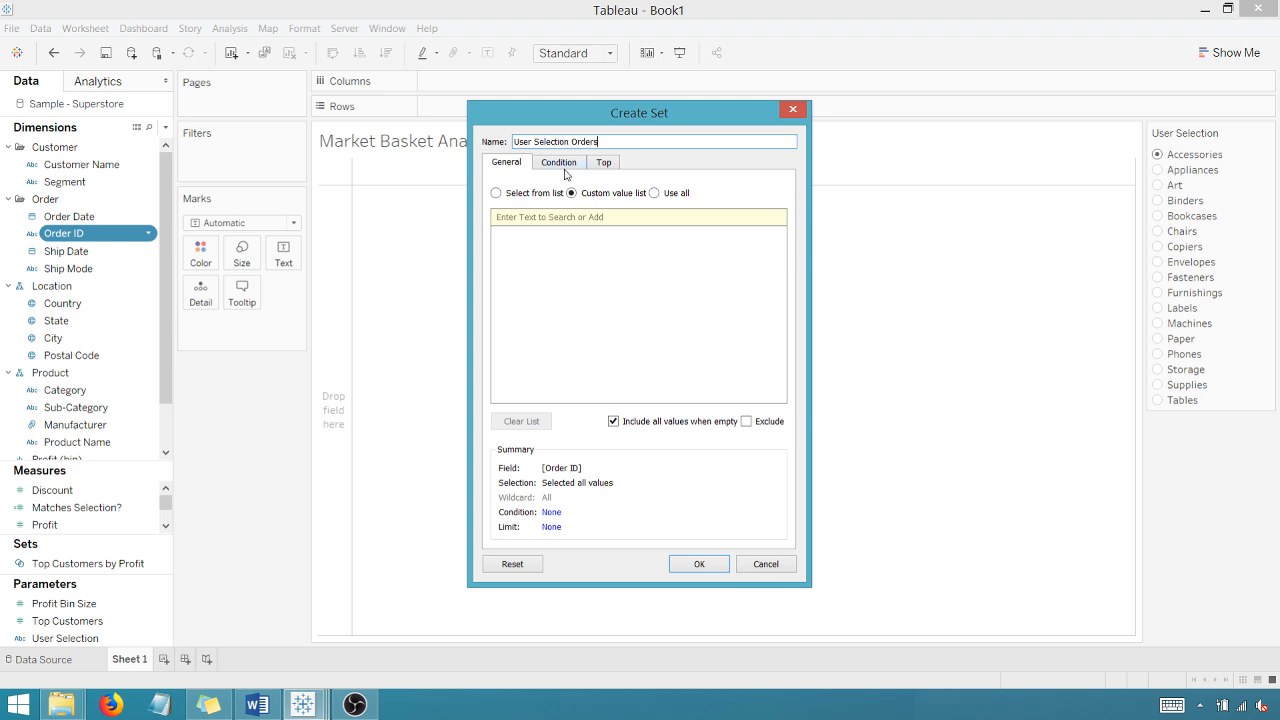
Step: Define the set by condition: Sum of Matches Selection? >= 1, and create it
click(558, 162)
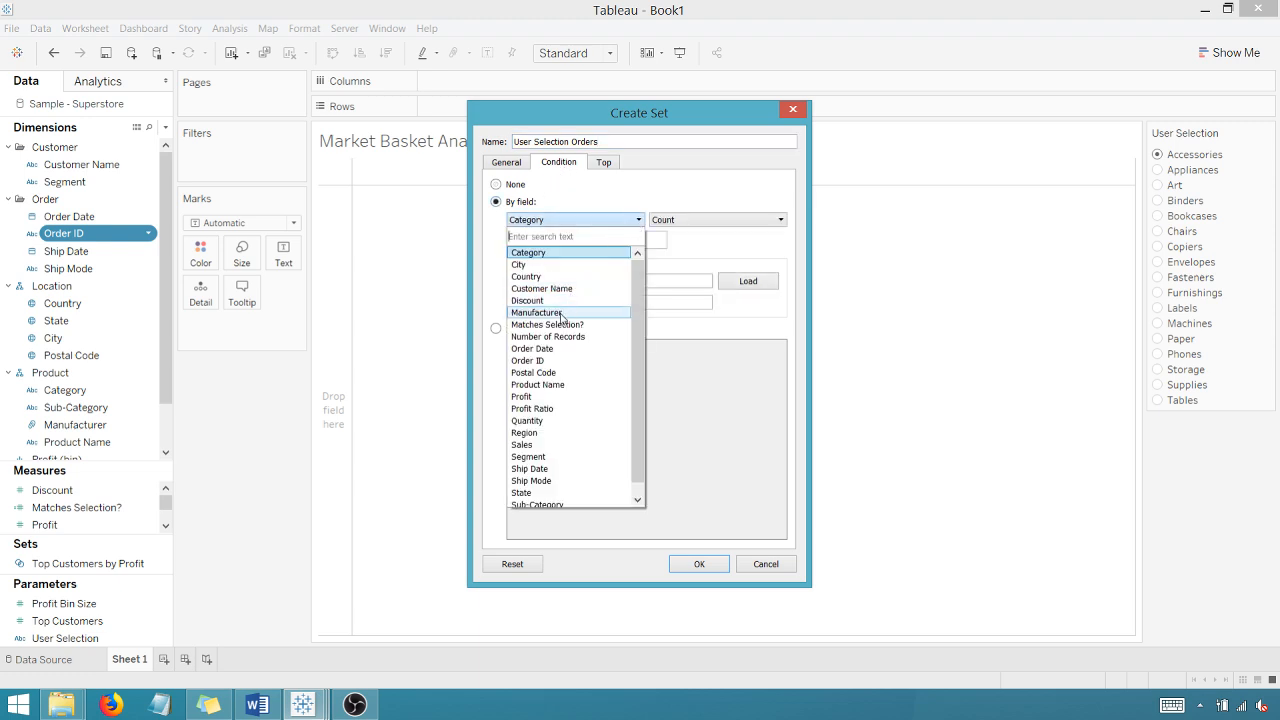
click(548, 324)
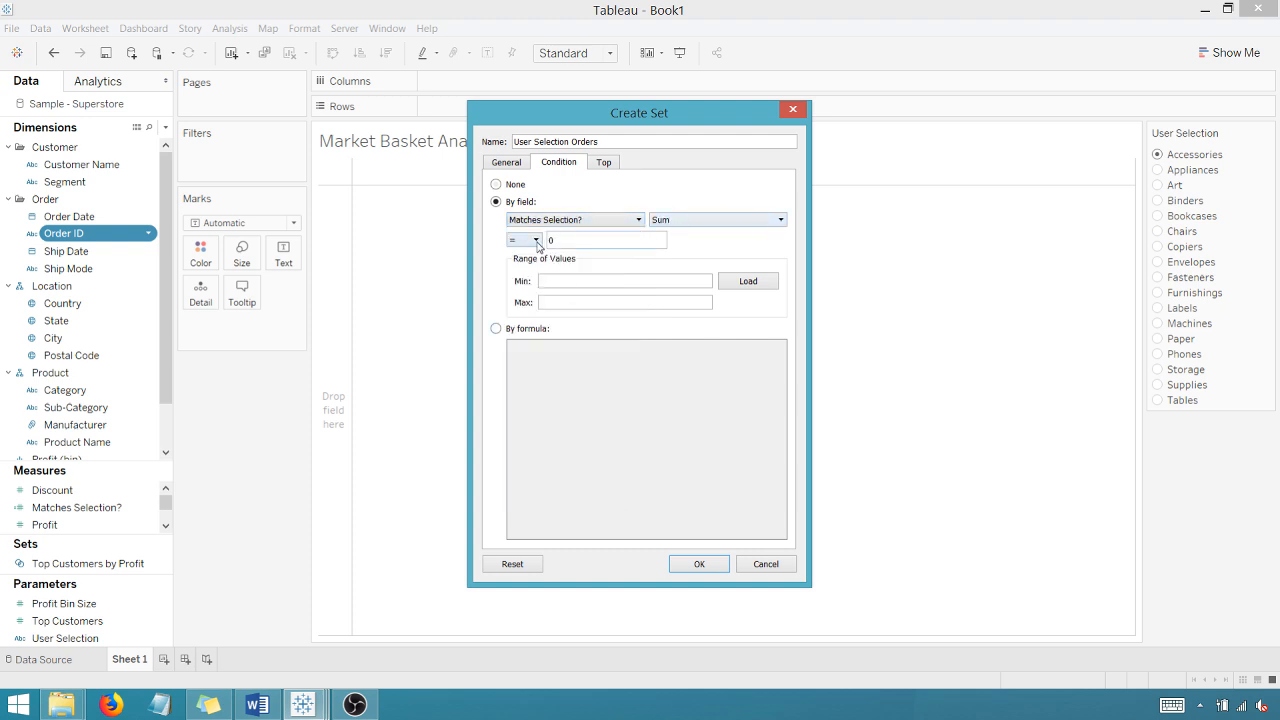
click(536, 240)
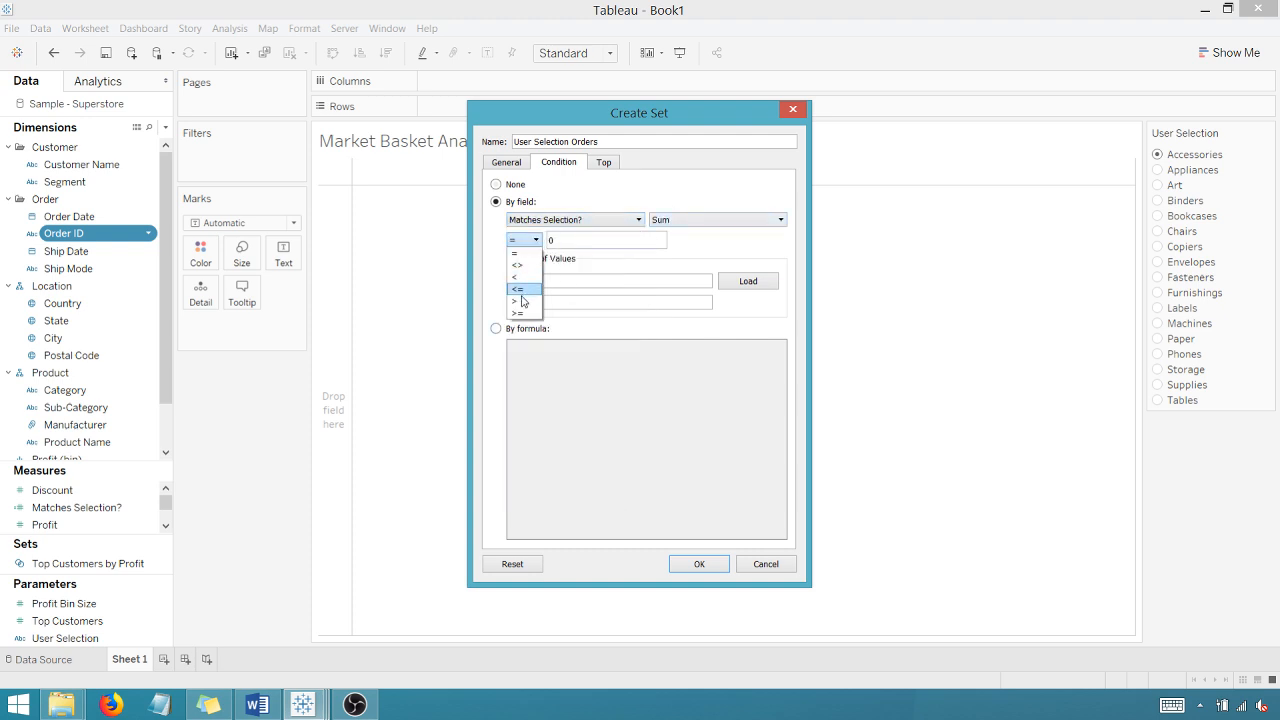
click(516, 314)
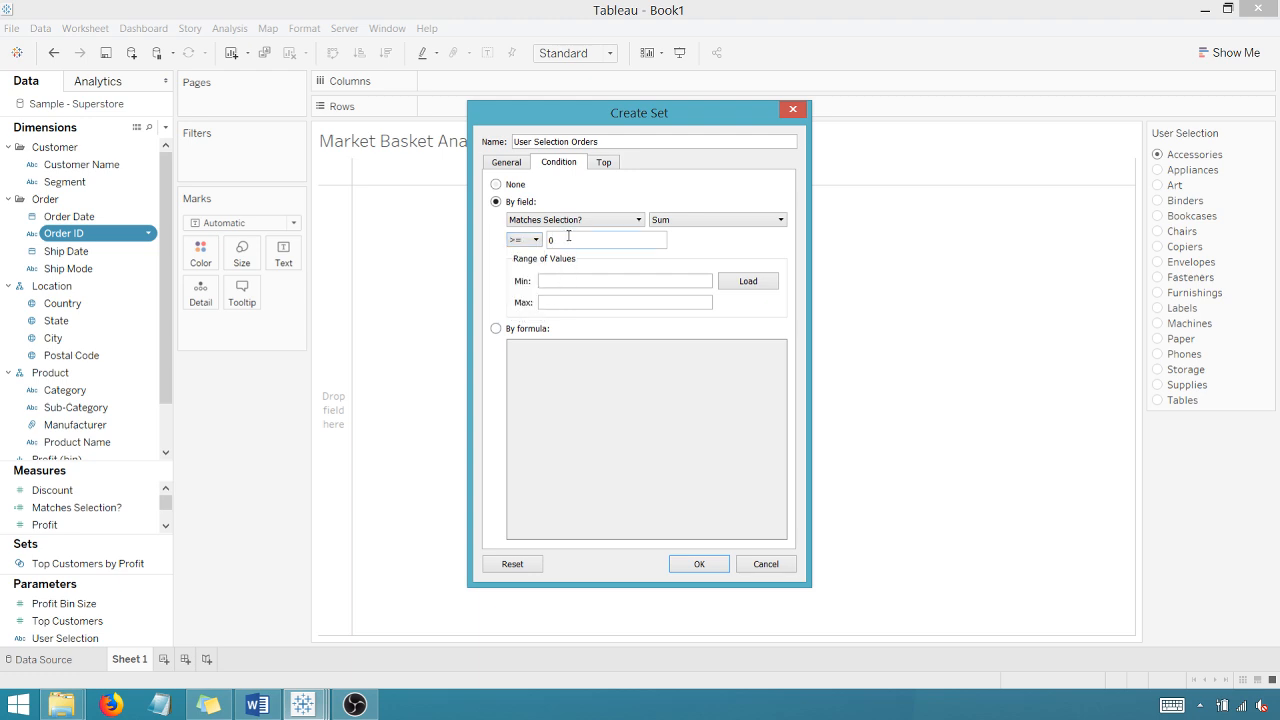
text(1)
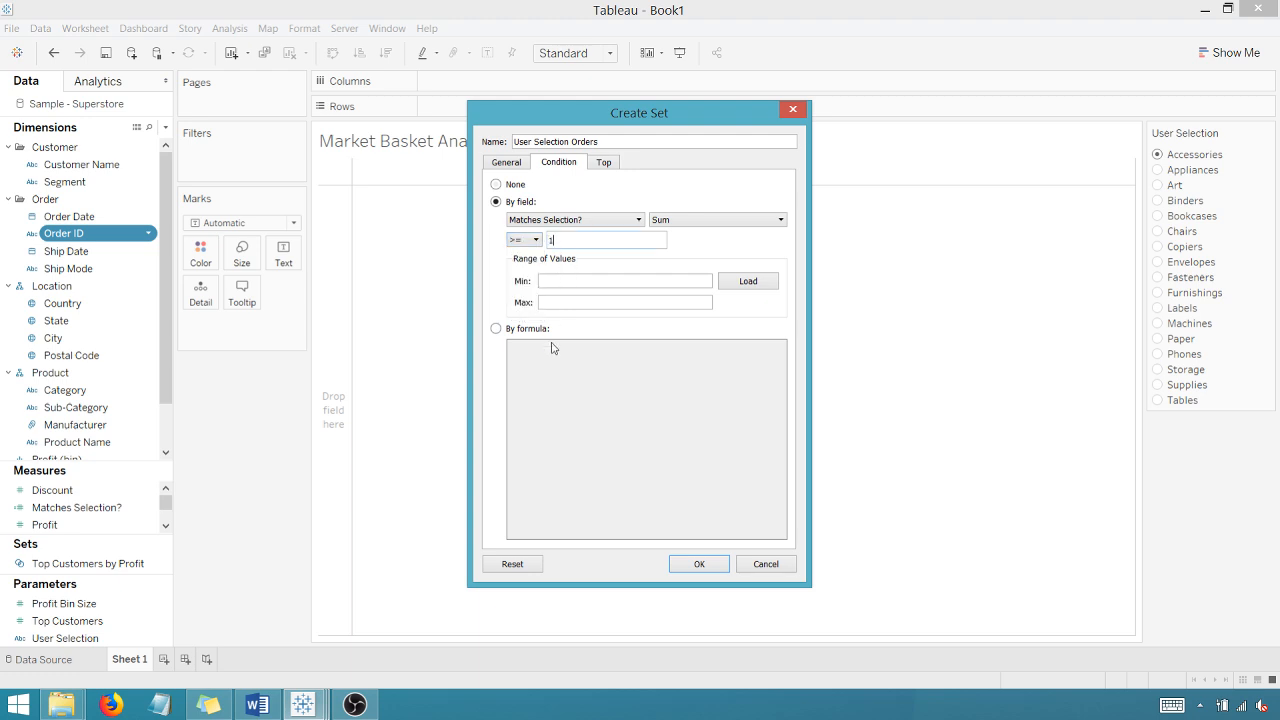
click(700, 564)
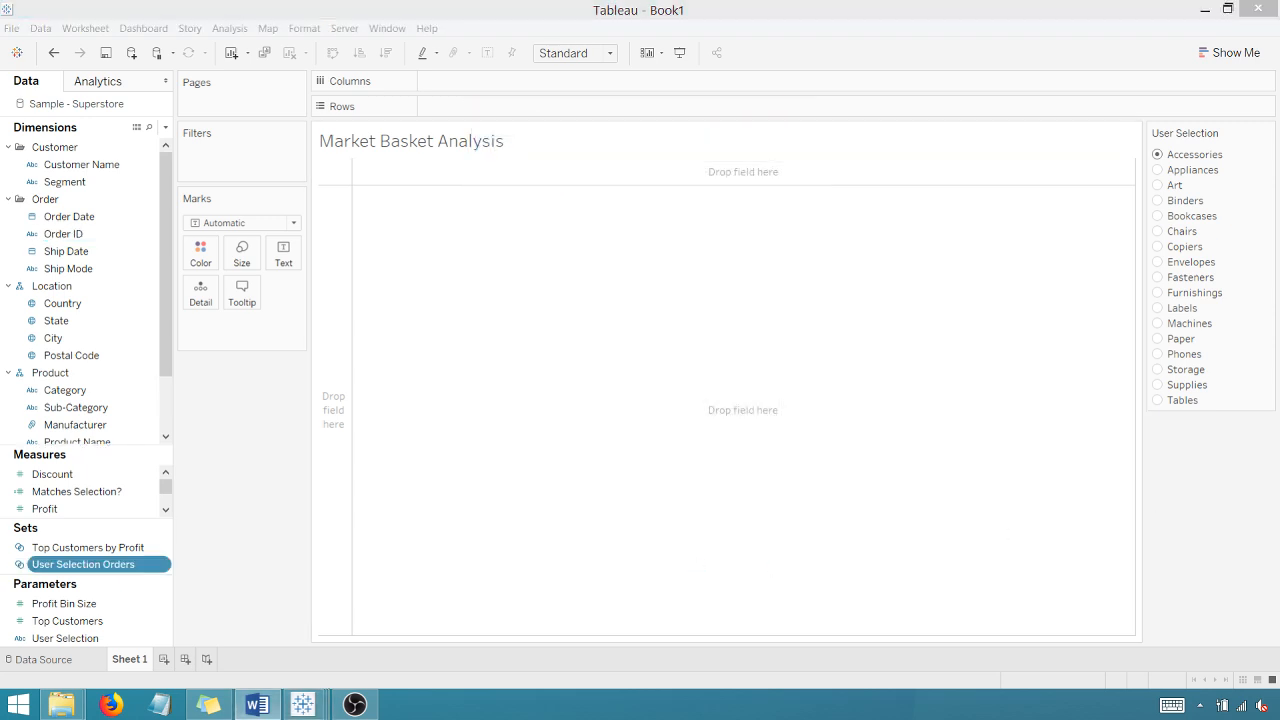
mouse_move(88, 206)
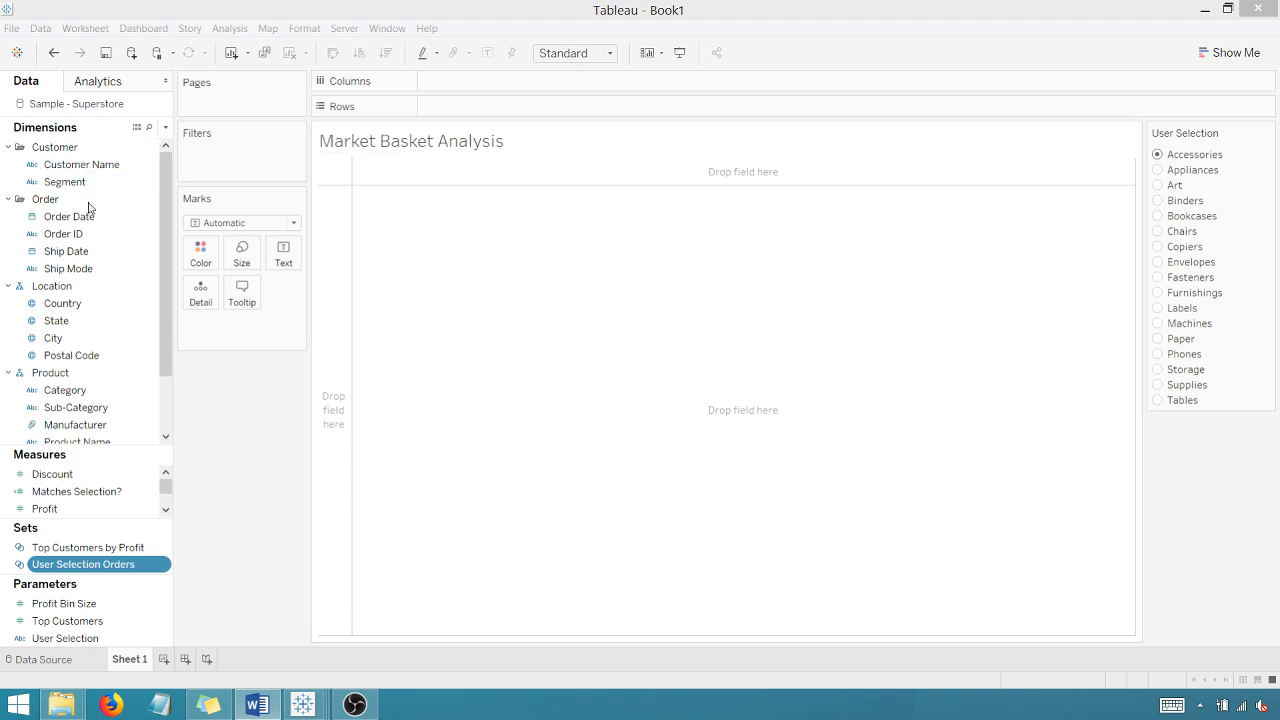
mouse_move(164, 136)
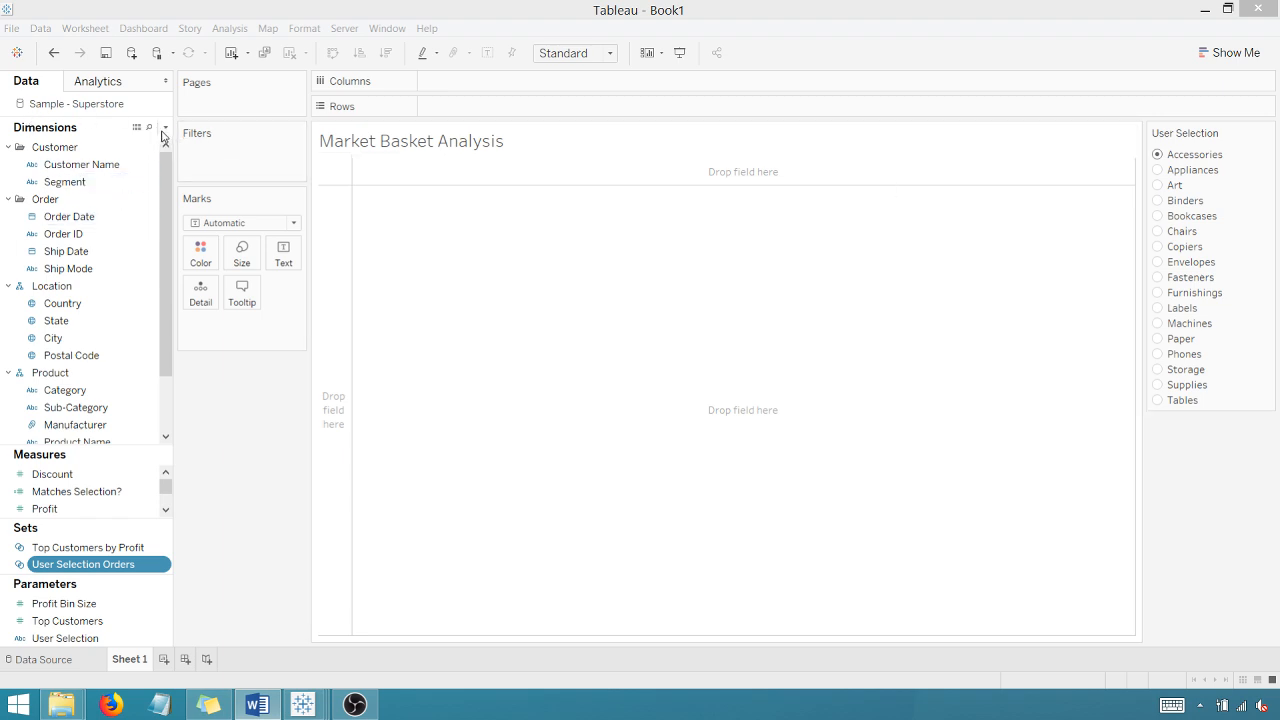
Step: Start a new calculated field named 'Additional Order Items'
click(164, 128)
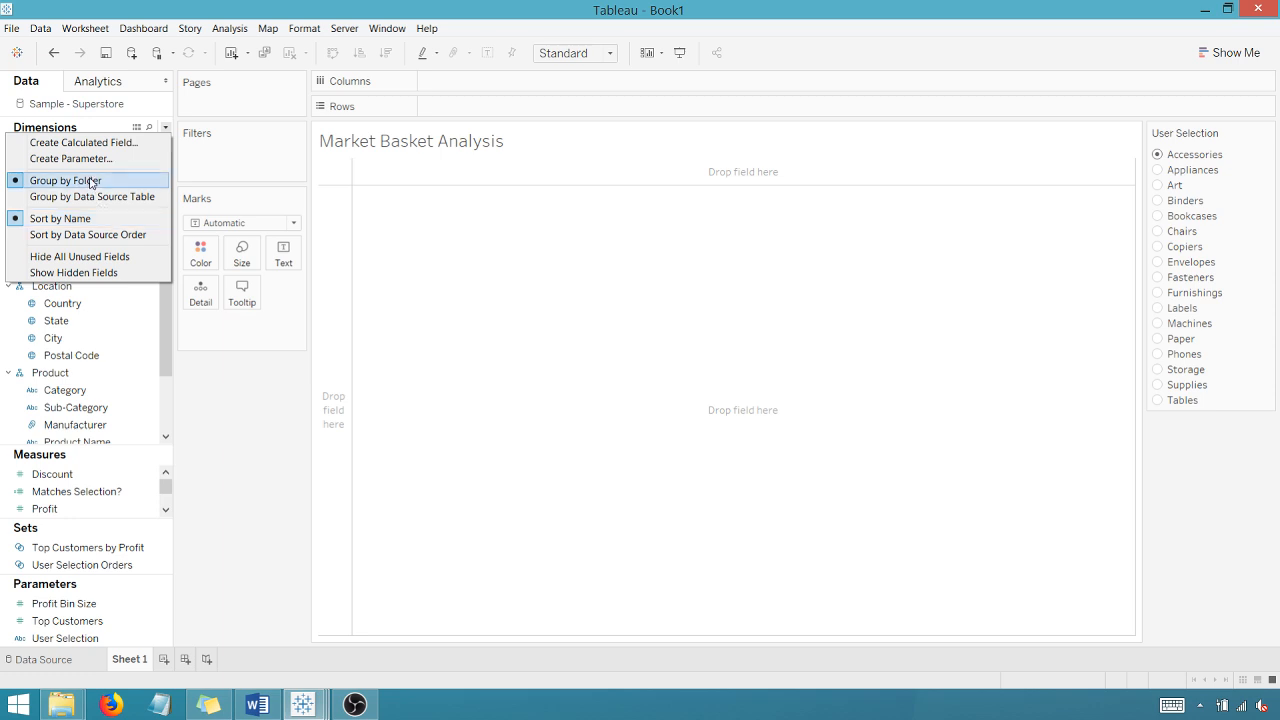
mouse_move(84, 142)
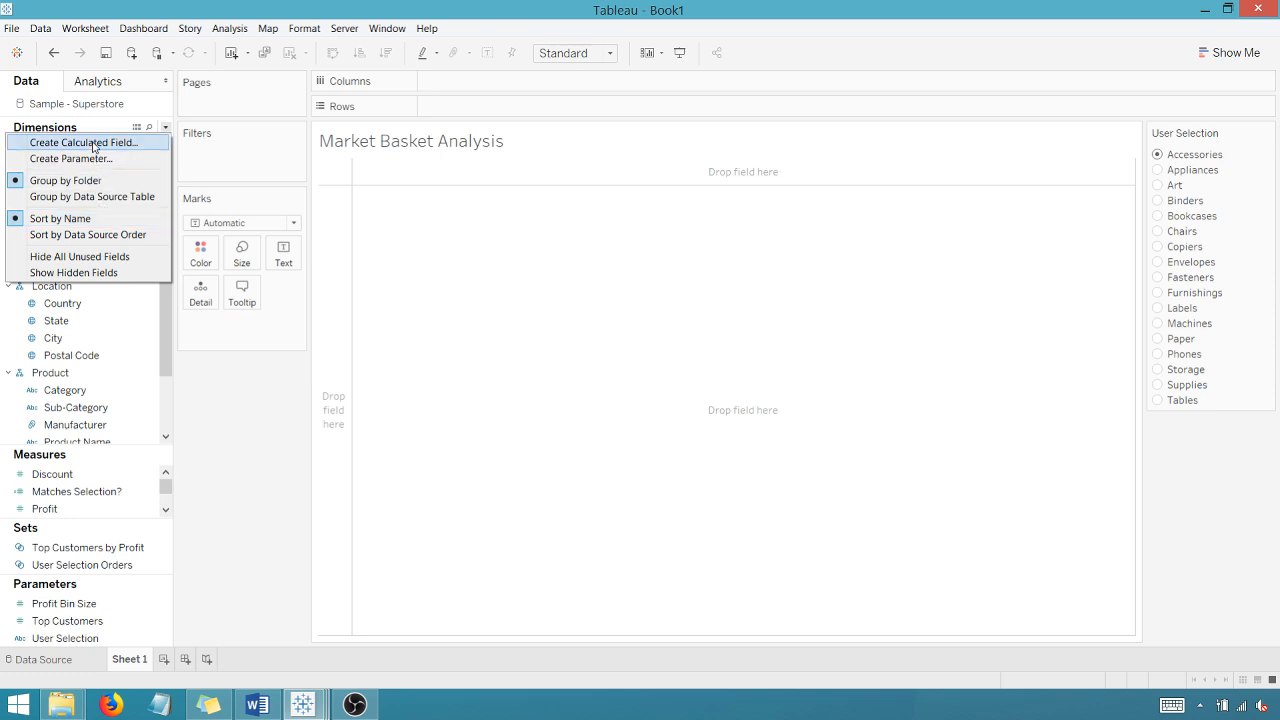
click(82, 142)
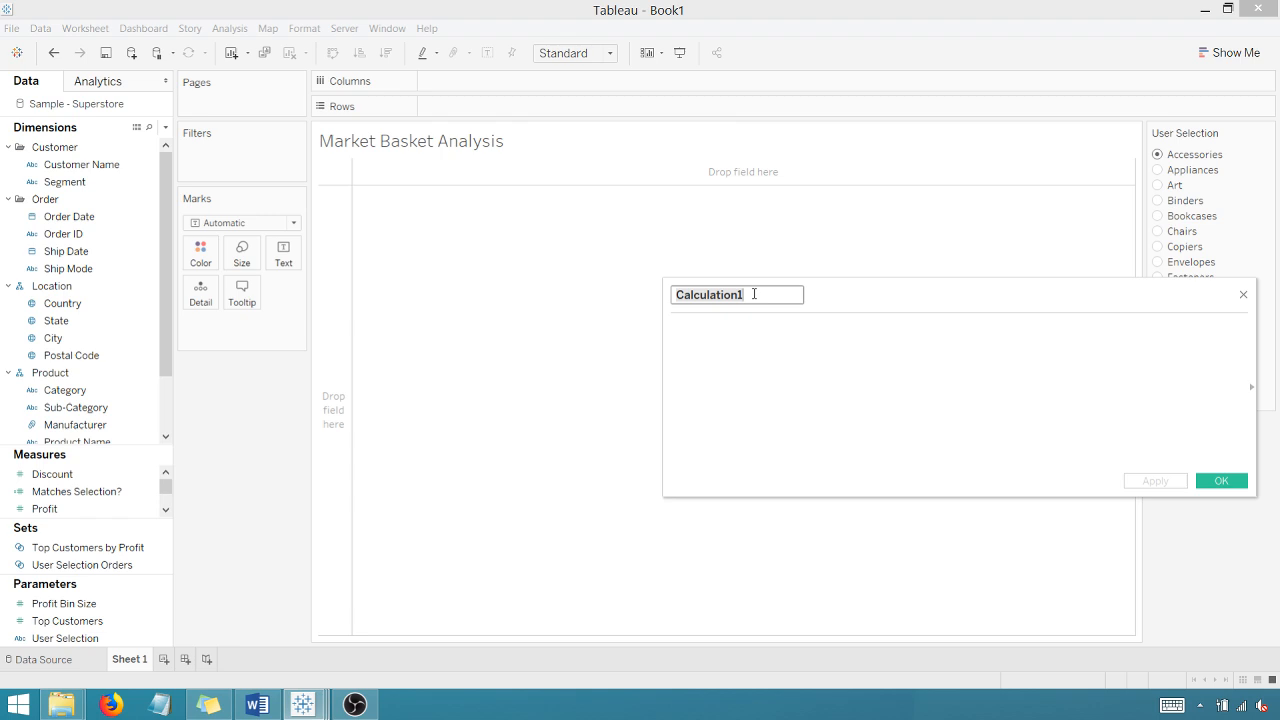
text(Additional Ord)
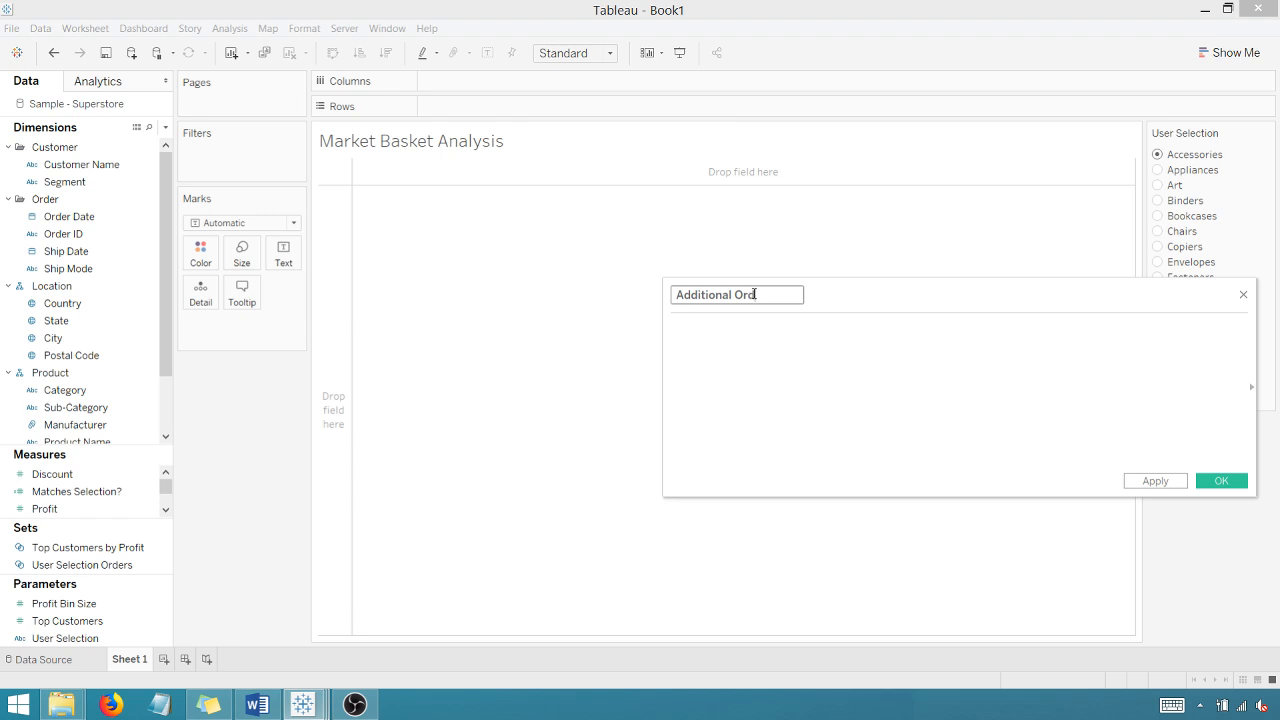
text(er Items)
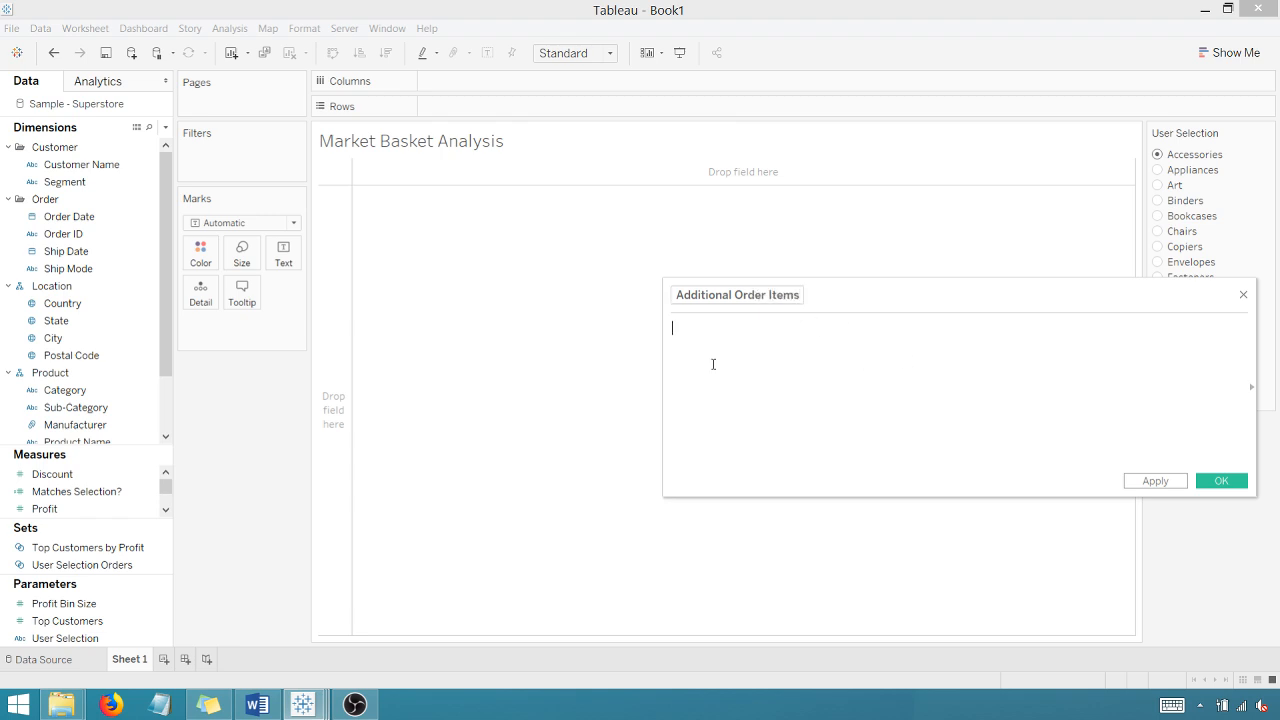
Step: Enter IF [Sub-Category] <> [User Selection] THEN [Sub-Category] ELSE 'N/A' END and save it
text(If)
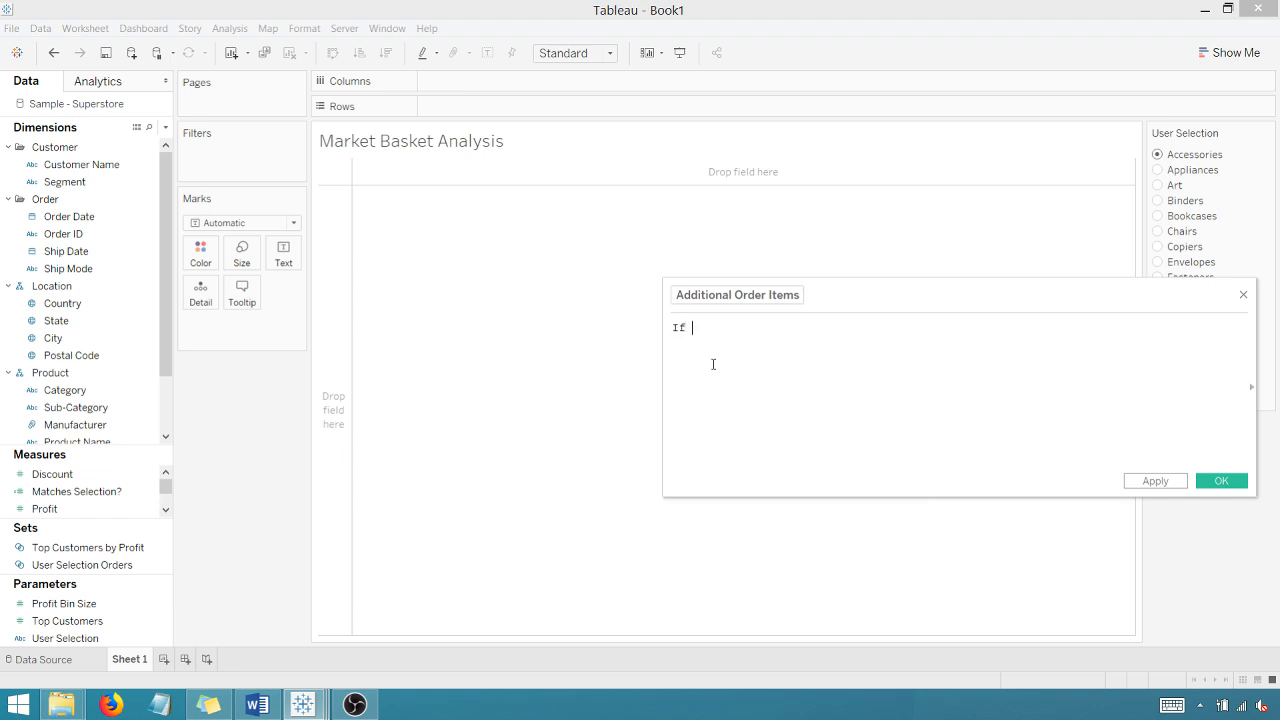
text([Sub-Category])
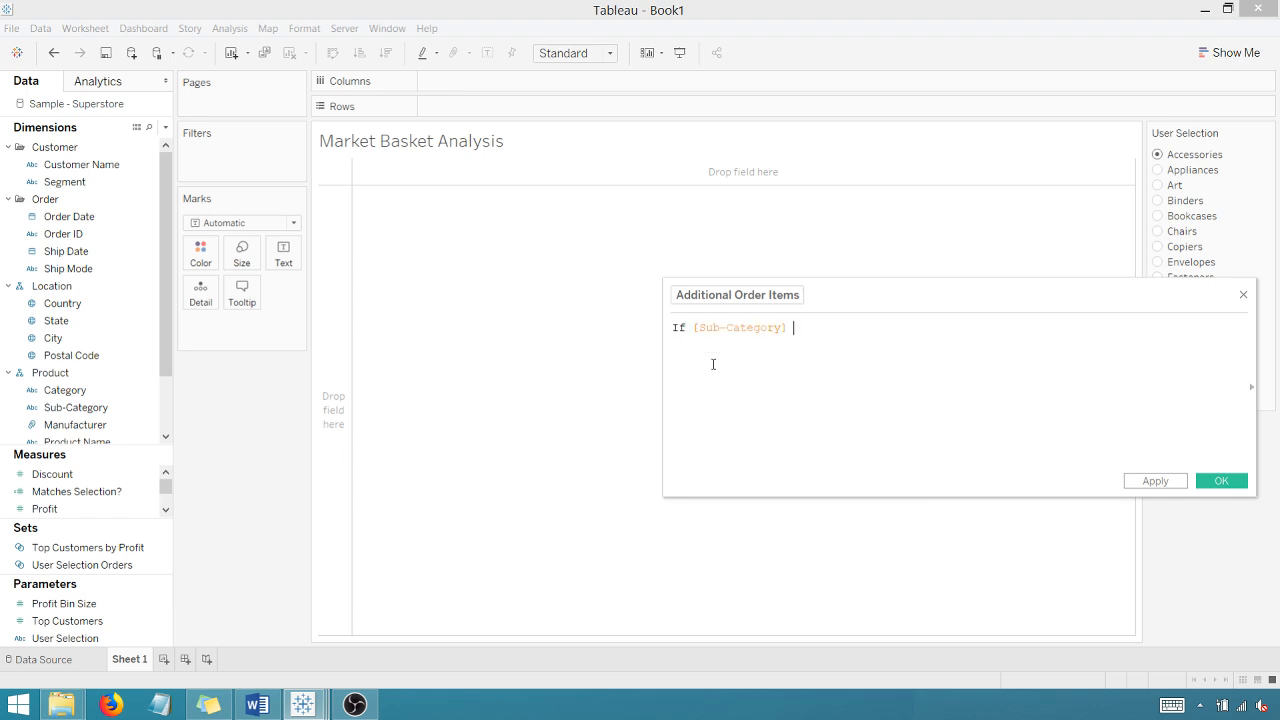
text(<> [User Selection])
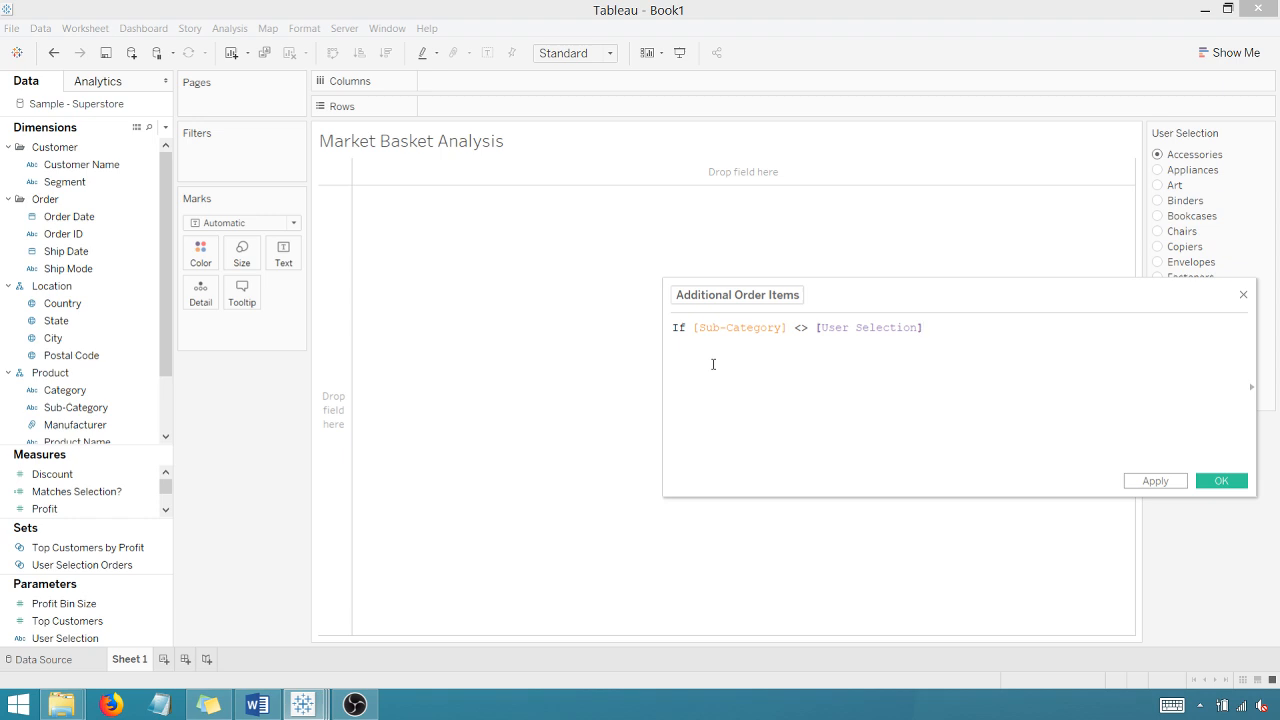
text(Then [Sub-Category] Else)
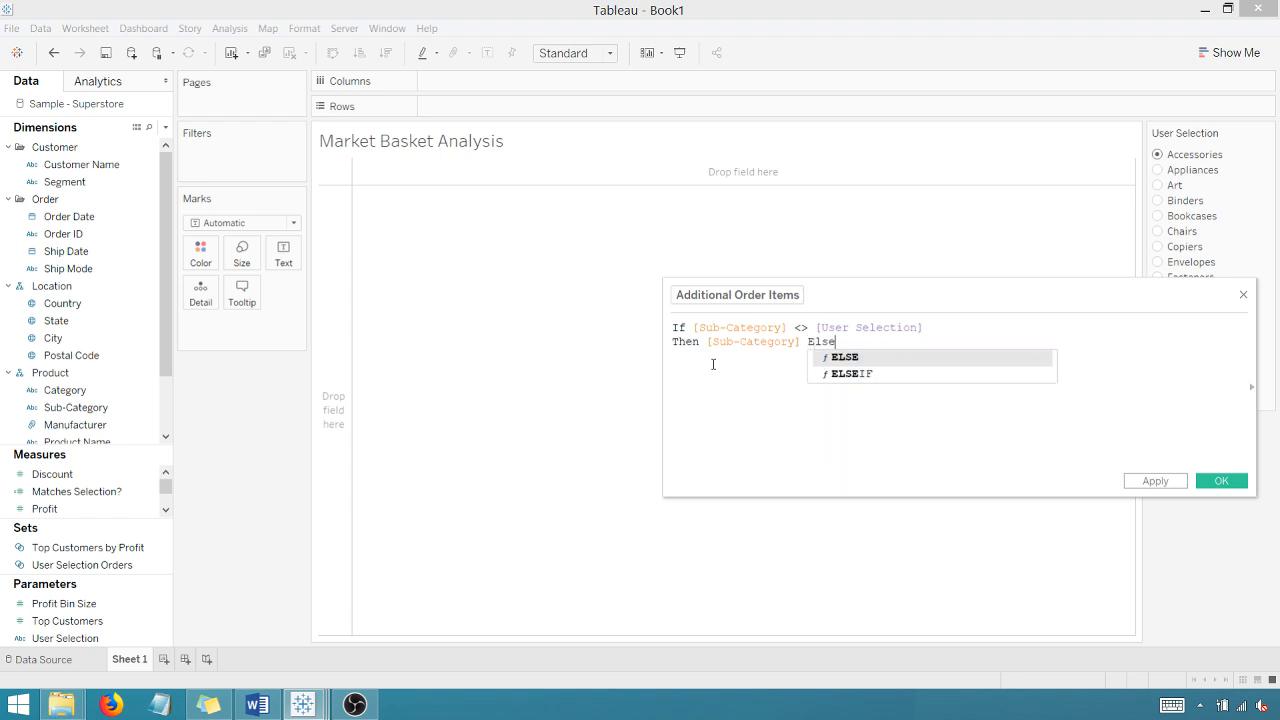
text('N)
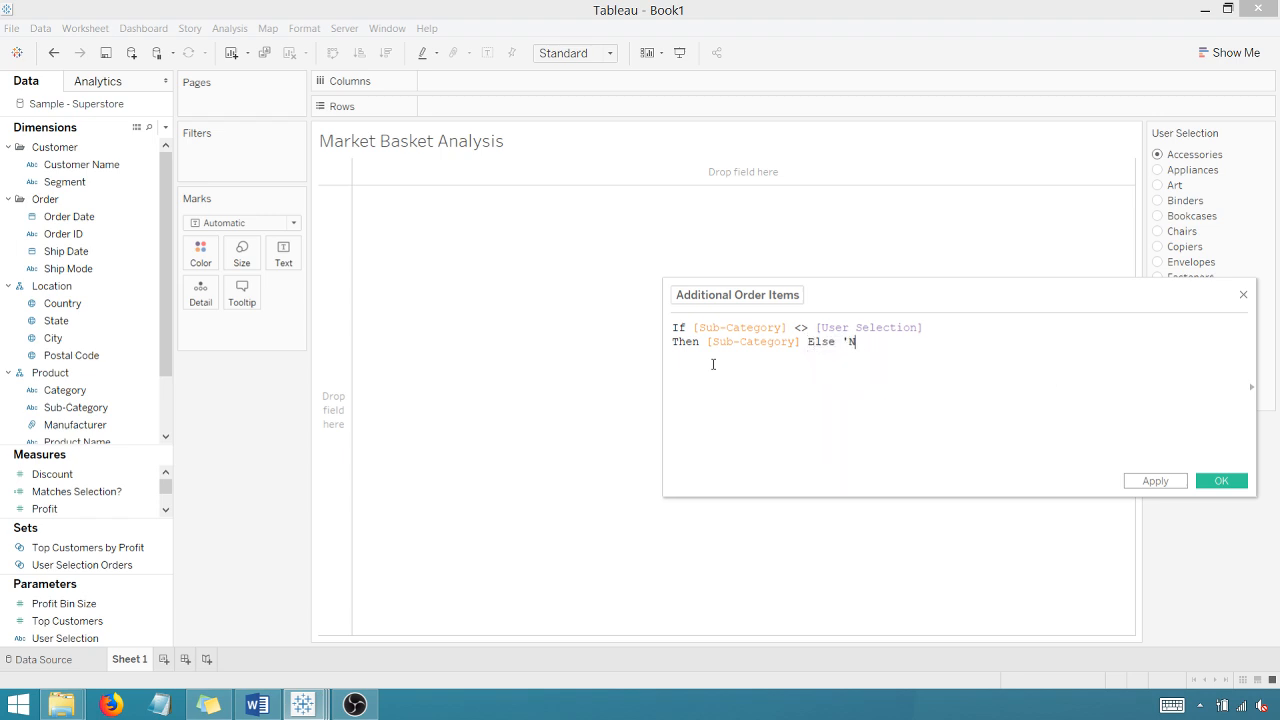
text(/A')
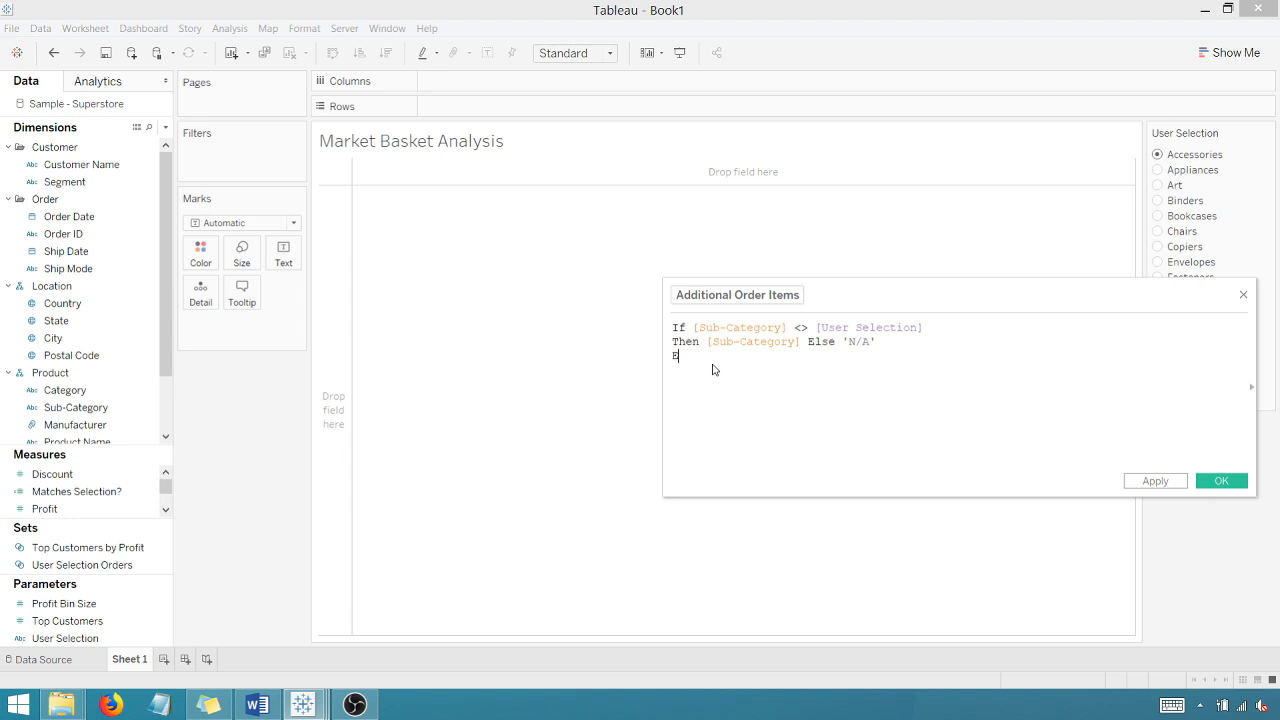
text(END)
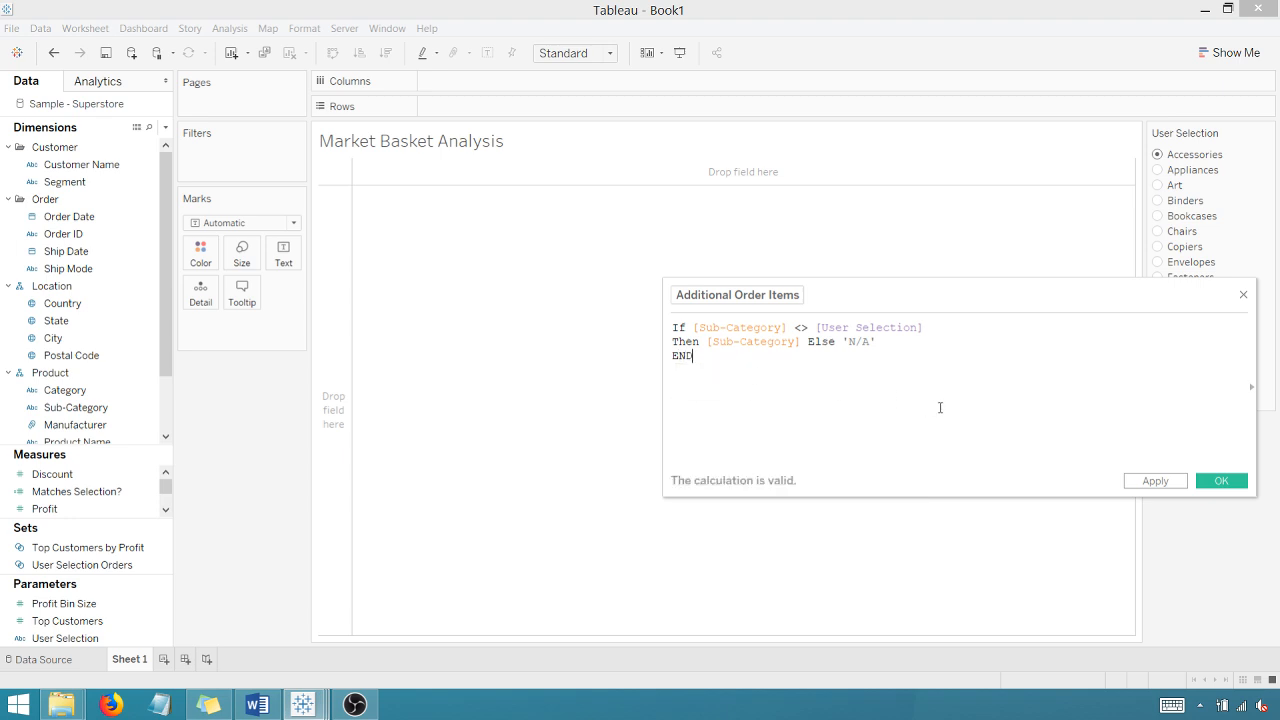
click(1220, 480)
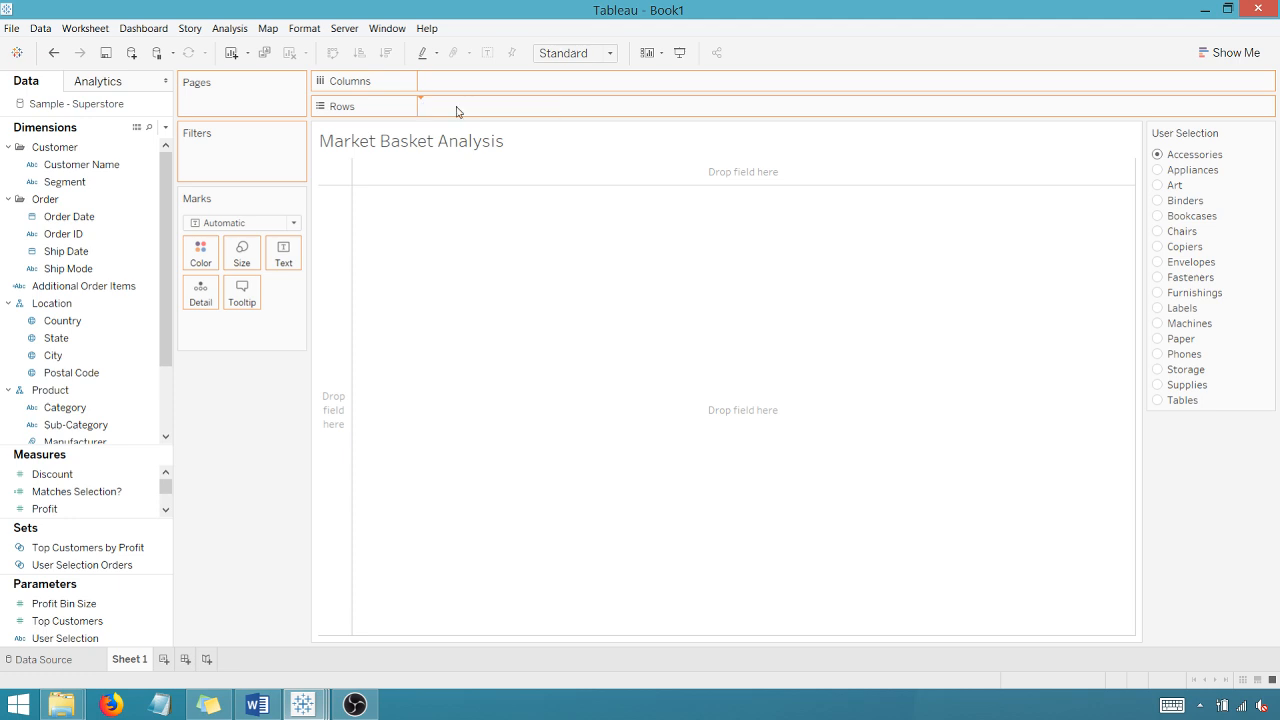
Step: Put Additional Order Items on Rows and Order ID on Columns, adding all members
drag(84, 286, 478, 106)
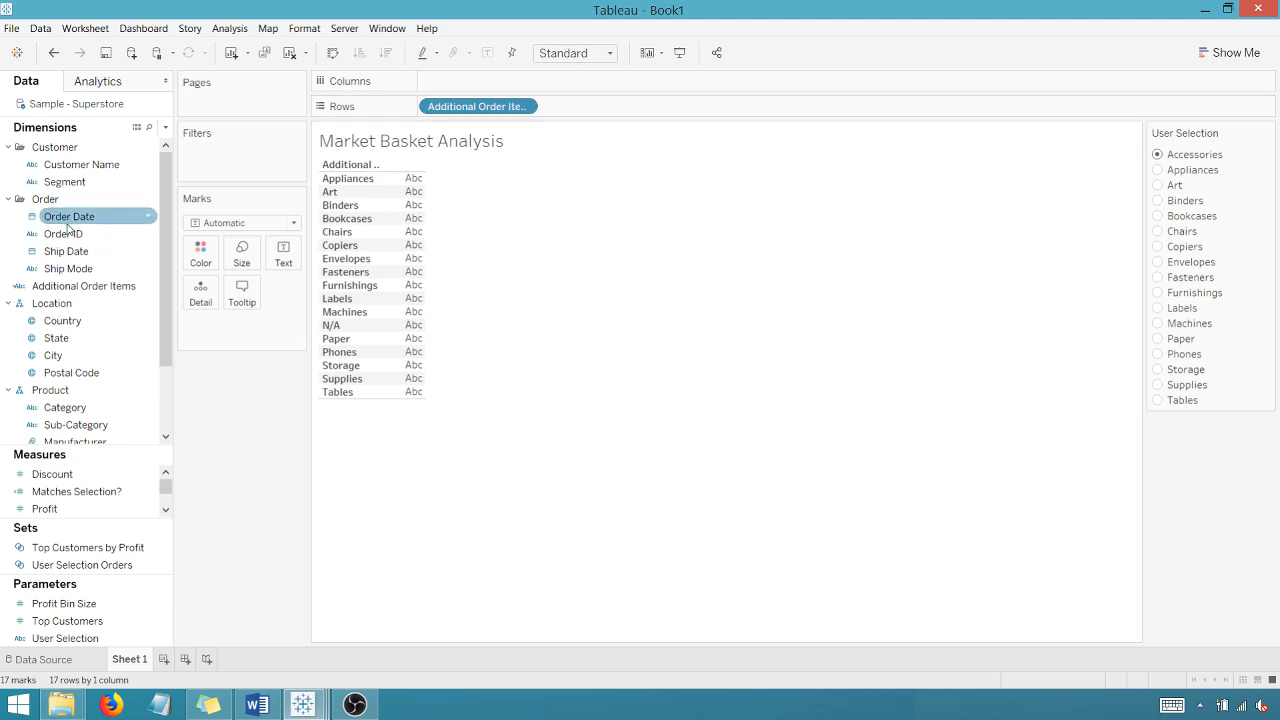
drag(68, 216, 404, 108)
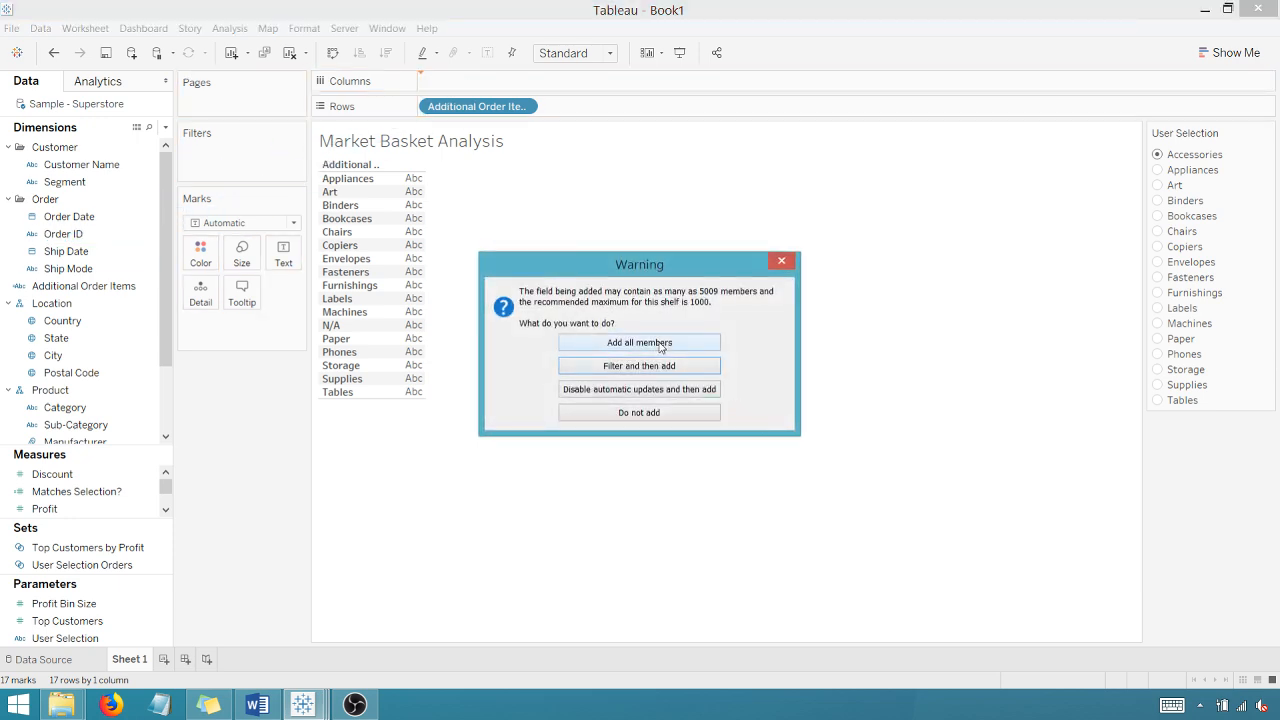
click(640, 342)
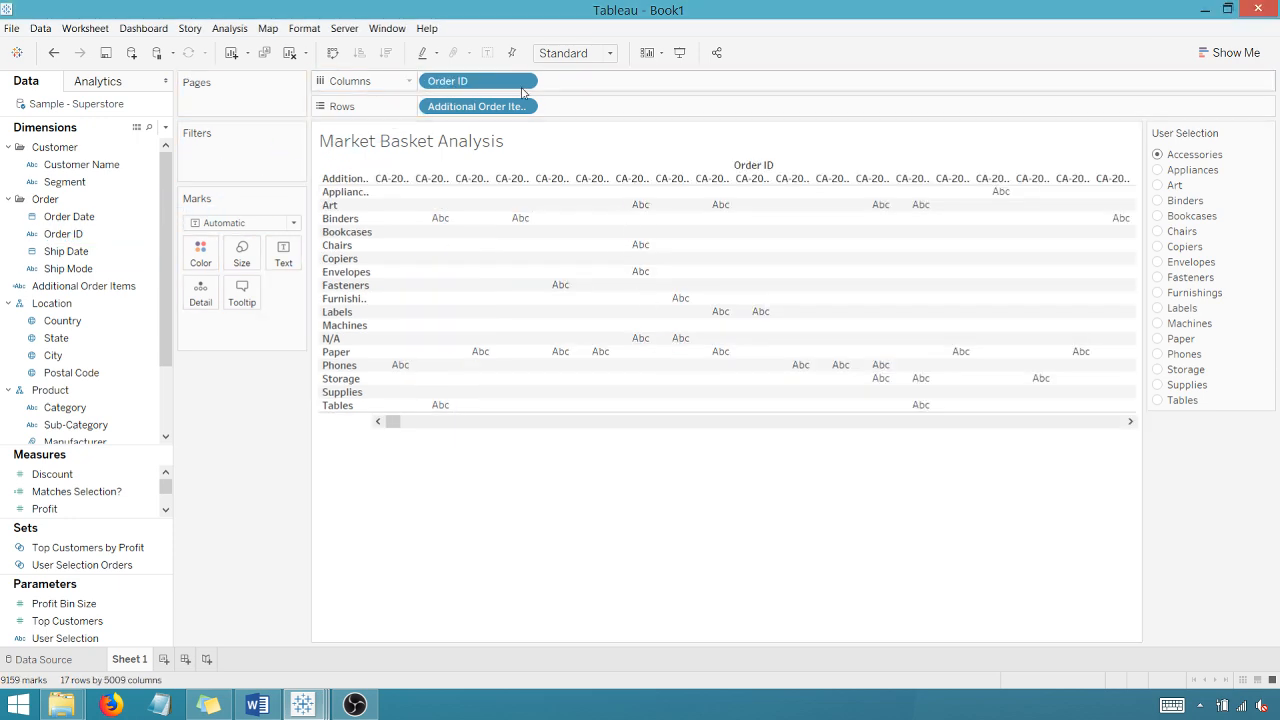
Step: Measure Order ID as Count Distinct and label each bar with its count
click(524, 80)
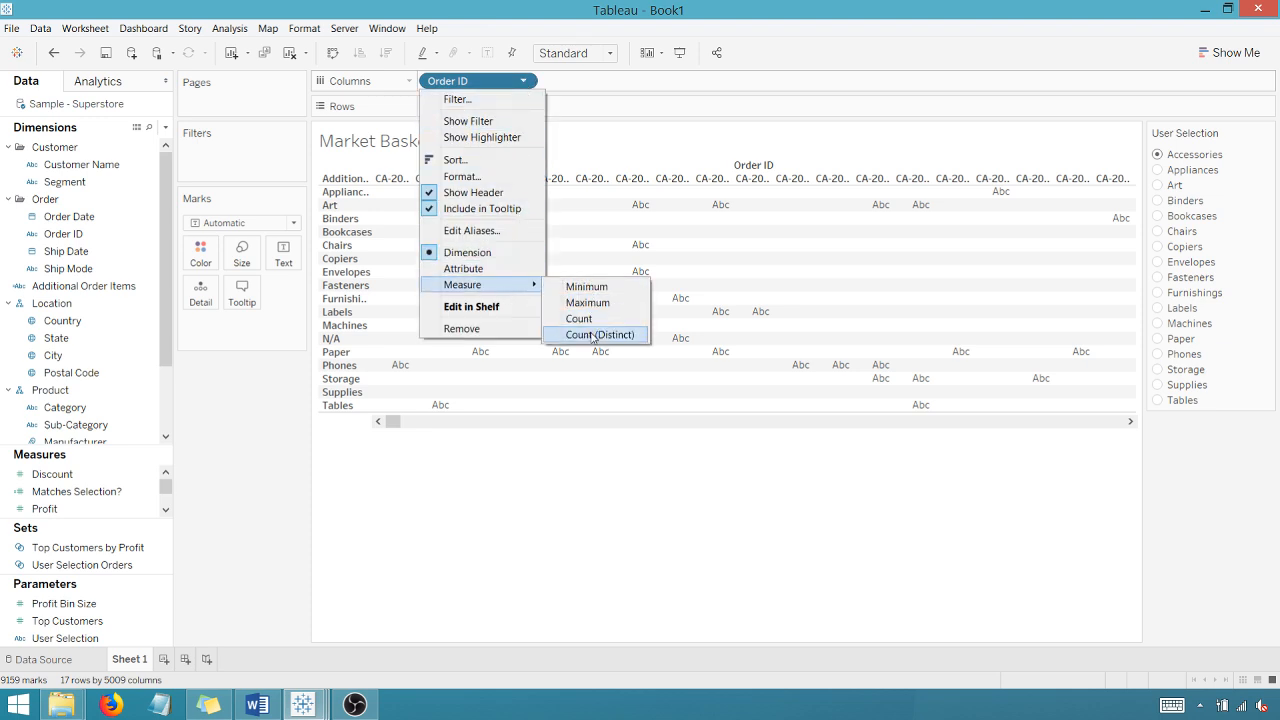
click(598, 334)
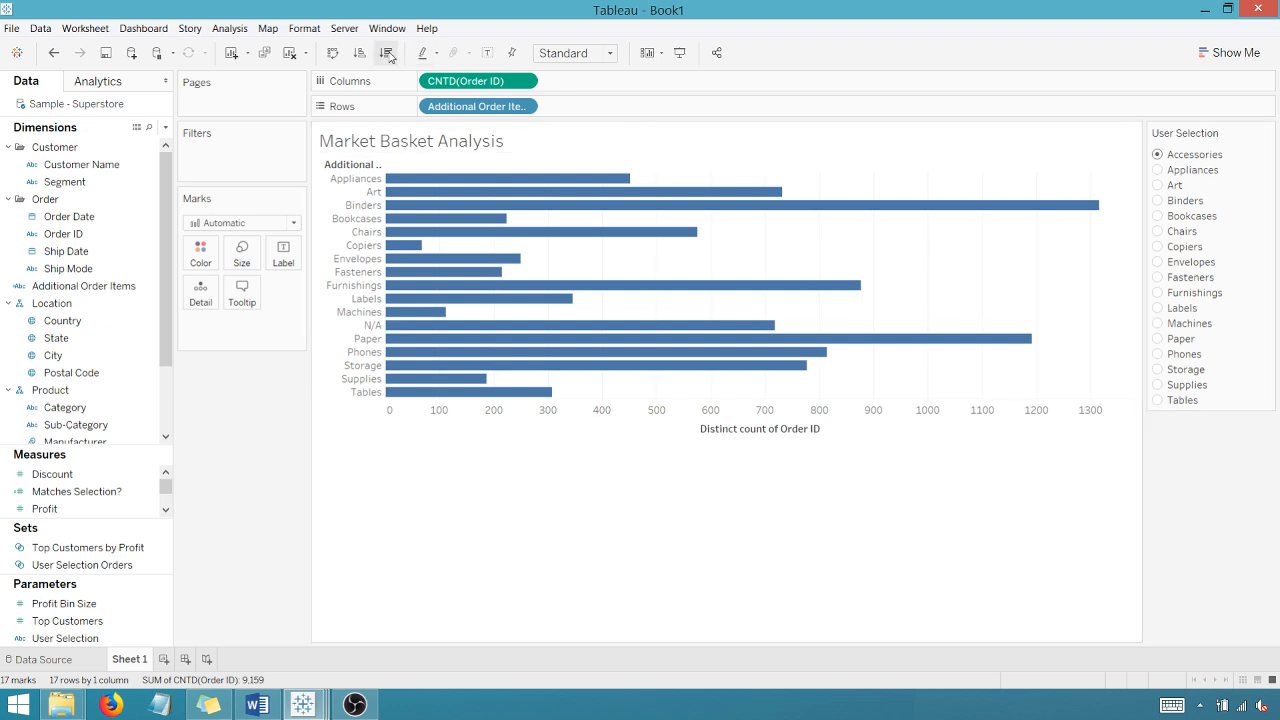
click(384, 52)
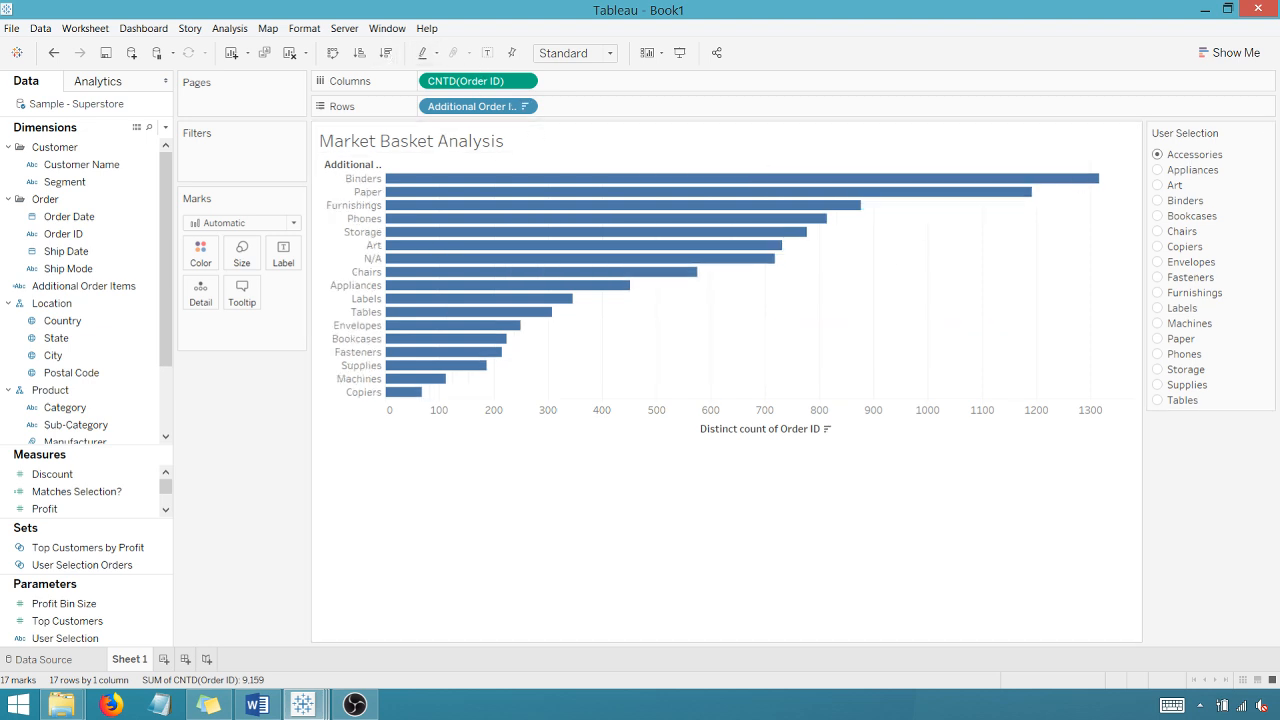
mouse_move(446, 80)
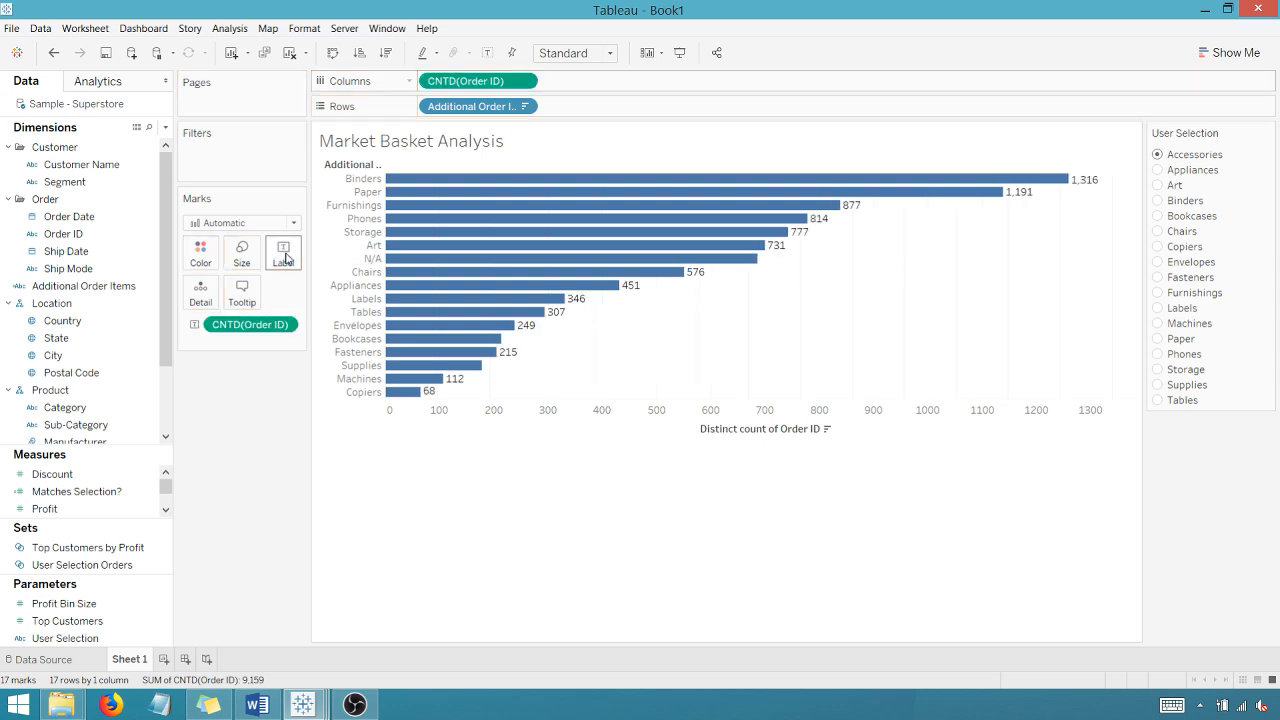
Step: Allow labels to overlap other marks and fit the chart to Entire View
click(284, 252)
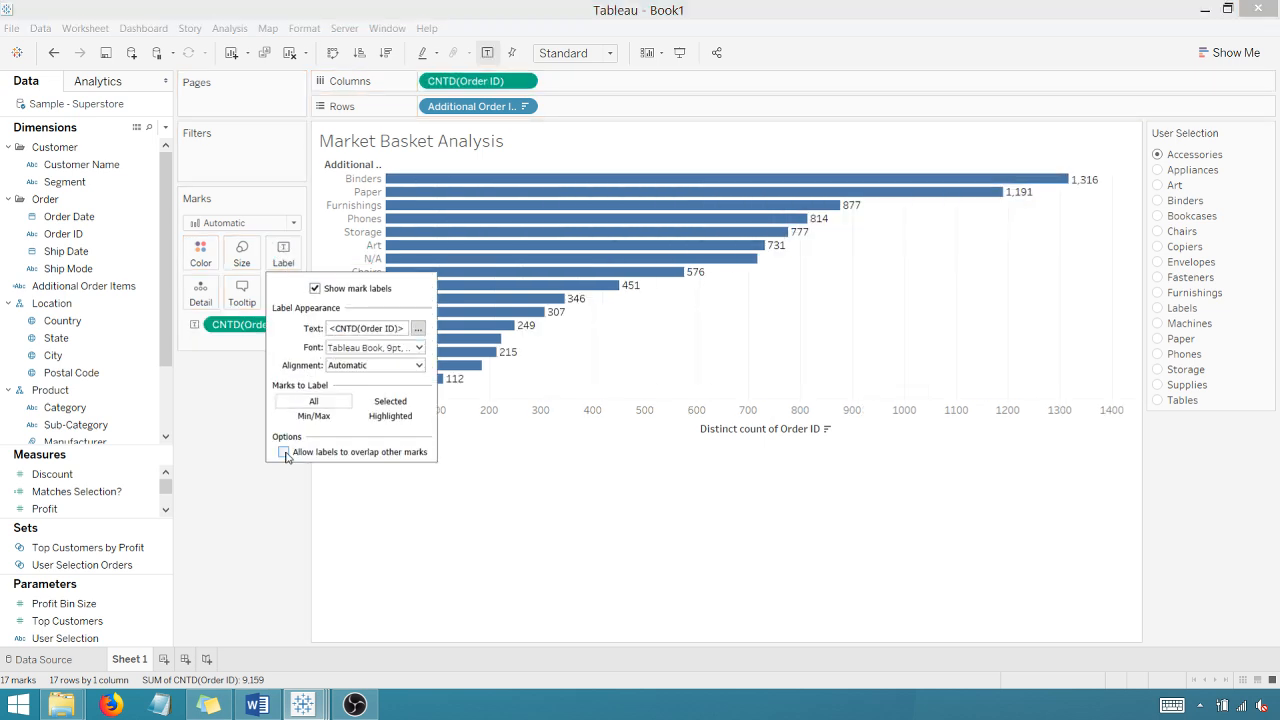
click(284, 452)
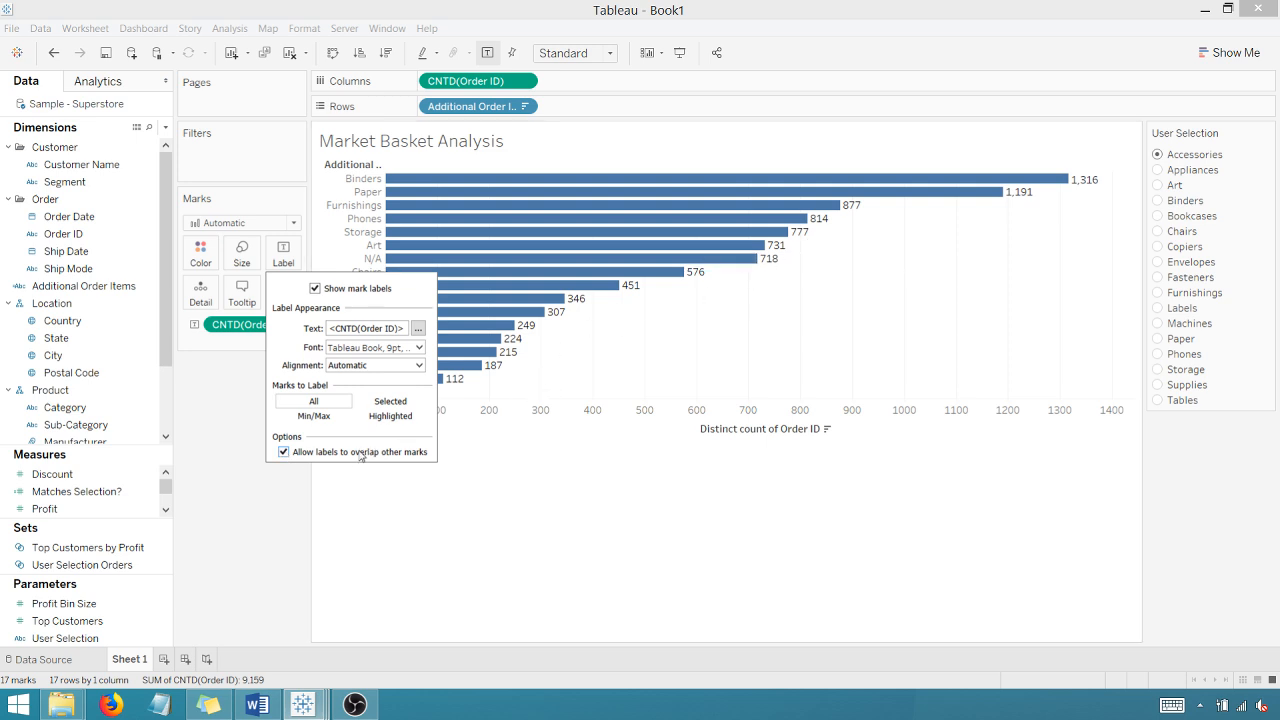
click(284, 452)
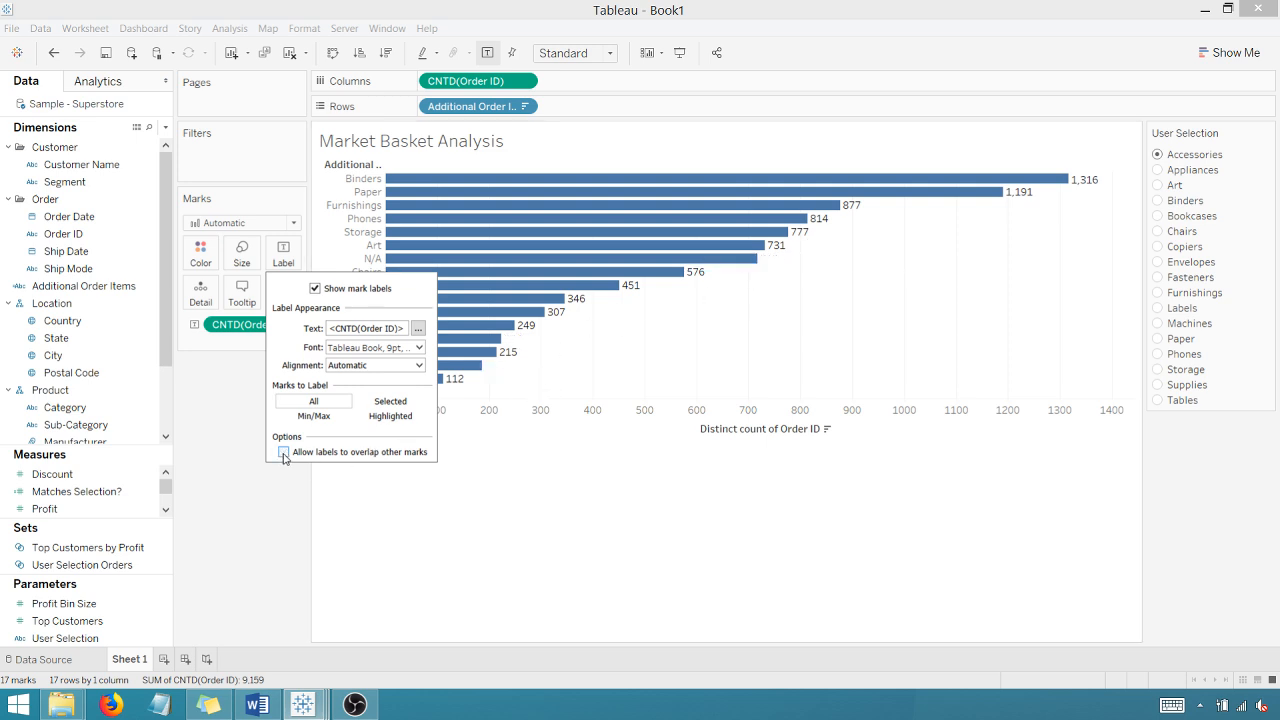
click(284, 452)
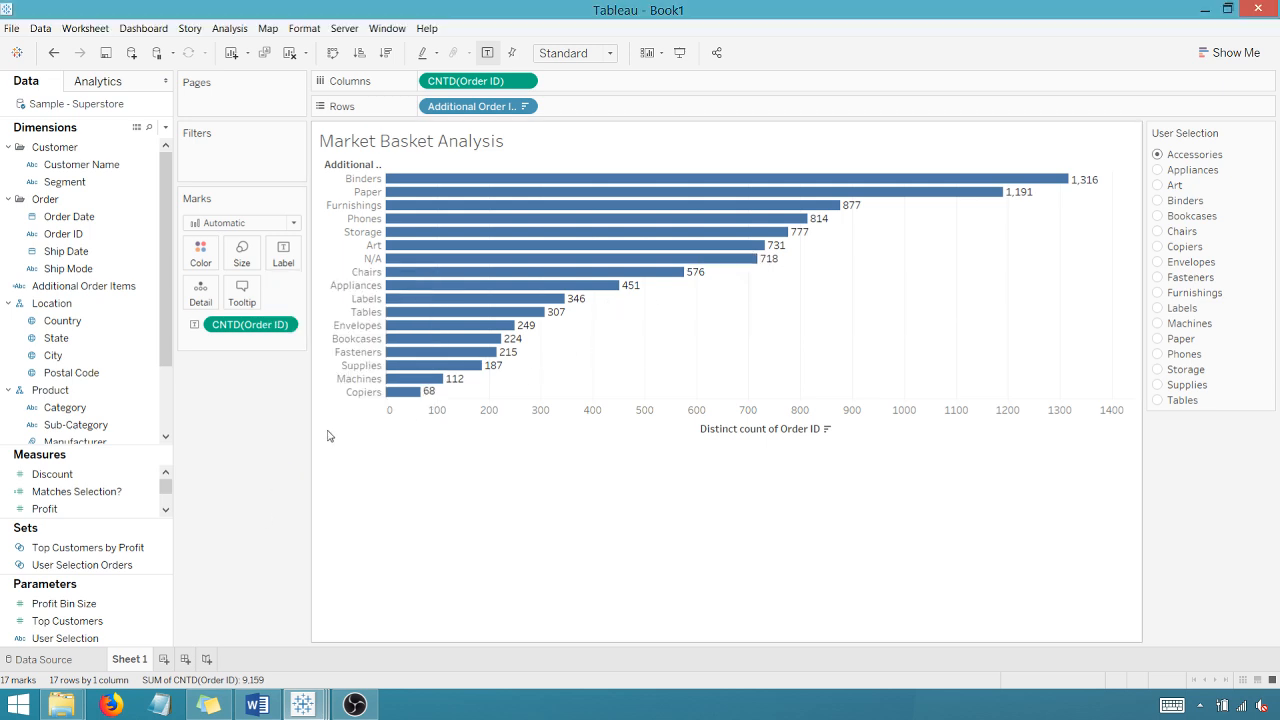
click(574, 52)
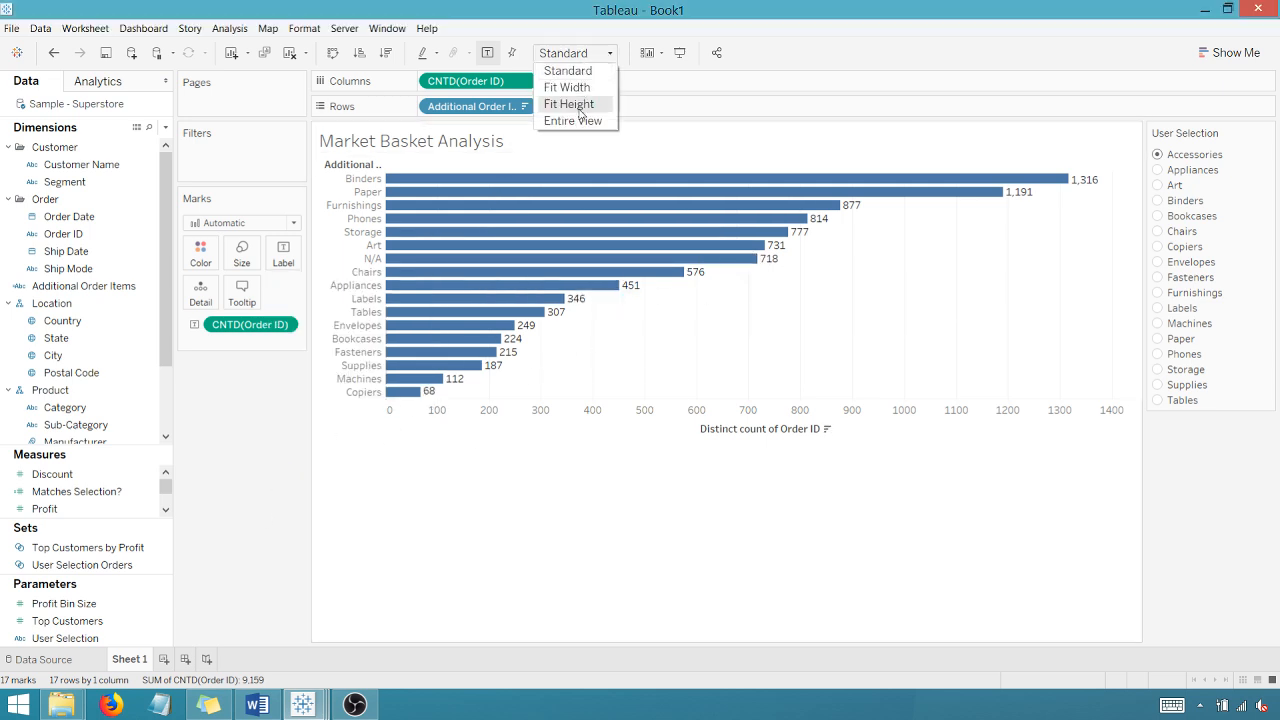
click(572, 120)
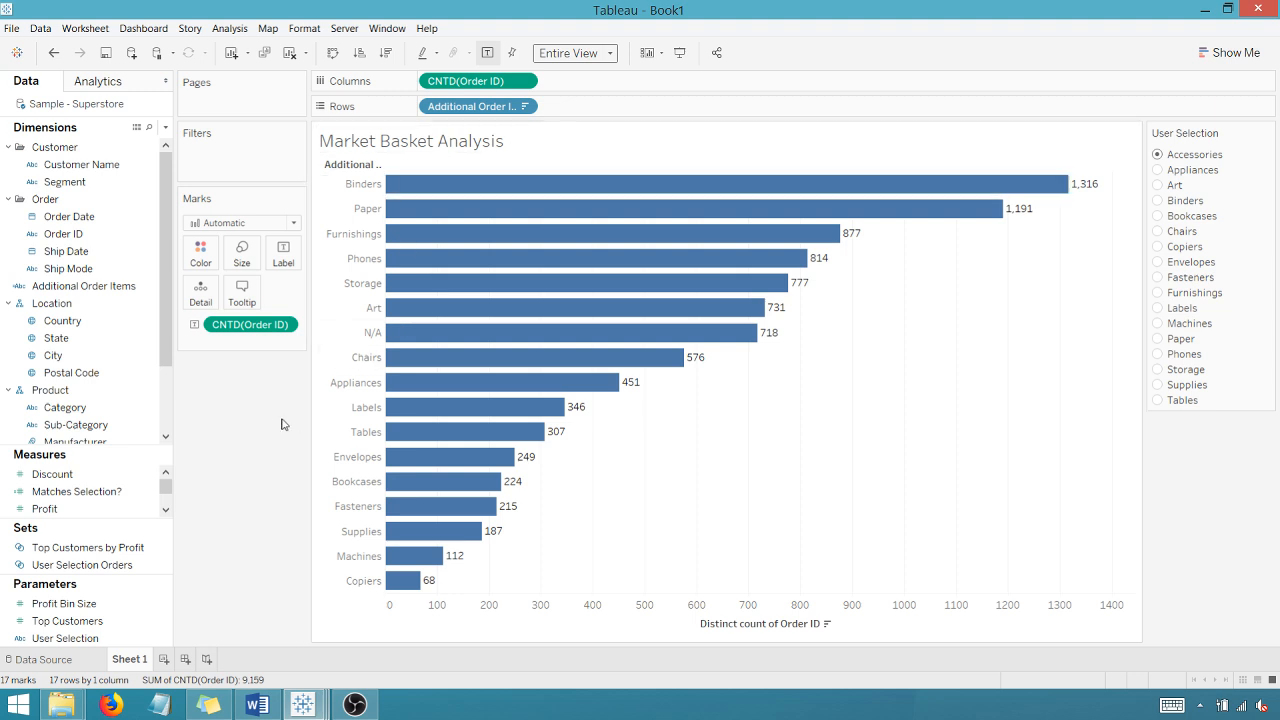
mouse_move(198, 452)
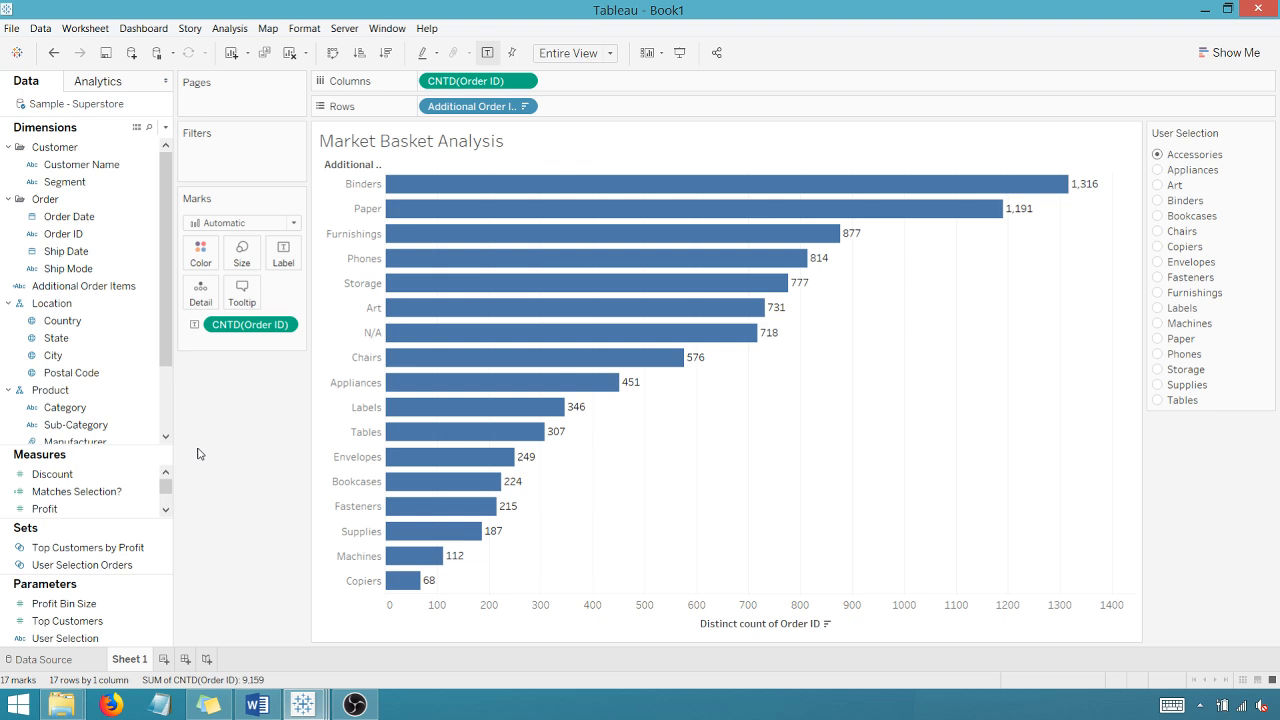
mouse_move(122, 532)
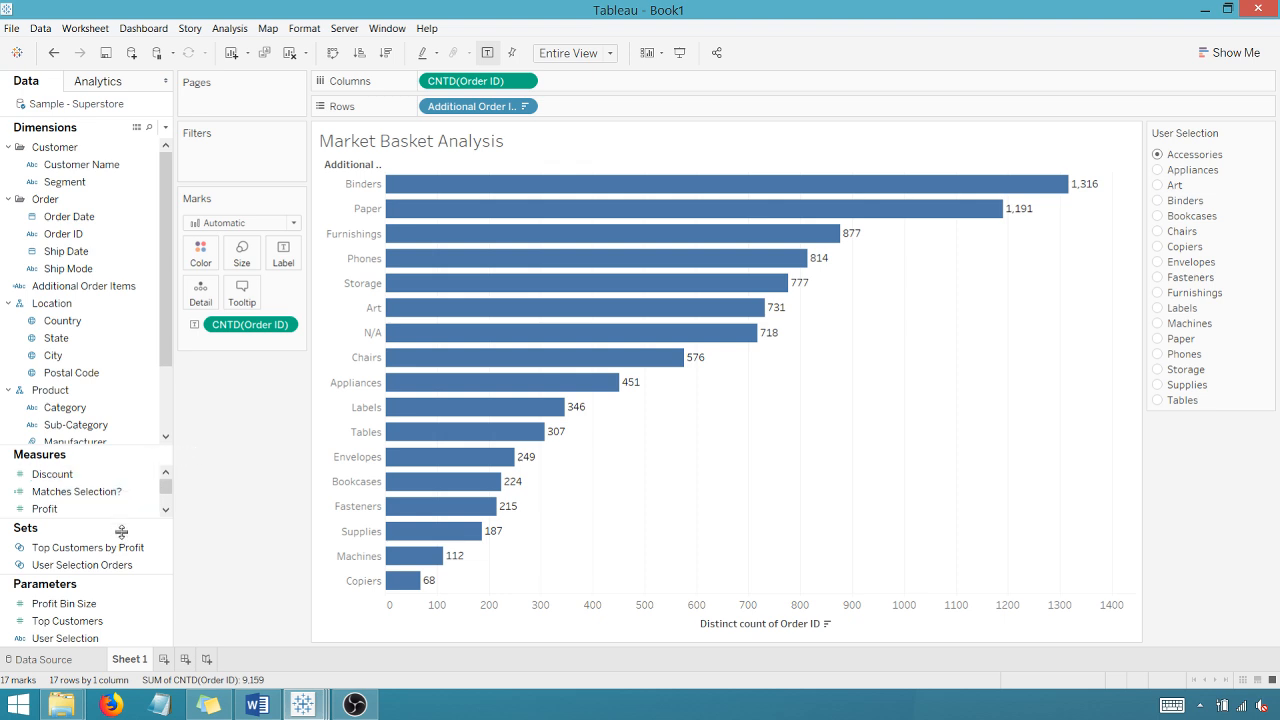
Step: Add the User Selection Orders set to the Filters shelf
click(84, 564)
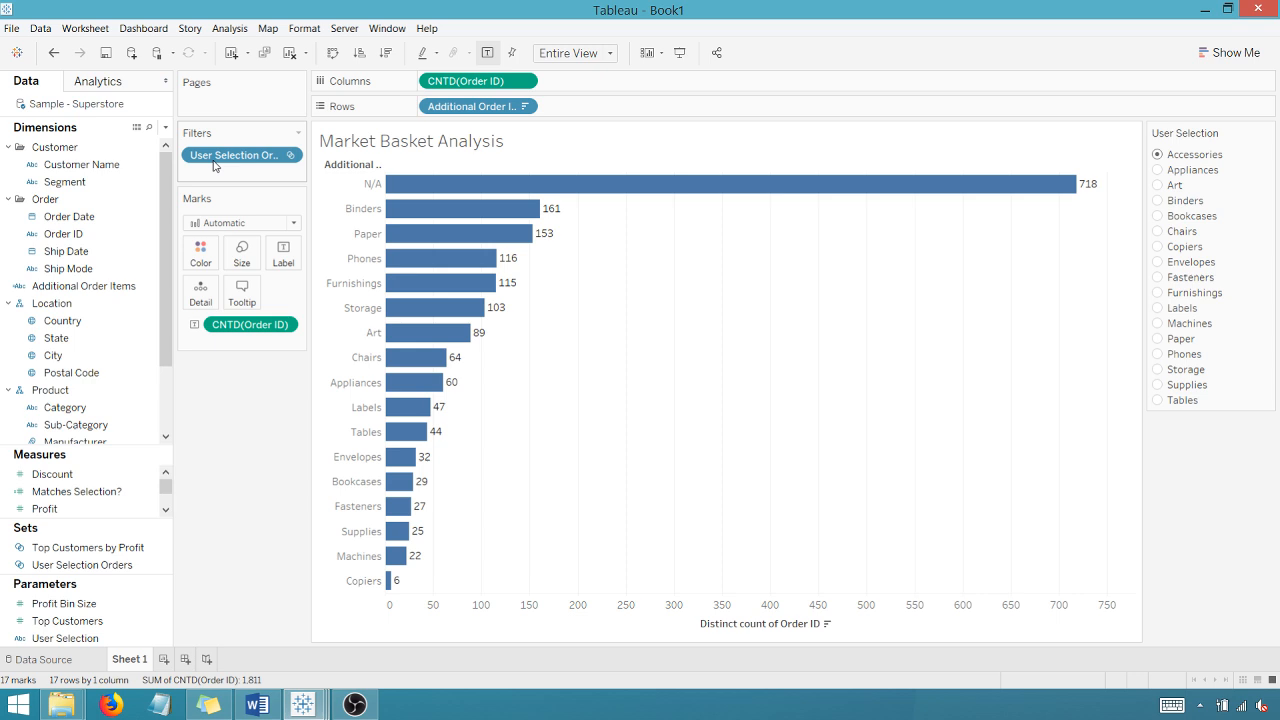
mouse_move(232, 132)
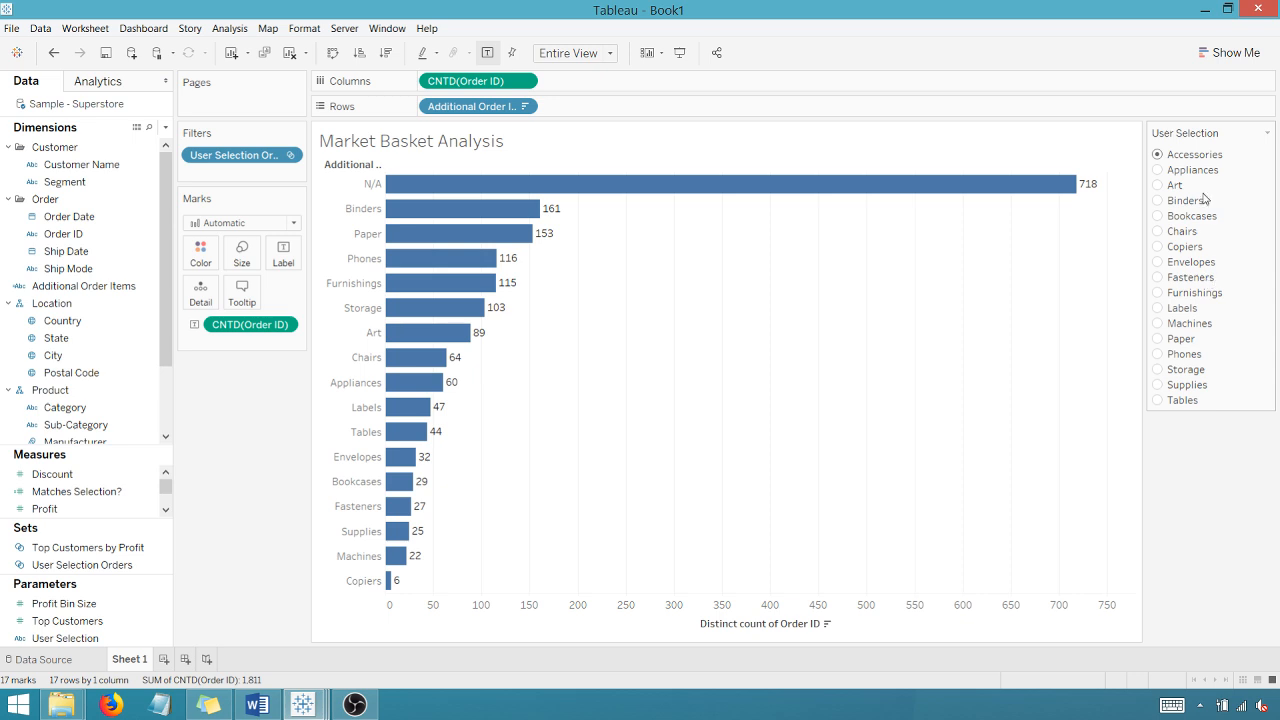
mouse_move(1176, 156)
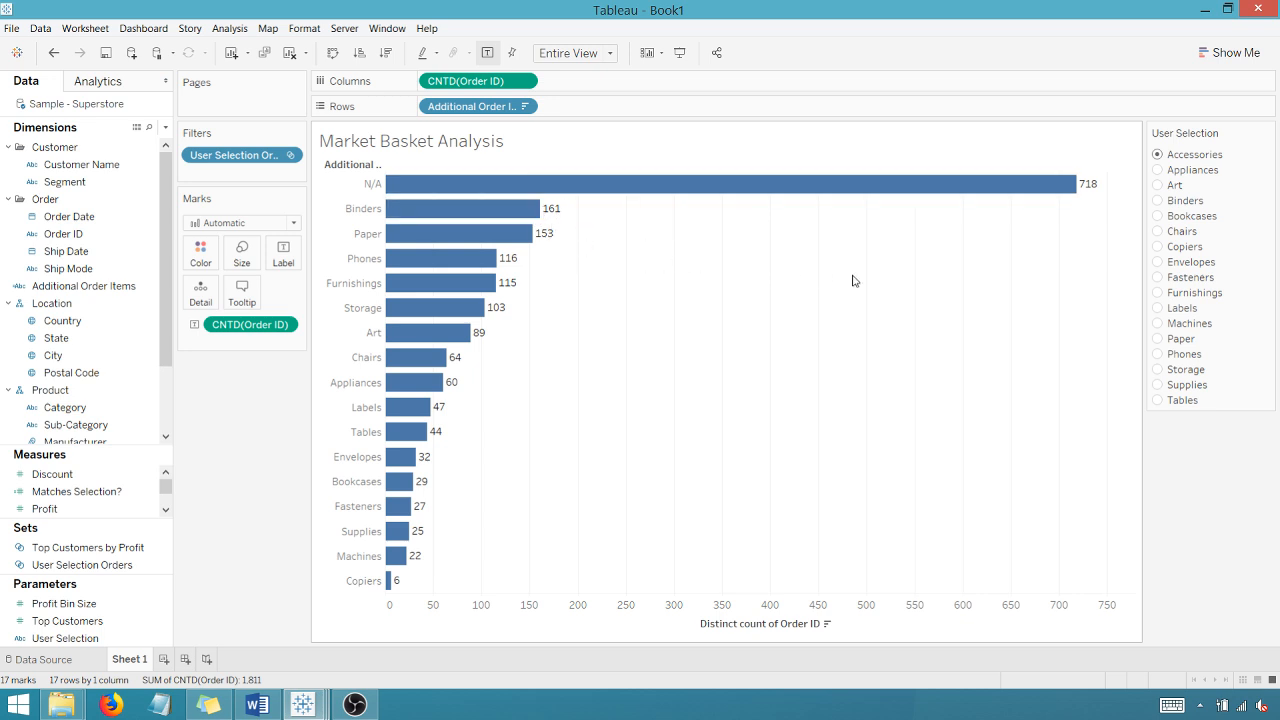
mouse_move(516, 244)
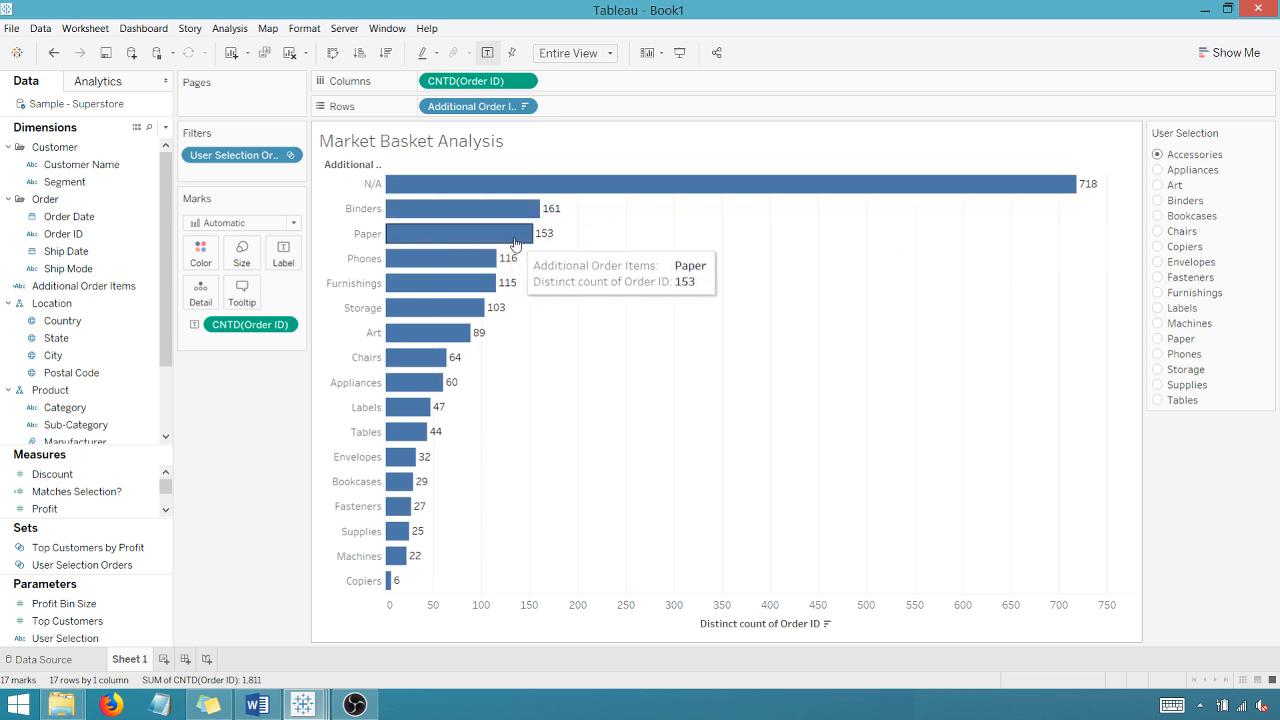
mouse_move(476, 258)
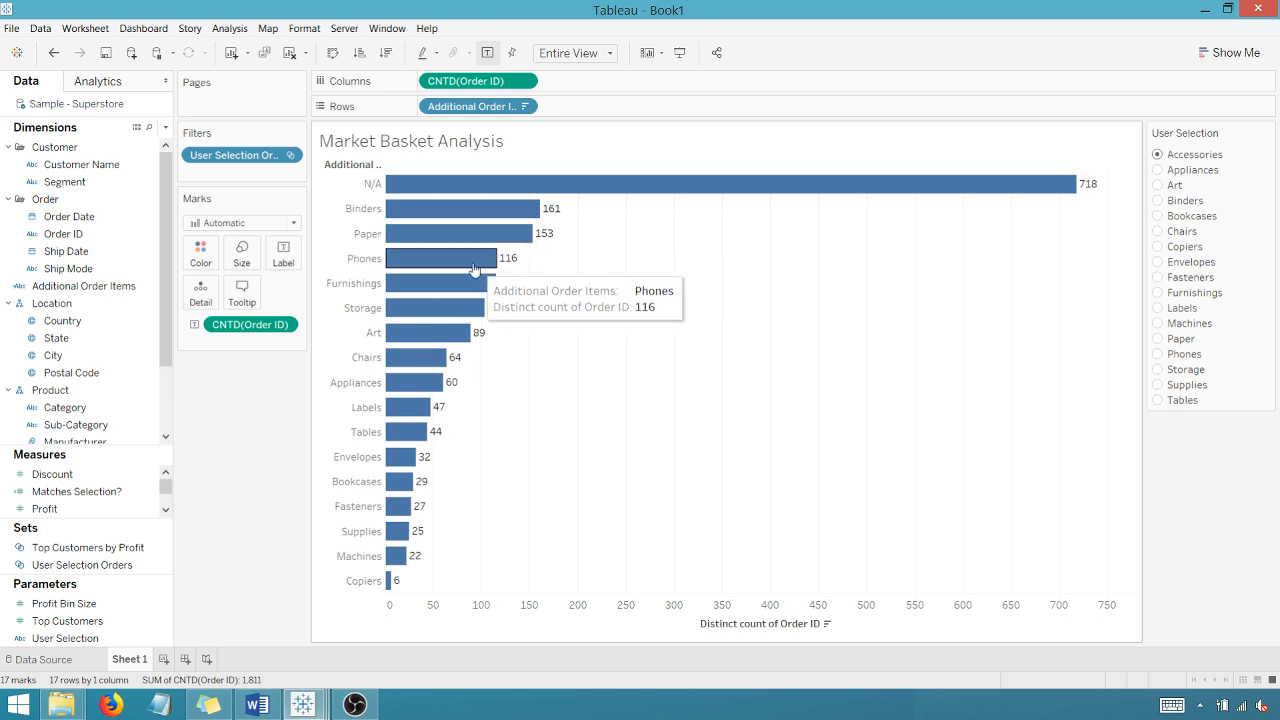
mouse_move(808, 208)
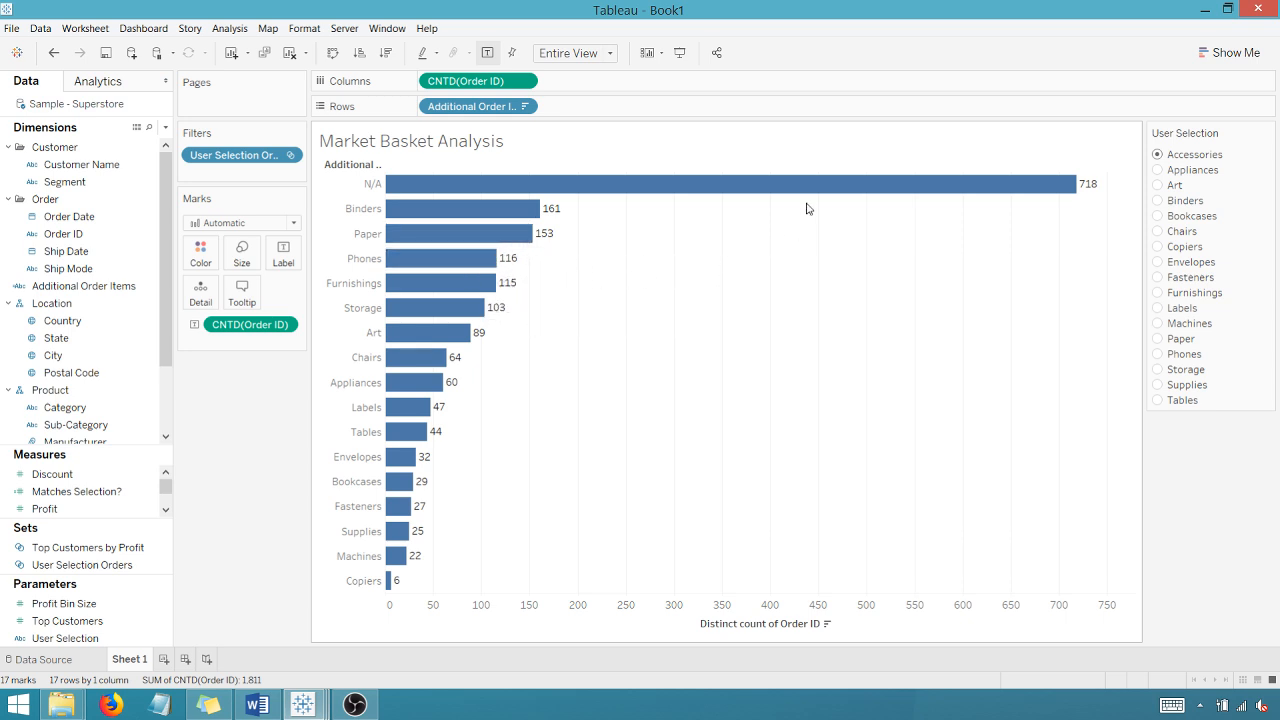
mouse_move(904, 184)
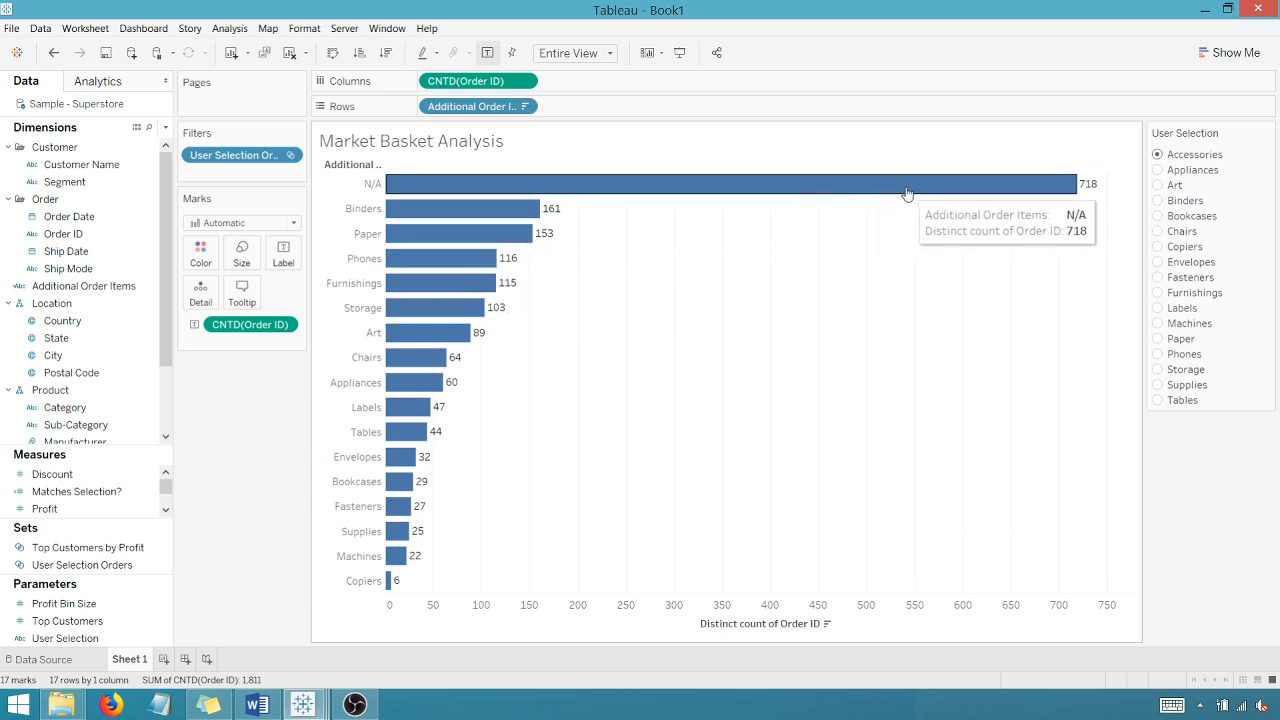
mouse_move(972, 184)
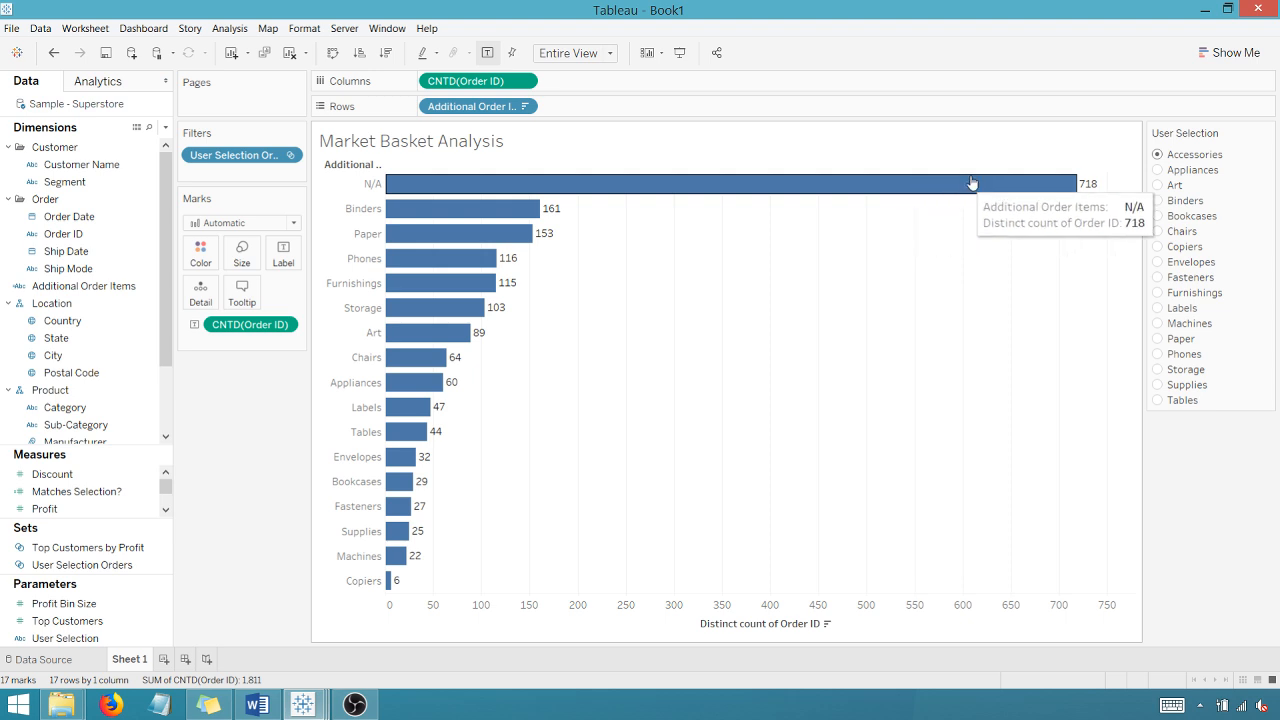
mouse_move(572, 190)
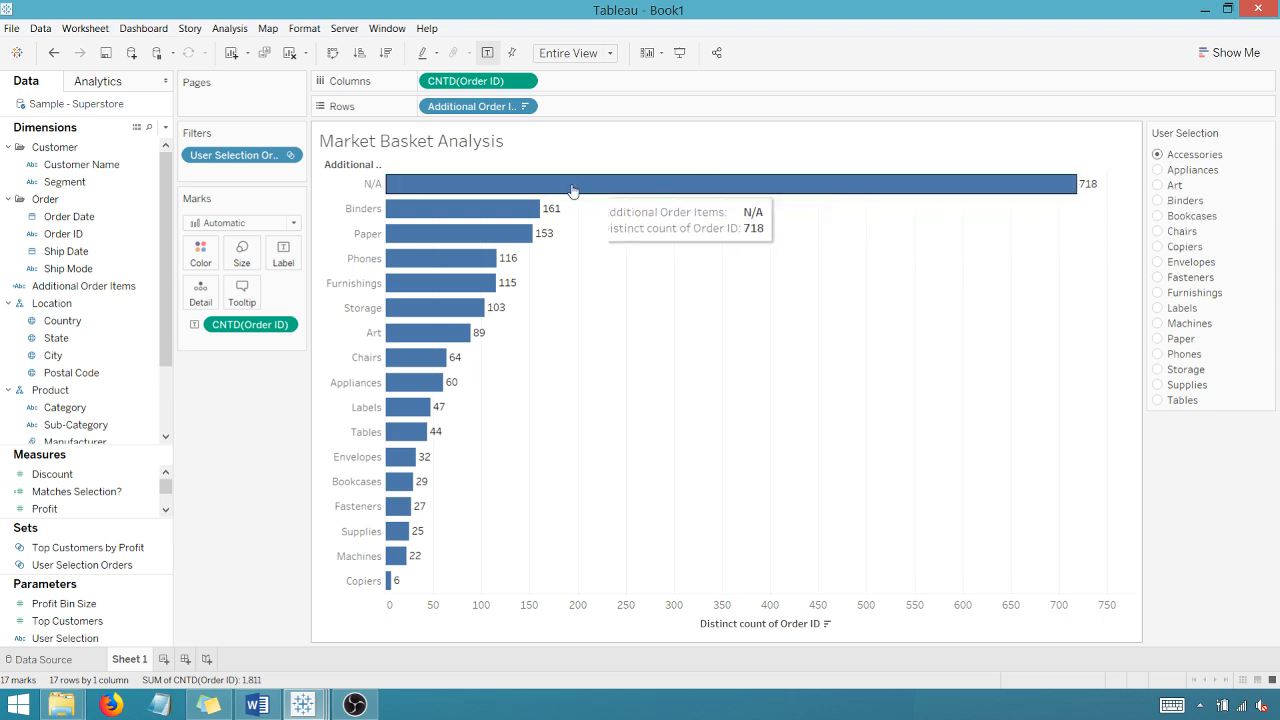
mouse_move(444, 196)
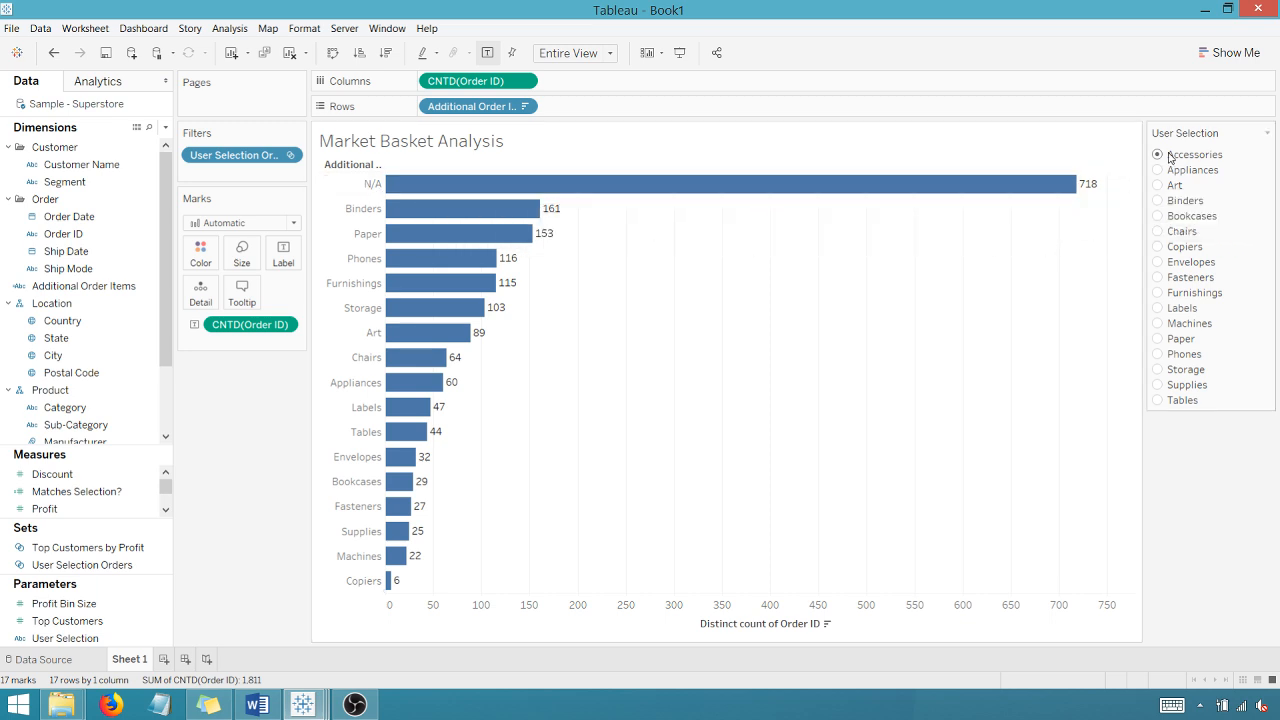
mouse_move(988, 192)
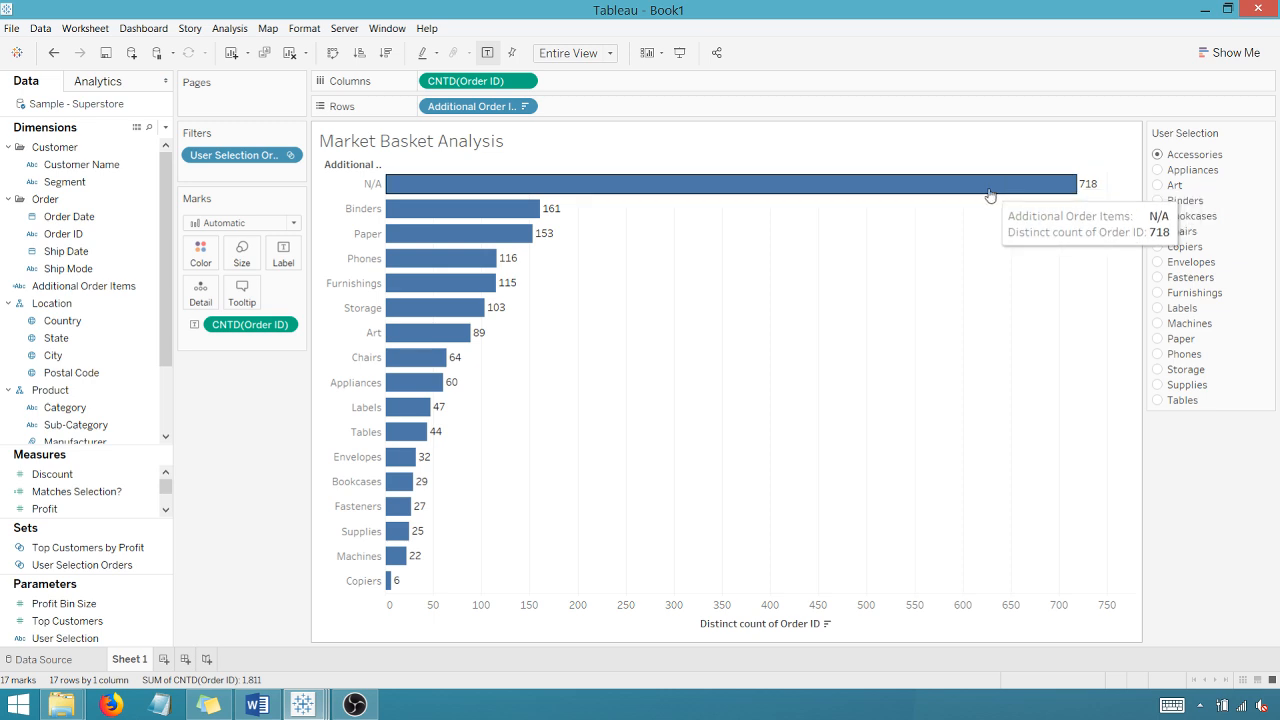
Step: Exclude the N/A bar, then switch User Selection to Appliances, Art, and back to Accessories
right_click(372, 184)
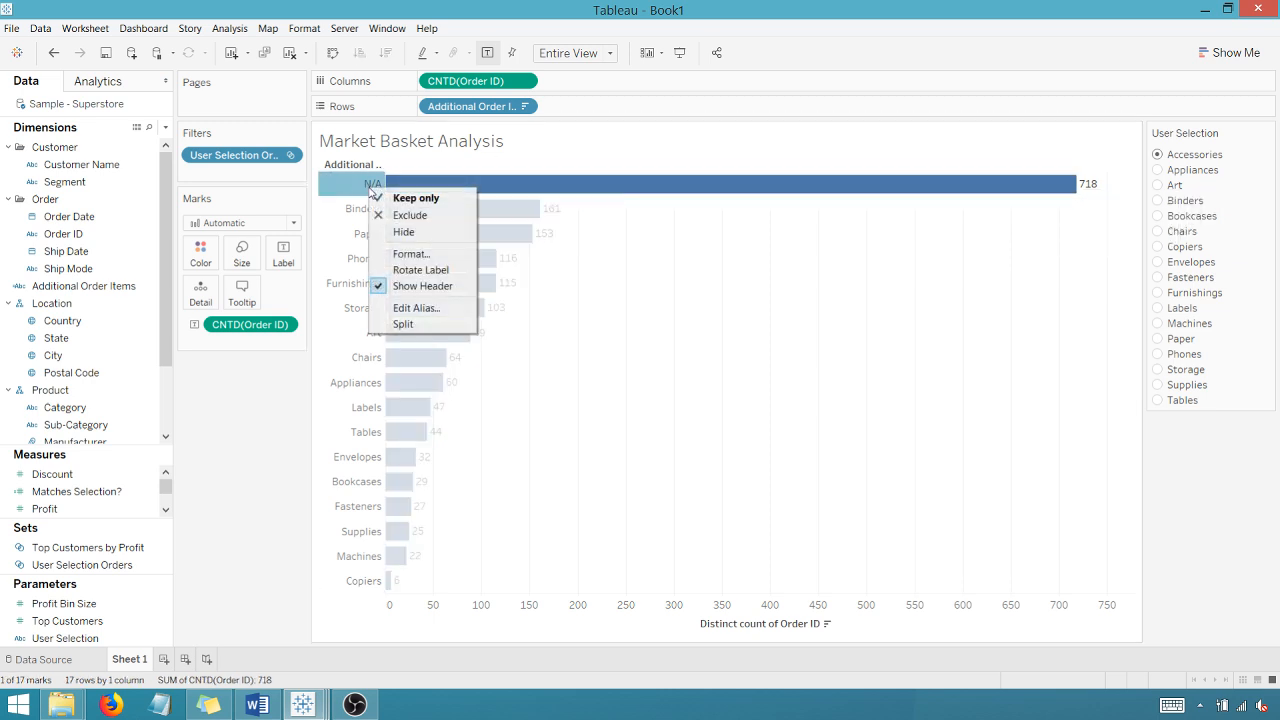
mouse_move(420, 270)
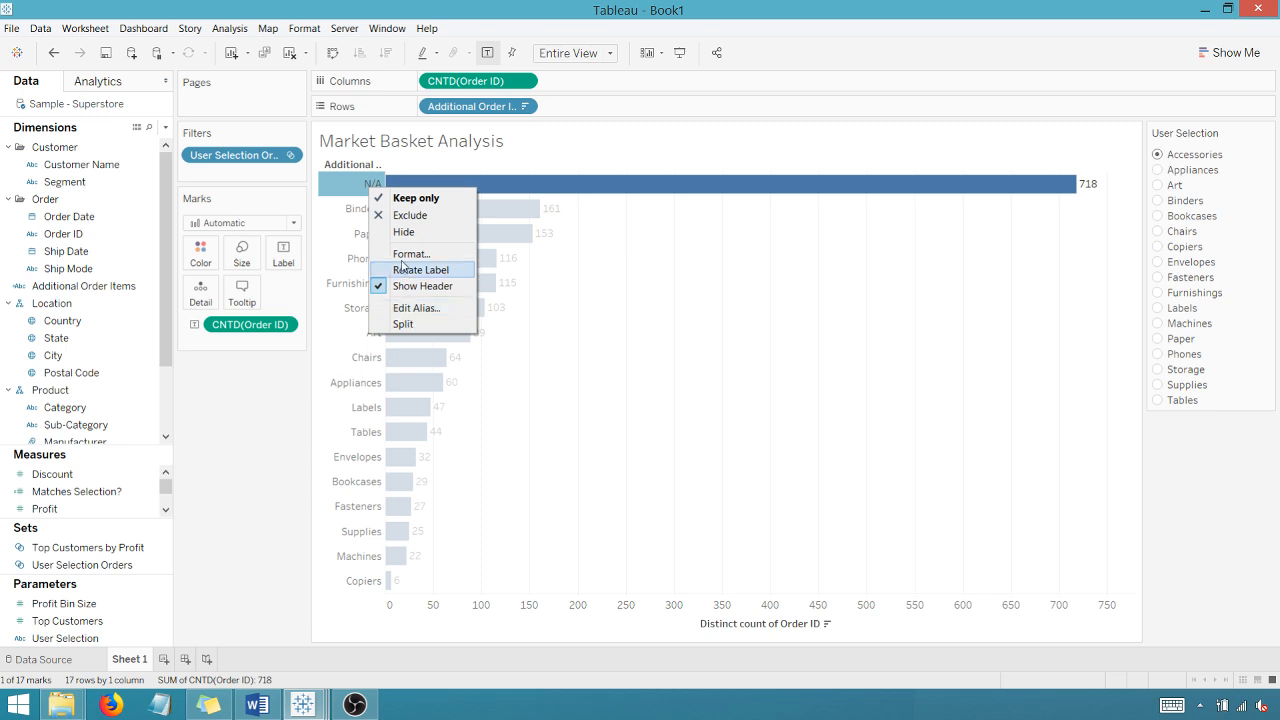
click(410, 216)
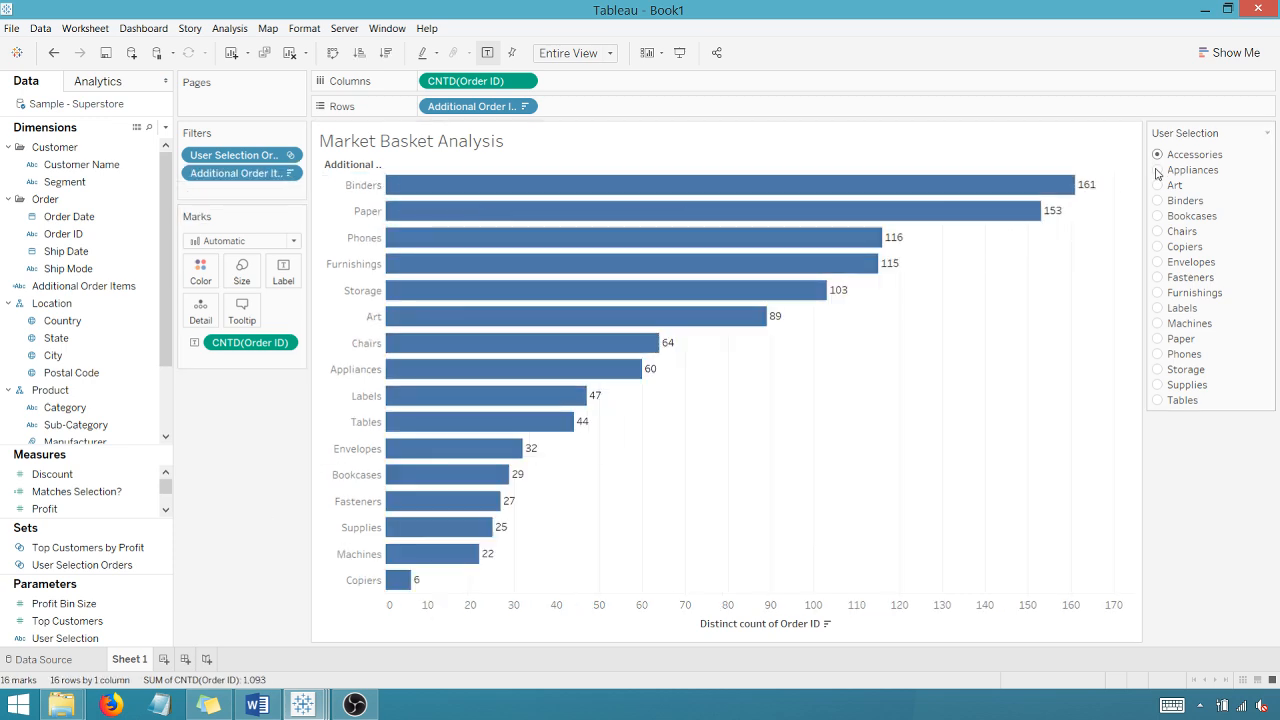
click(1156, 170)
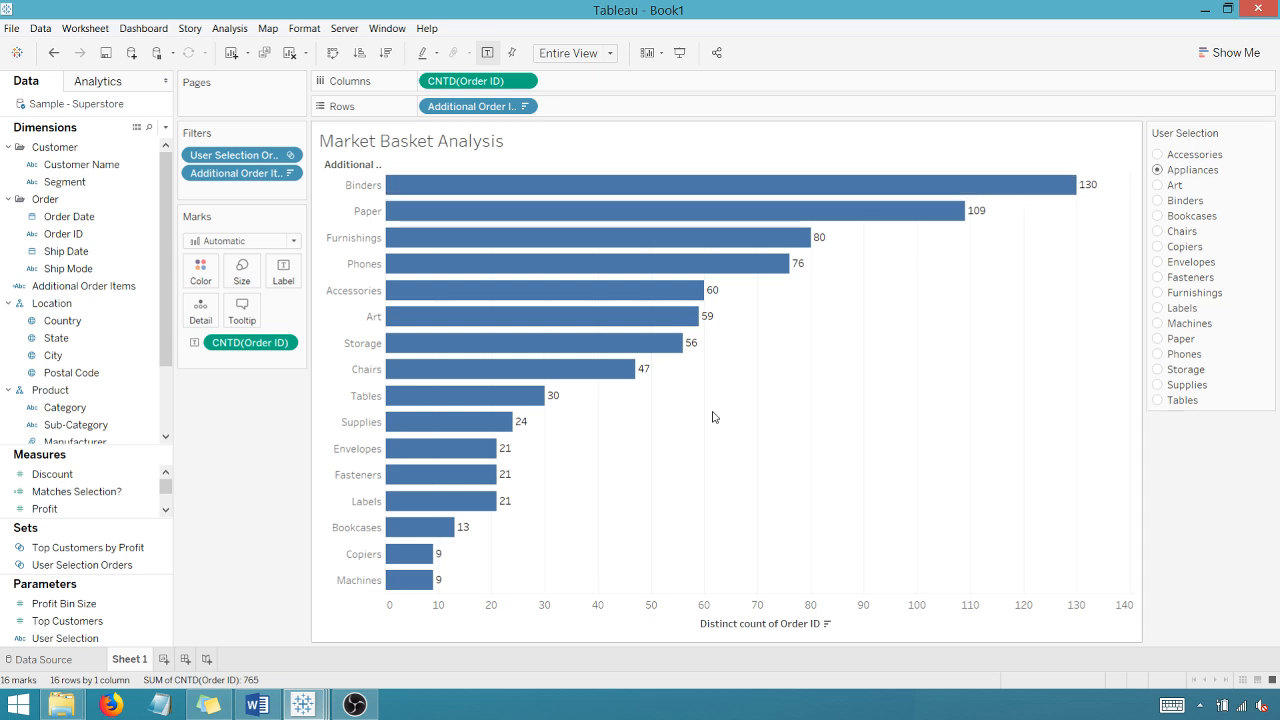
mouse_move(1160, 192)
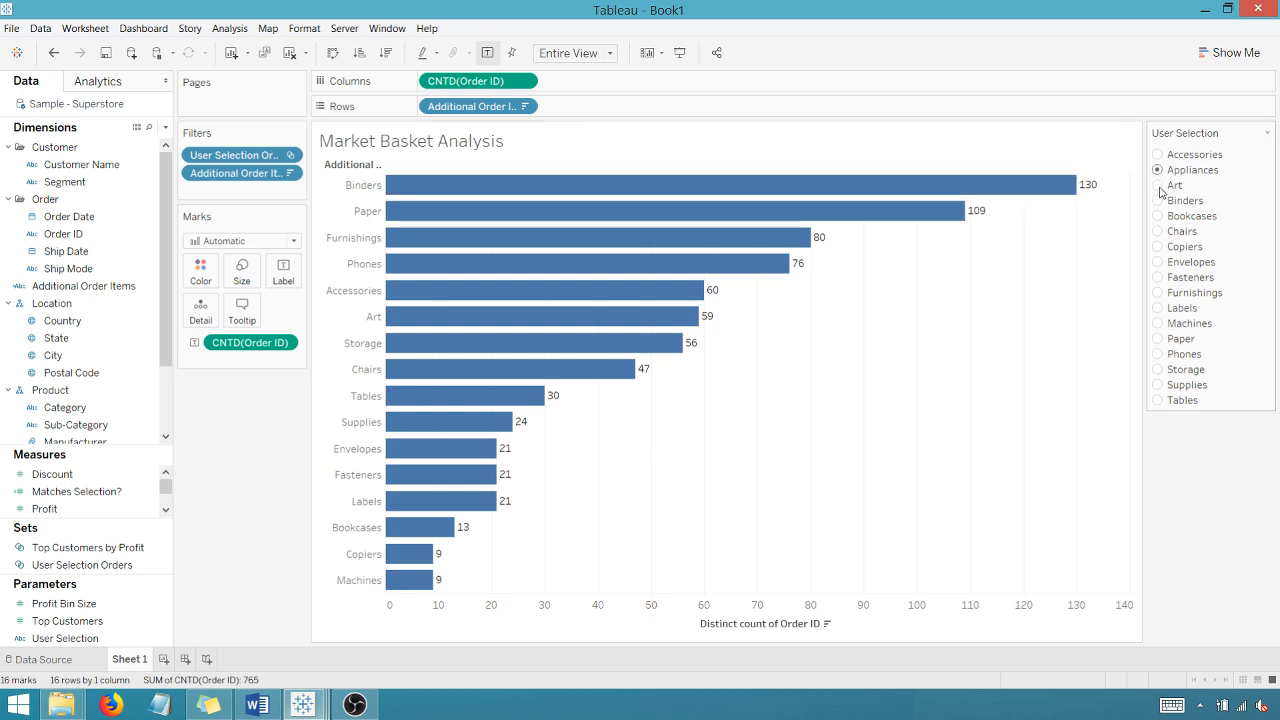
click(1158, 184)
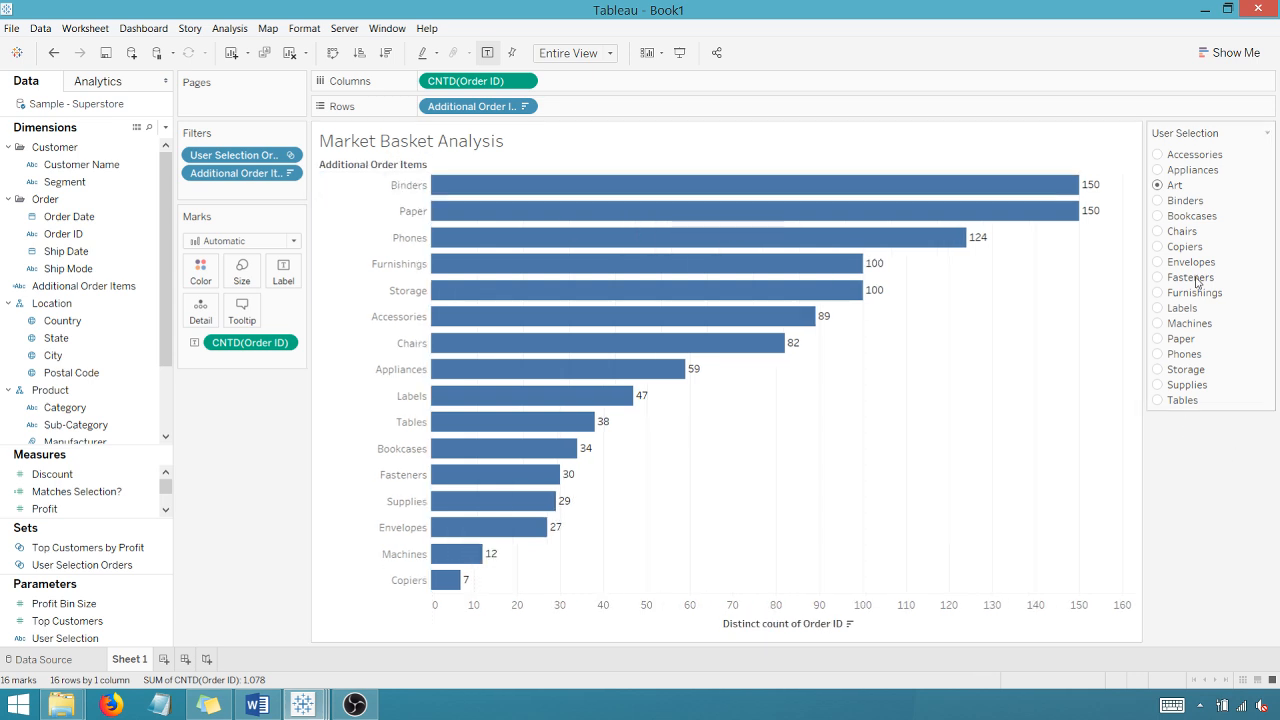
click(1158, 154)
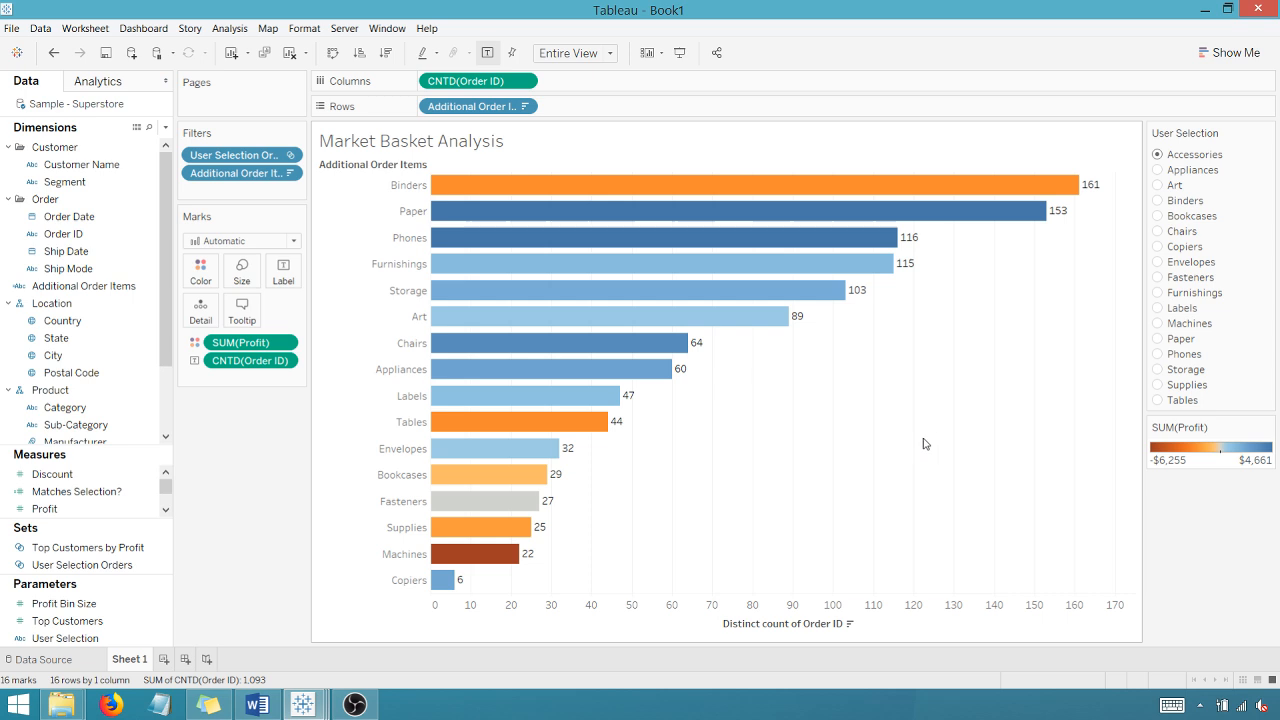
Step: Scroll the Measures list from Profit to locate Profit Ratio for the Color card
click(44, 510)
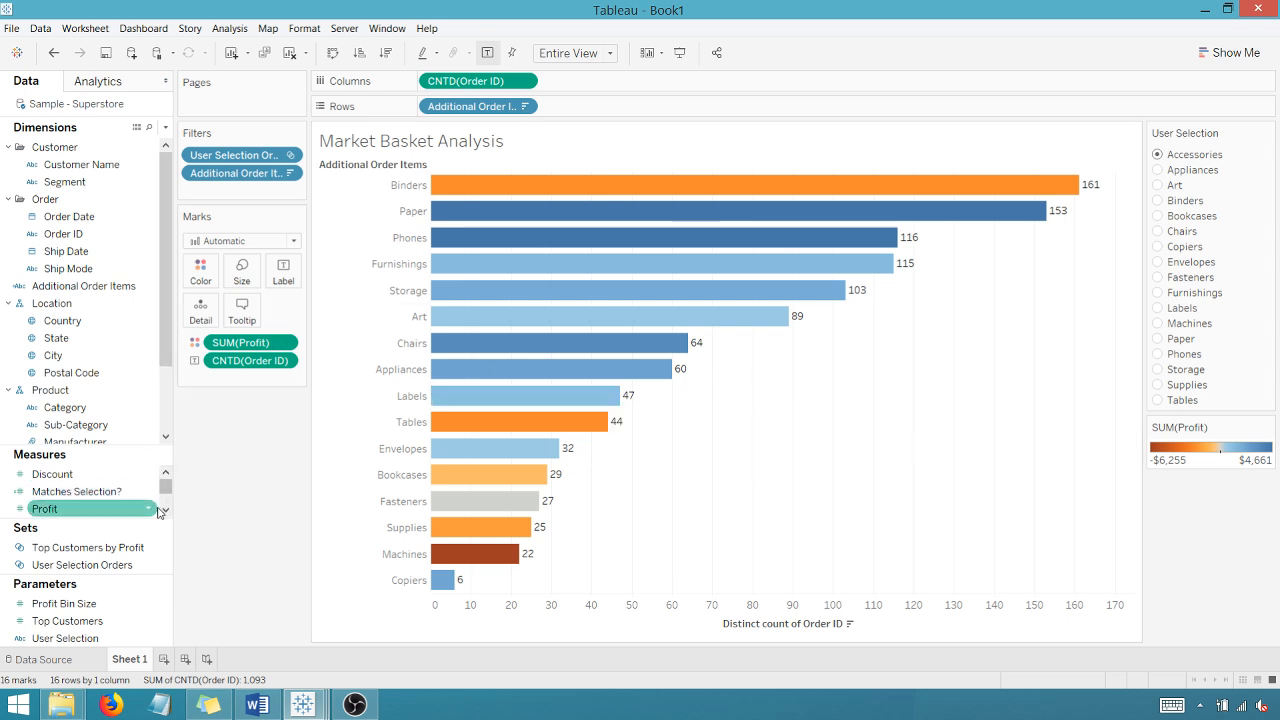
scroll(down, 3)
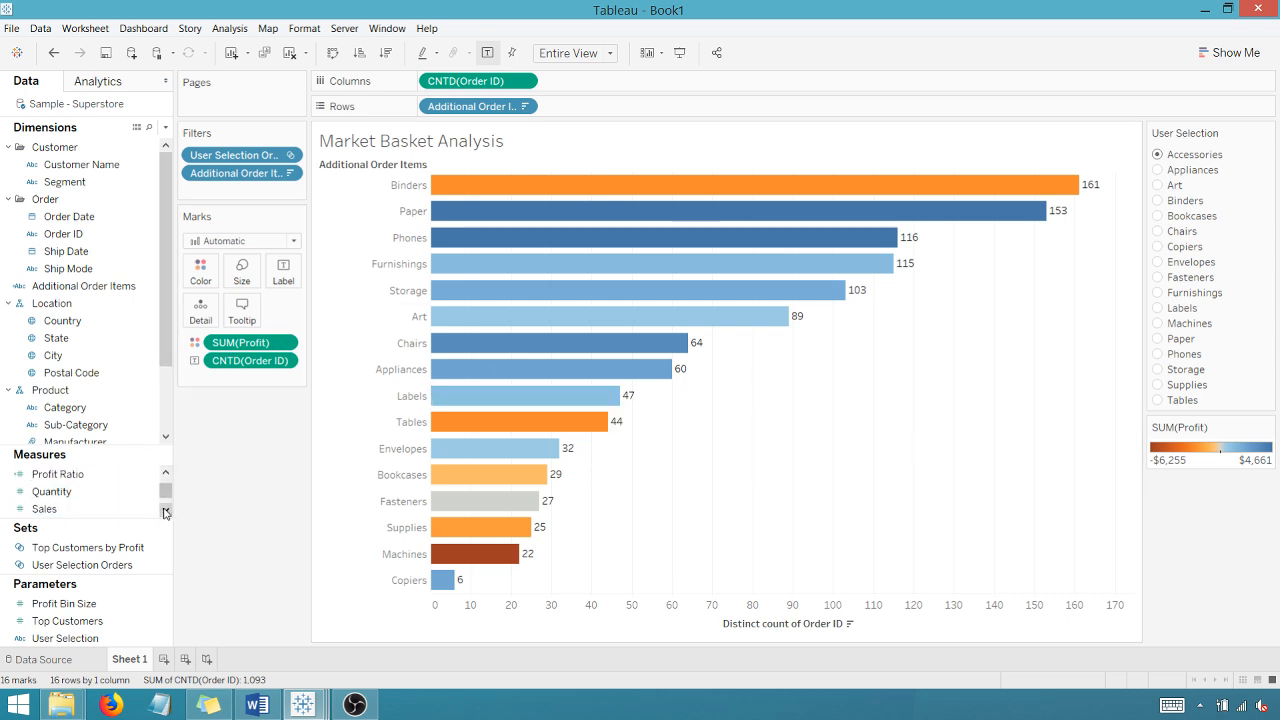
mouse_move(594, 420)
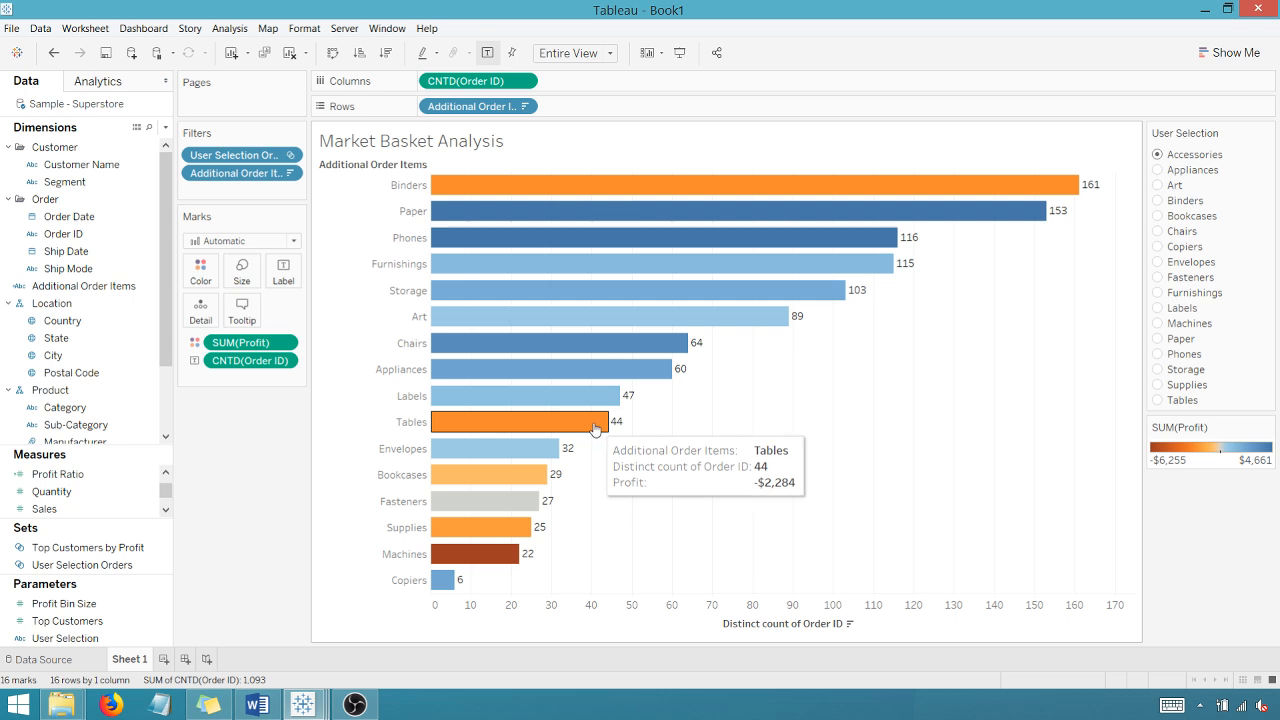
mouse_move(1064, 196)
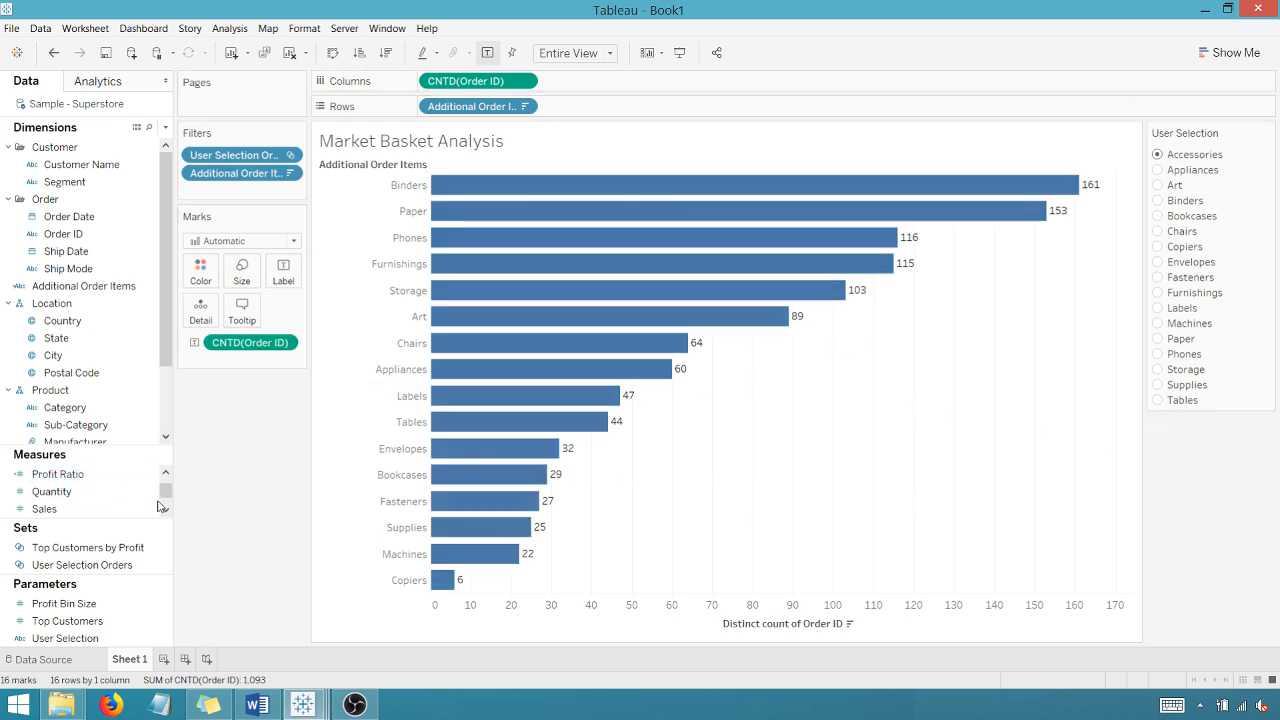
scroll(down, 3)
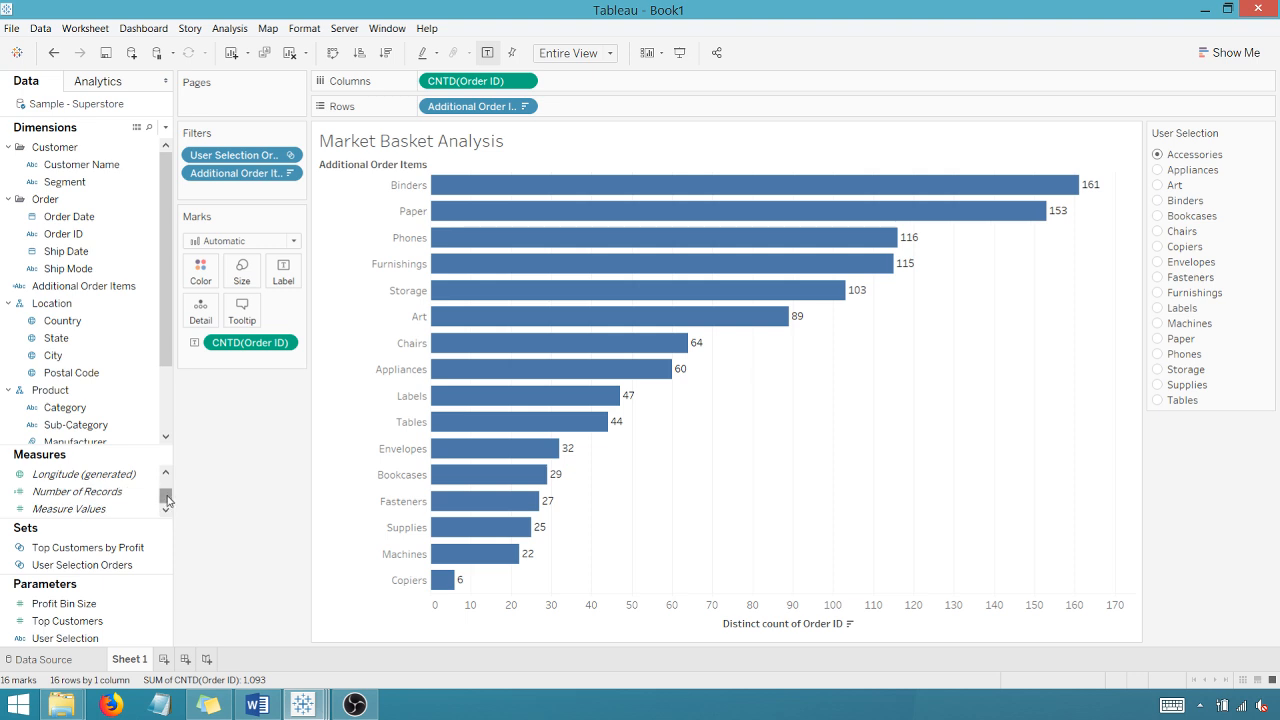
scroll(down, 3)
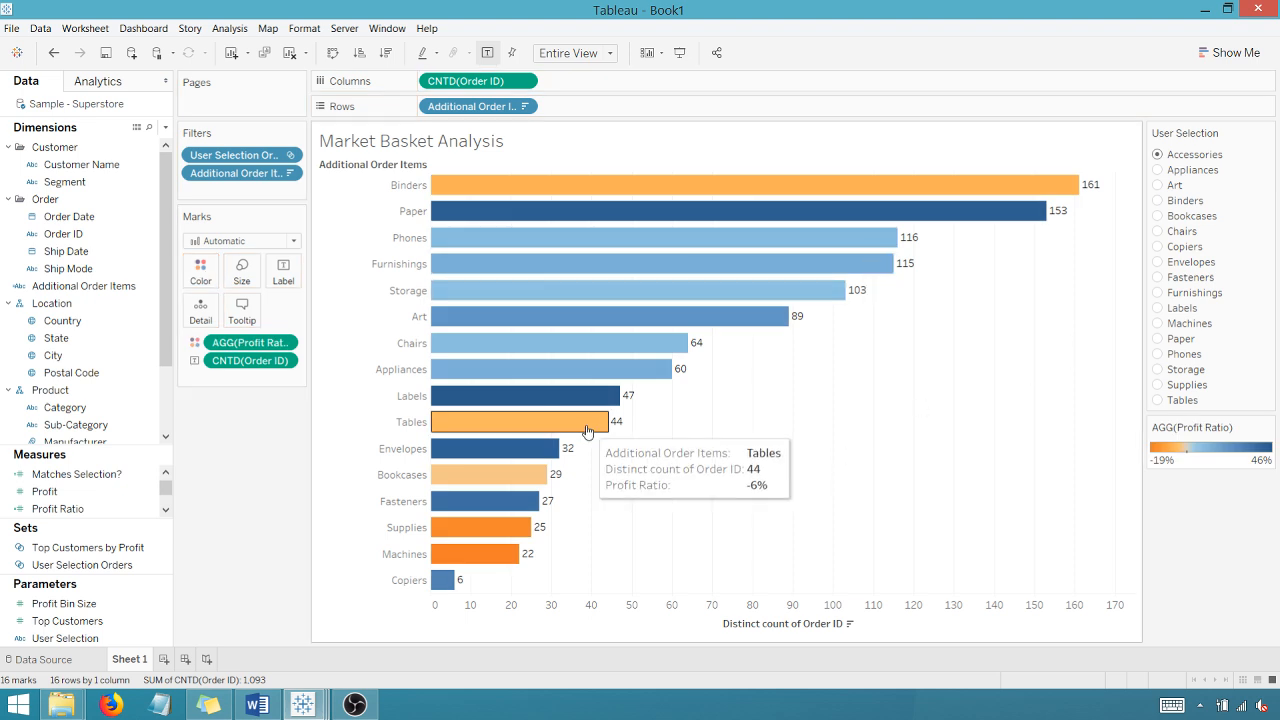
mouse_move(520, 528)
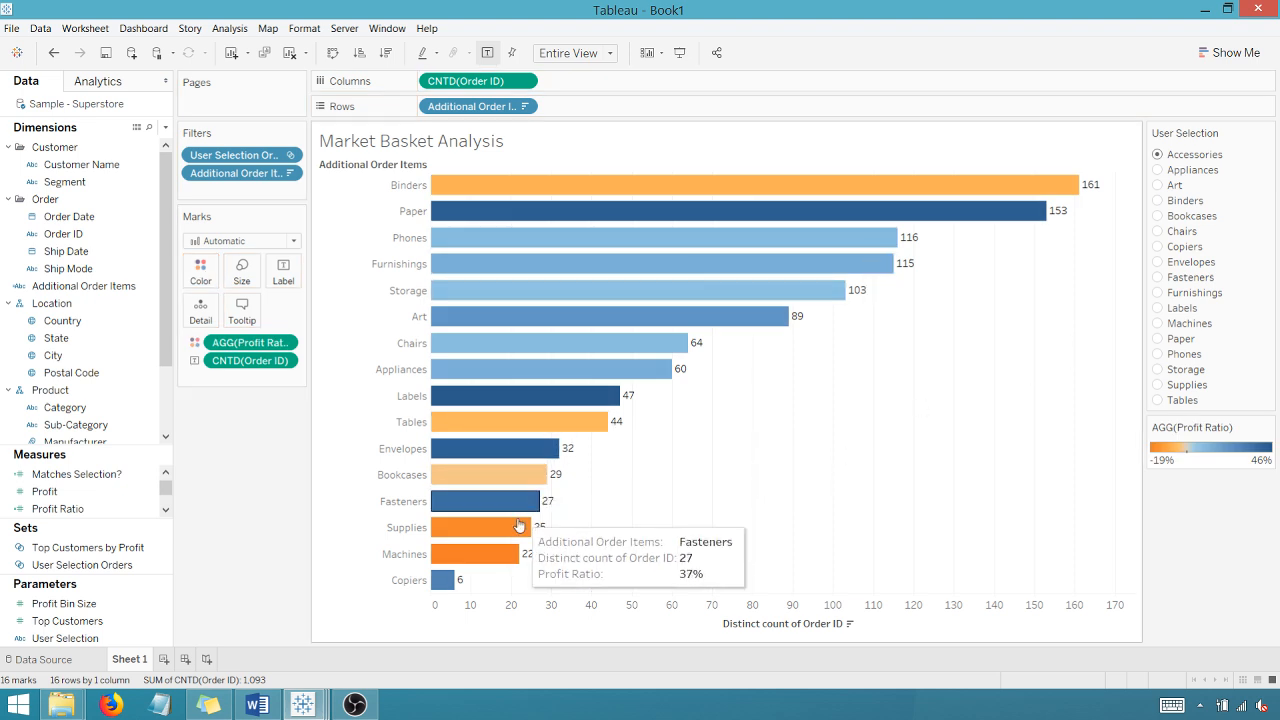
mouse_move(922, 468)
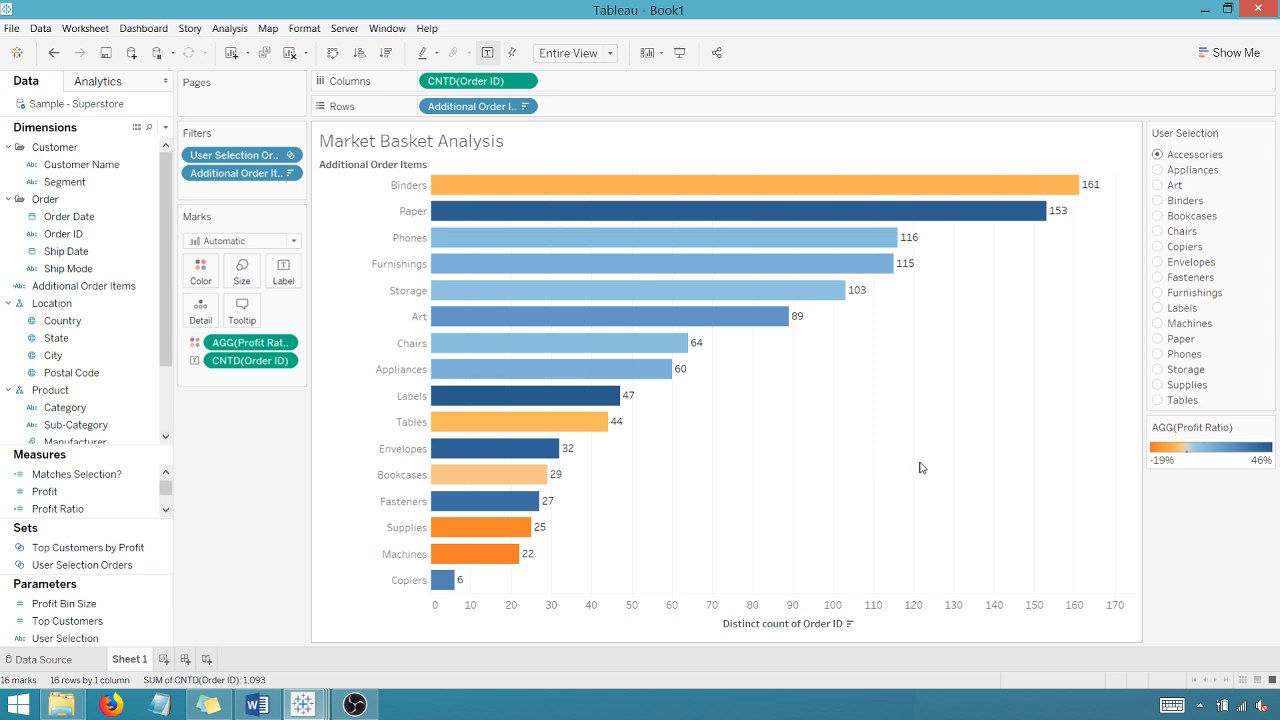
mouse_move(294, 456)
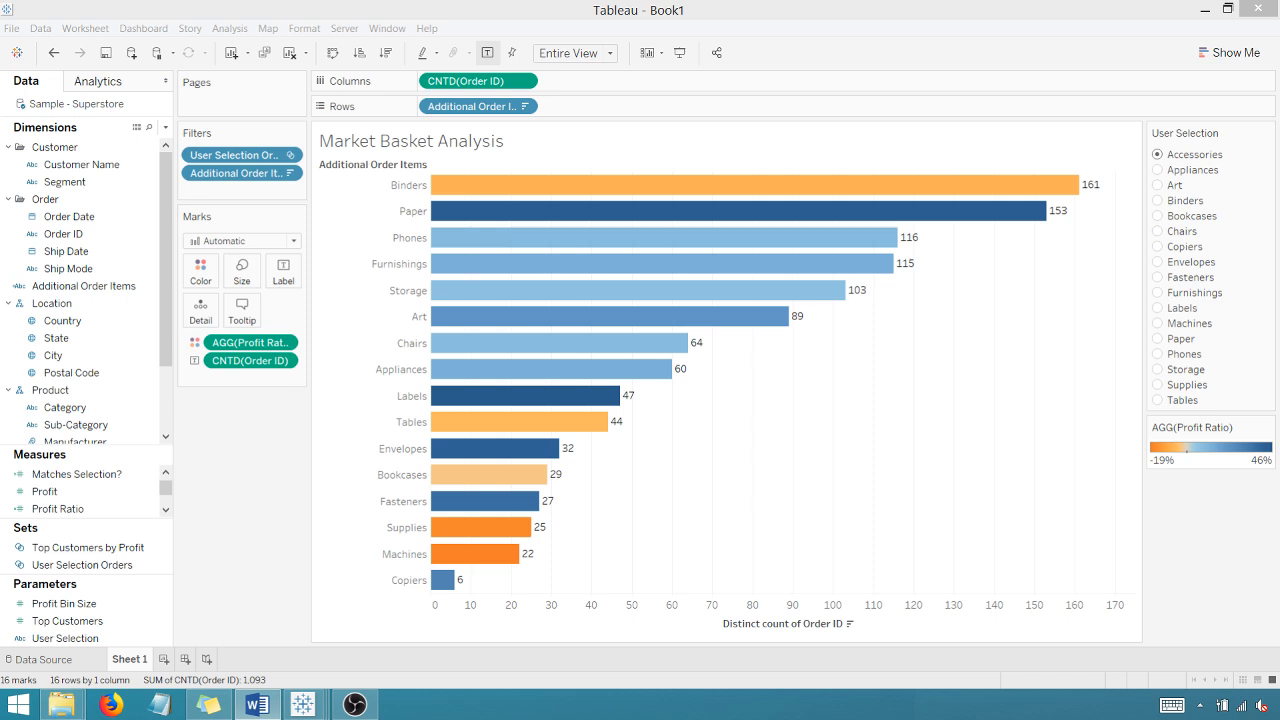
mouse_move(836, 384)
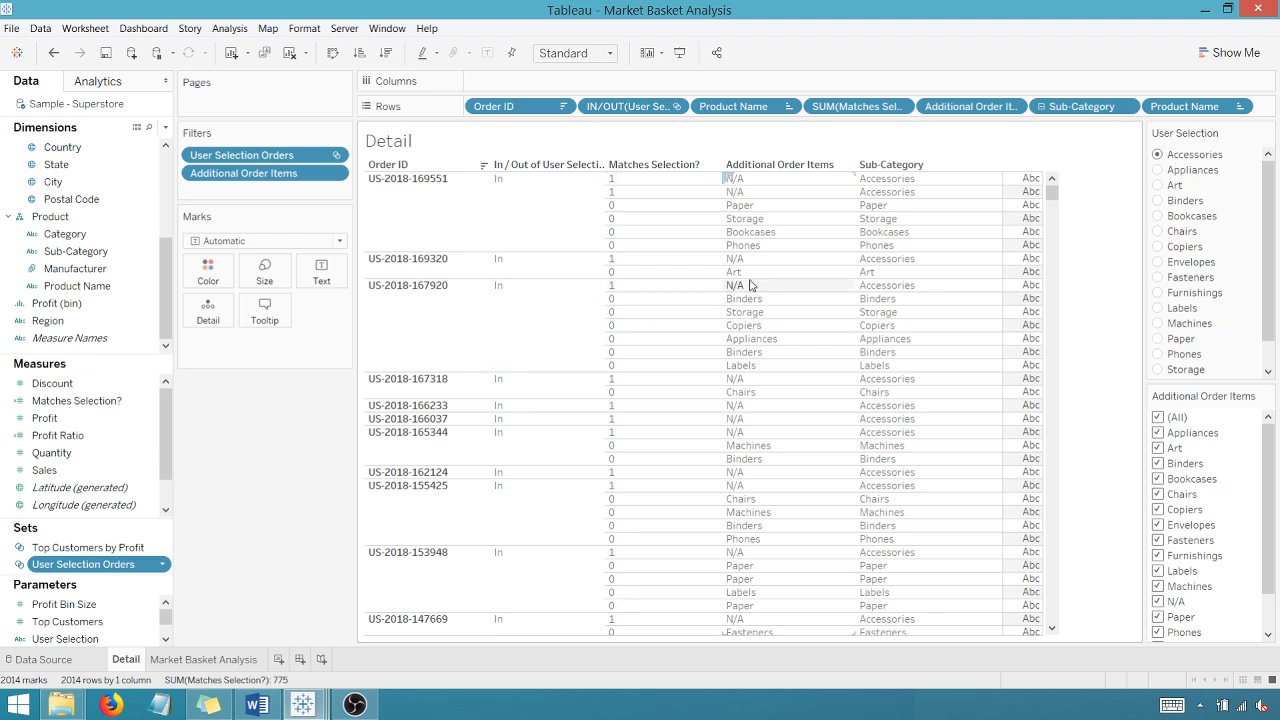
mouse_move(788, 232)
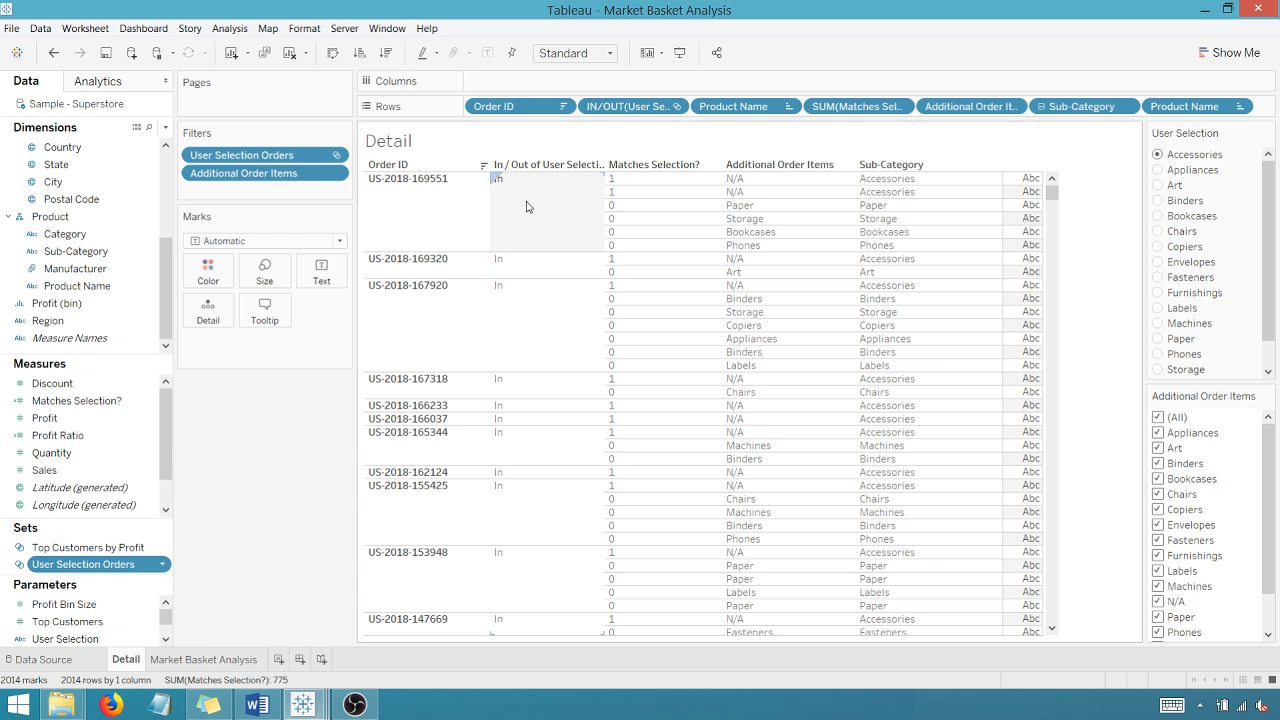
mouse_move(632, 184)
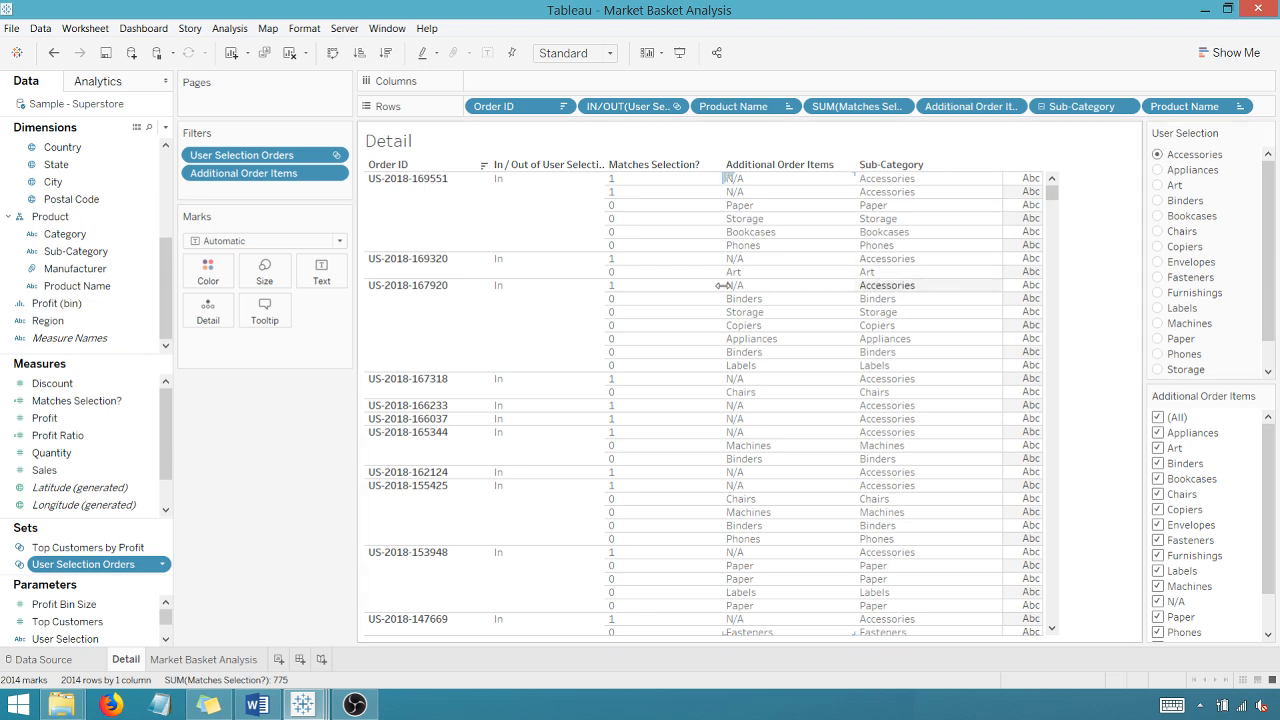
mouse_move(592, 296)
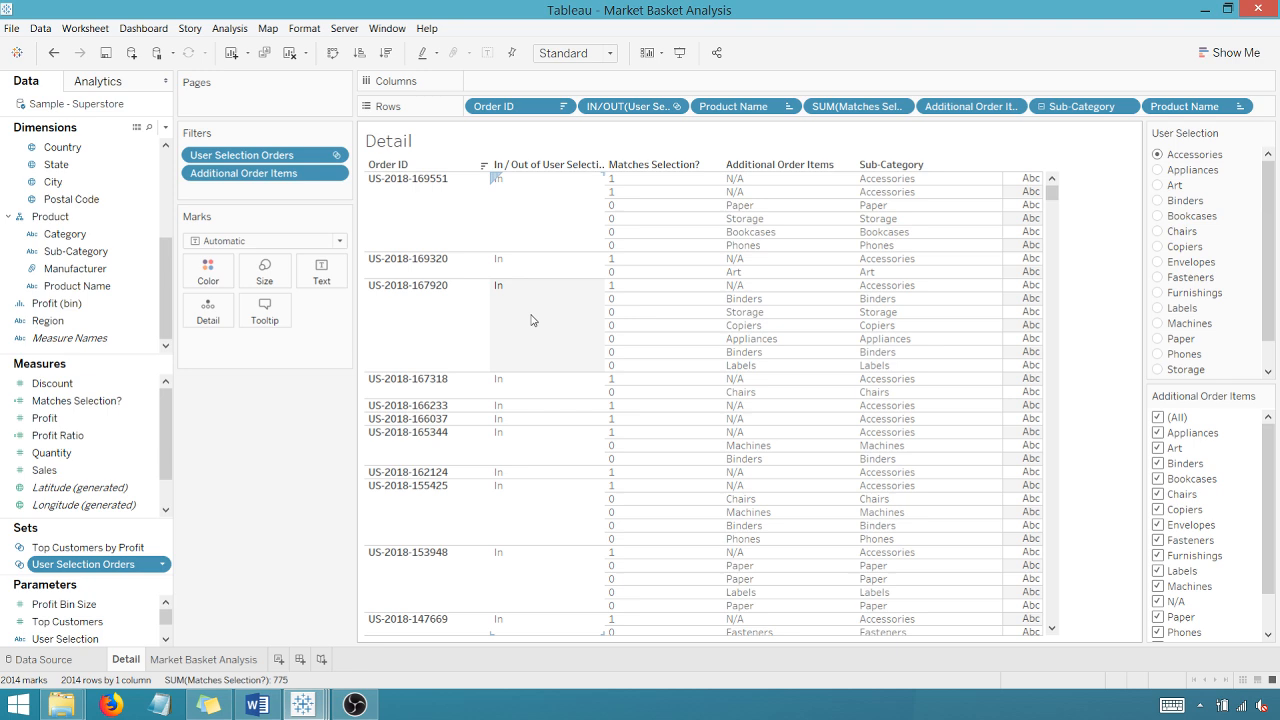
mouse_move(1106, 196)
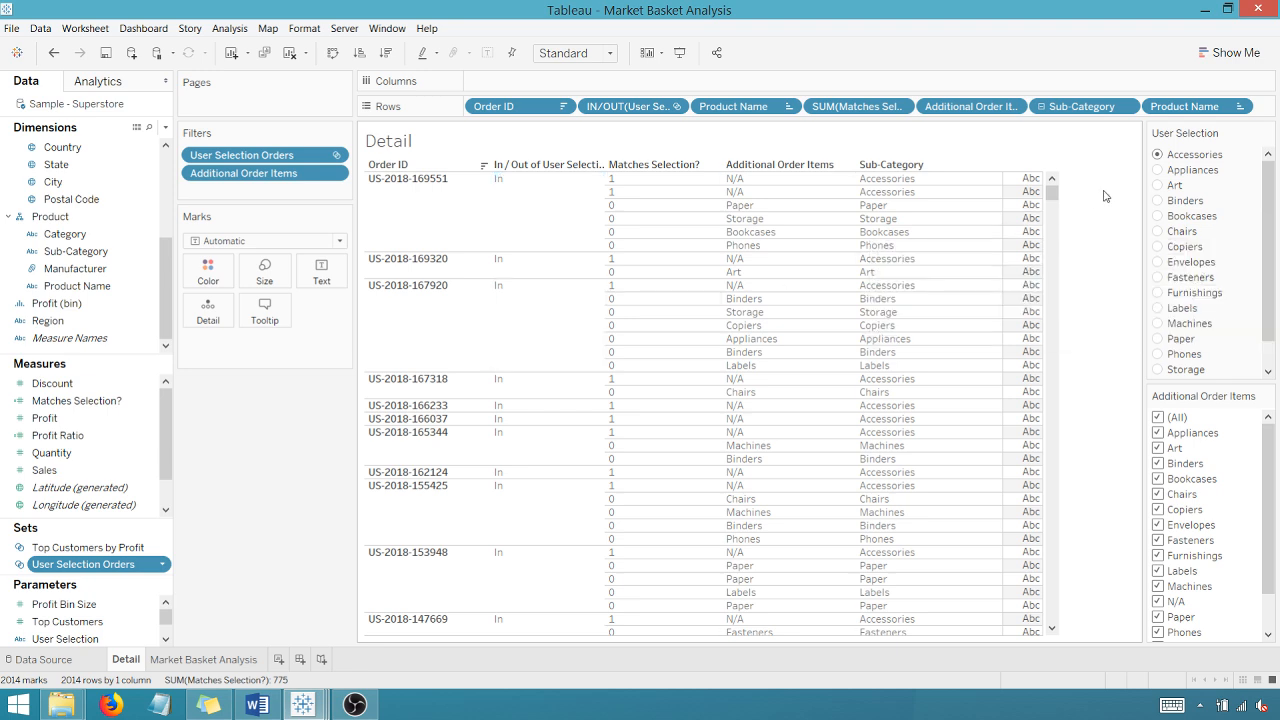
Step: Set the User Selection parameter to Appliances on the Detail sheet
click(1160, 170)
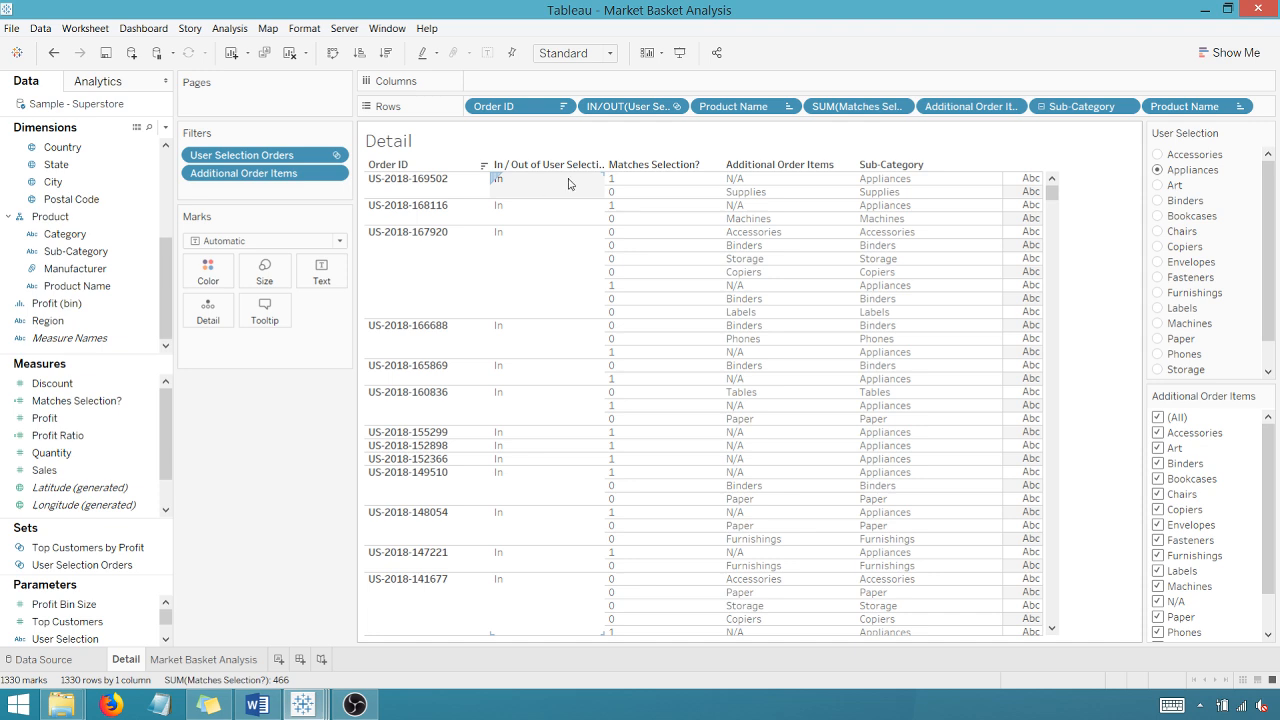
mouse_move(760, 180)
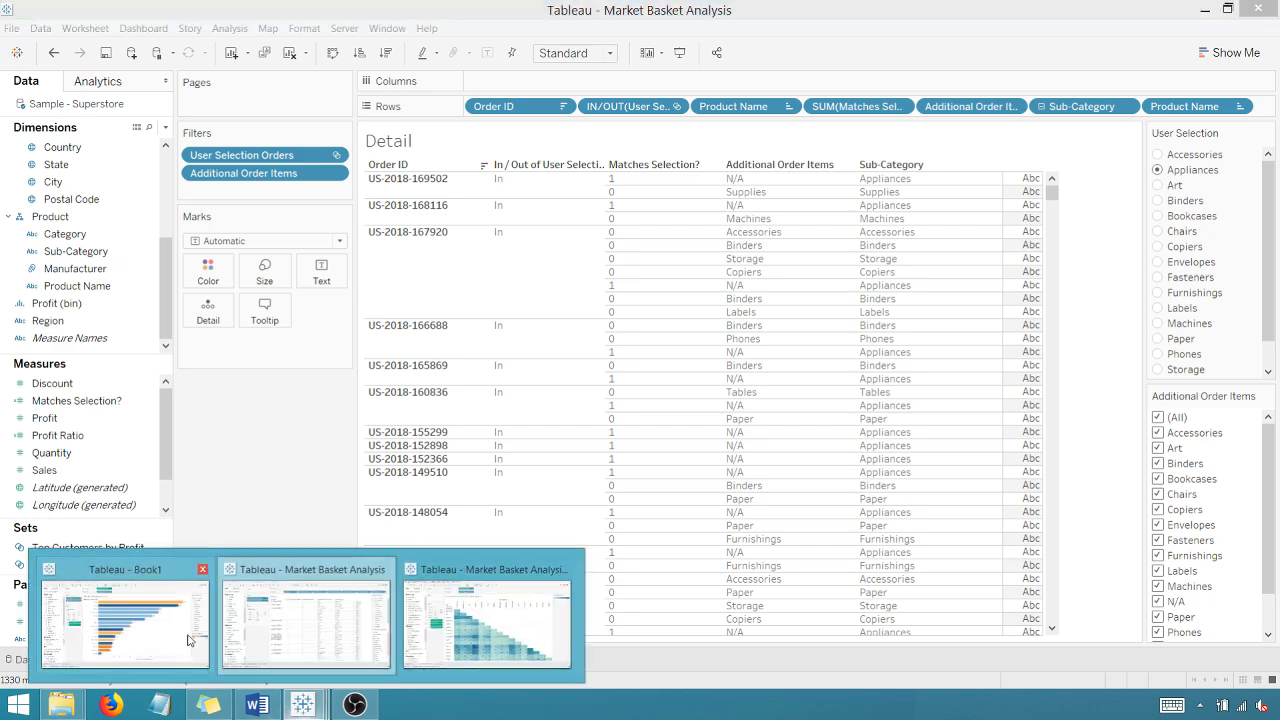
Step: Back in Book1, break bars out by Sub-Category and sort them by count descending
click(124, 616)
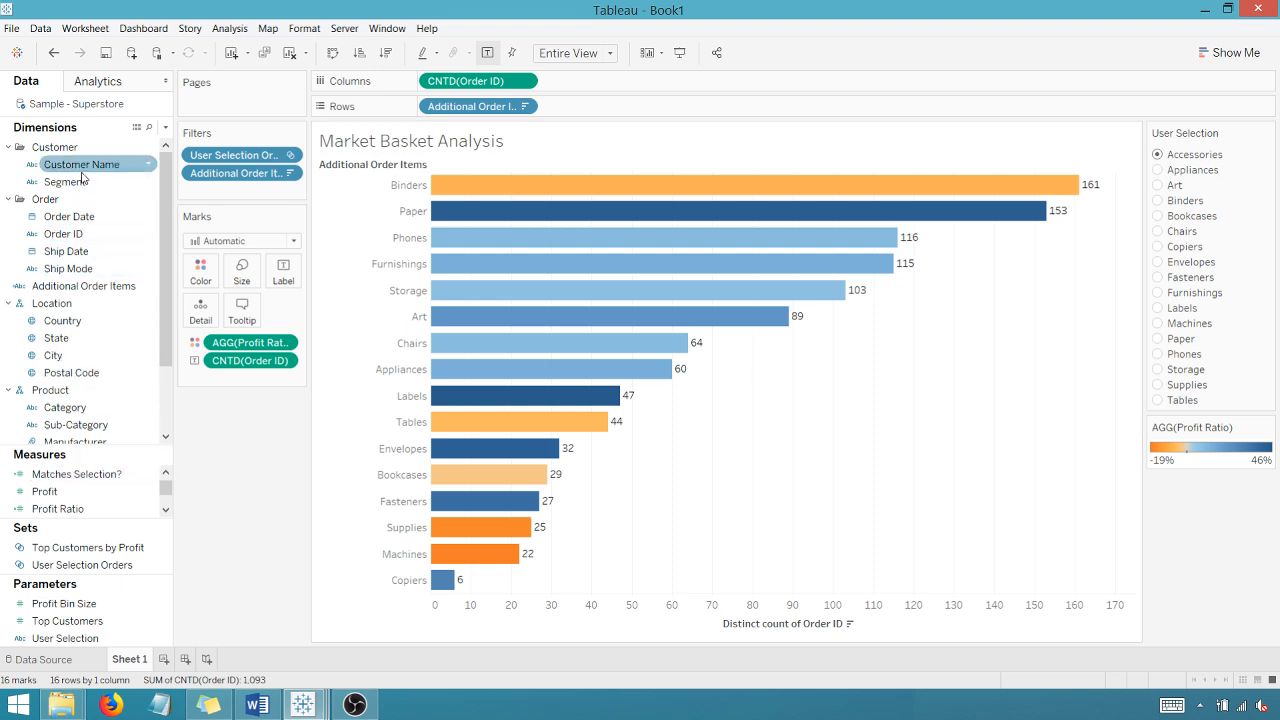
click(8, 146)
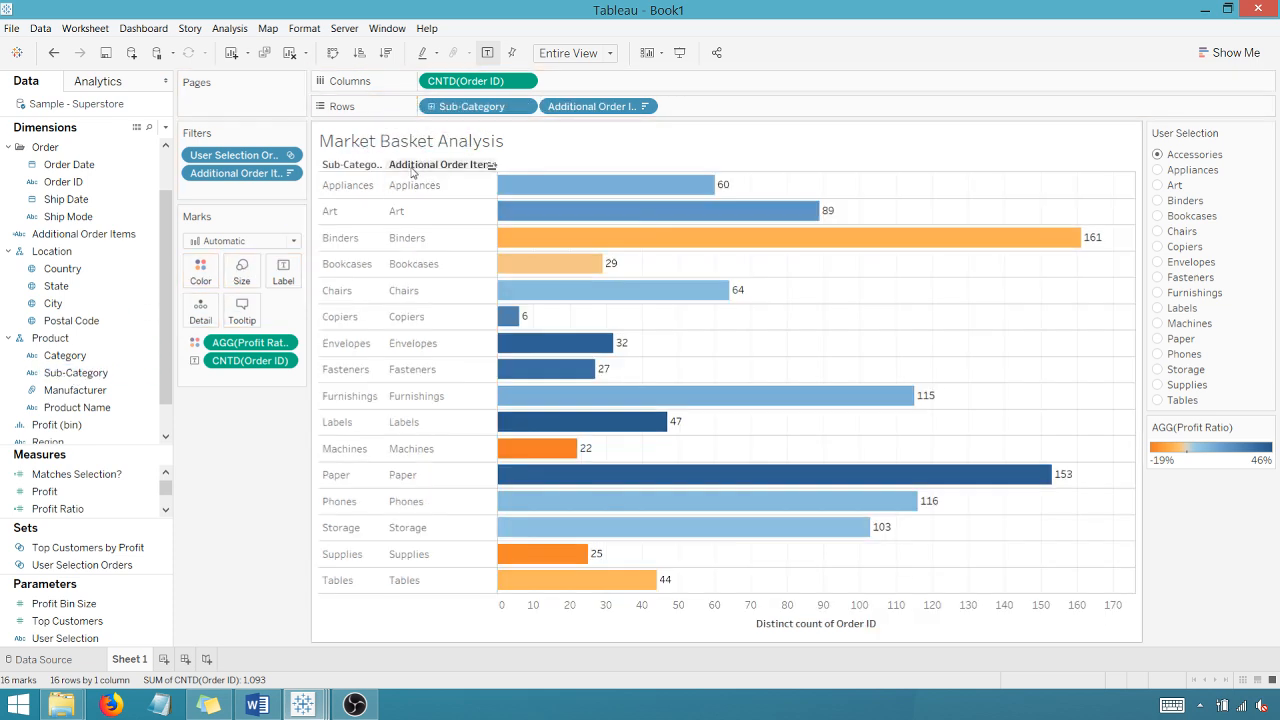
mouse_move(232, 172)
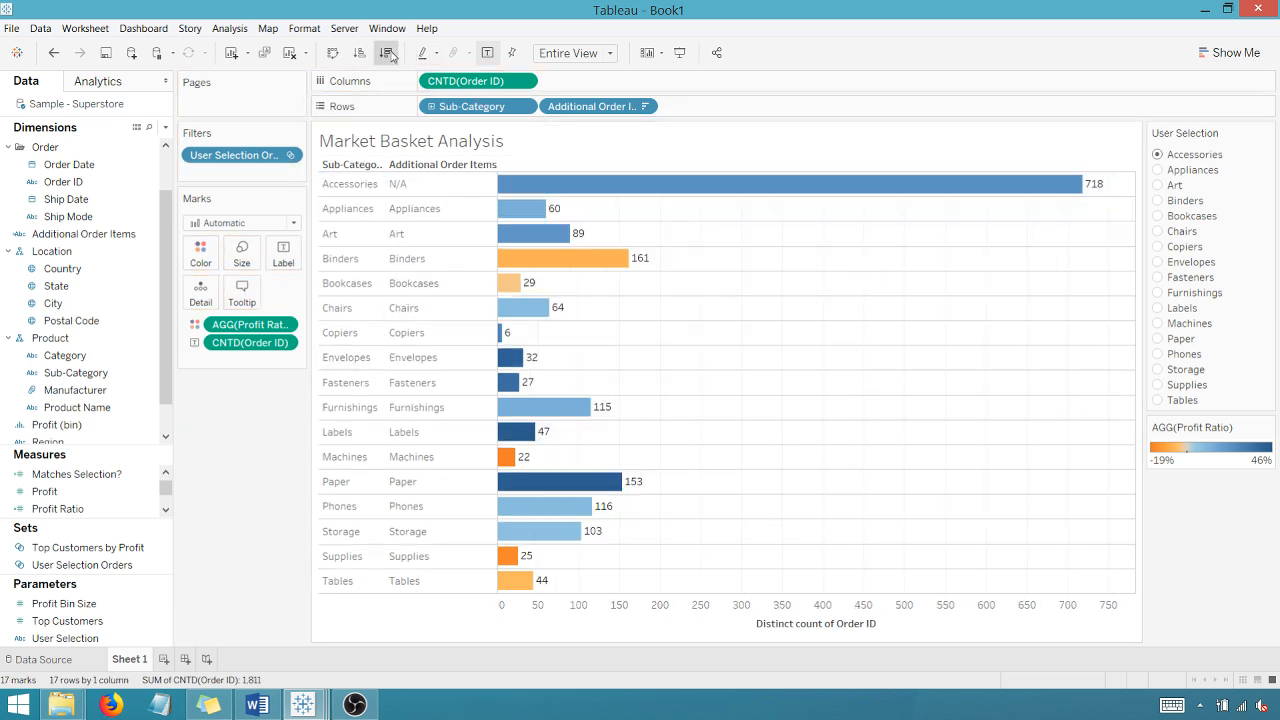
click(388, 52)
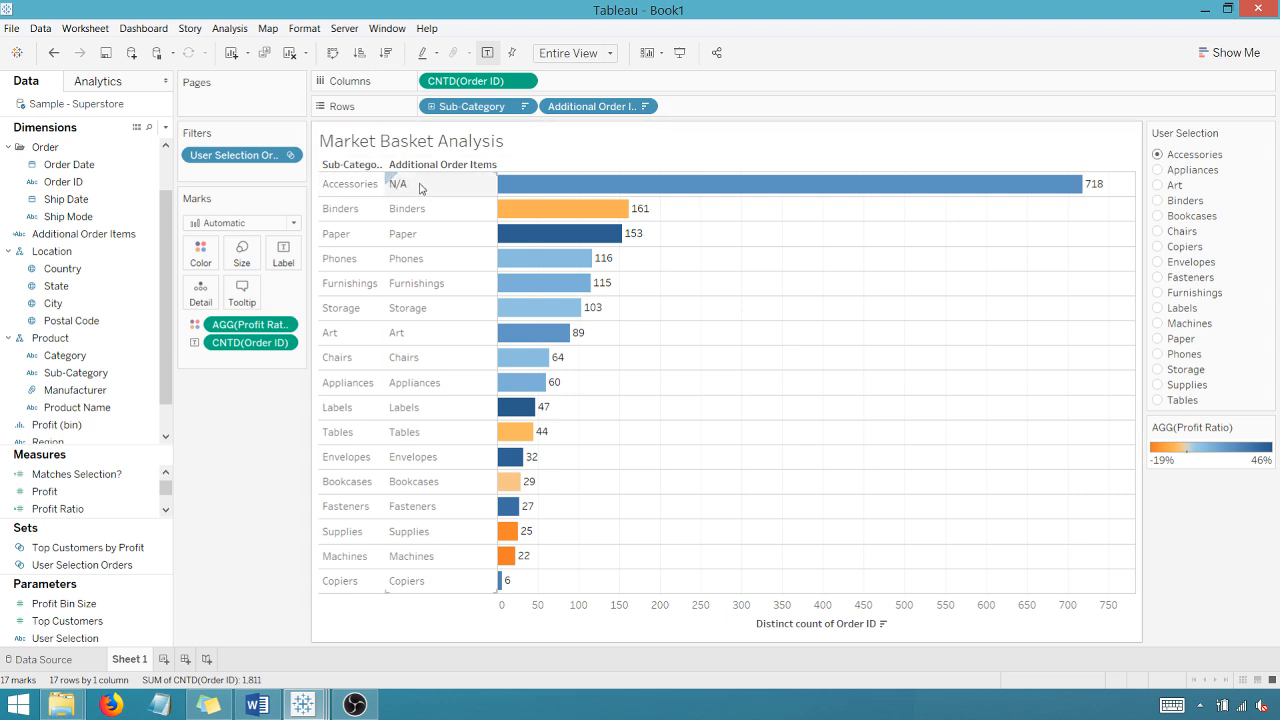
mouse_move(412, 184)
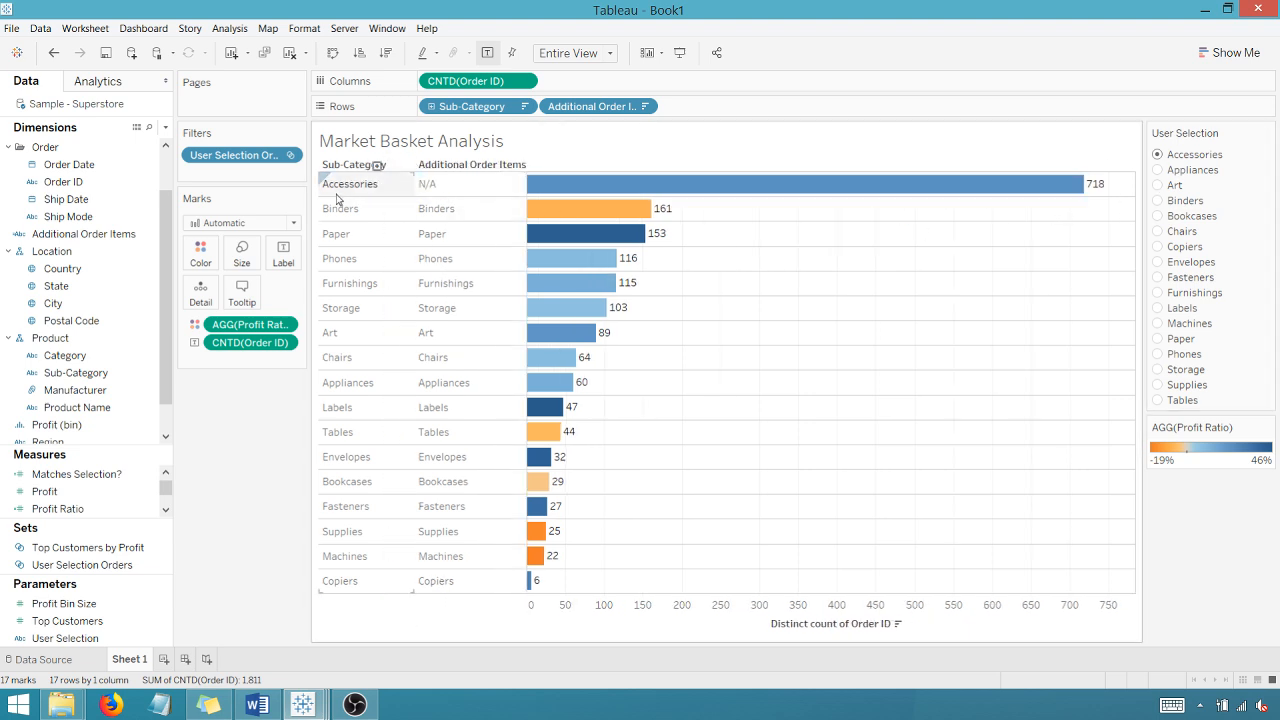
mouse_move(372, 192)
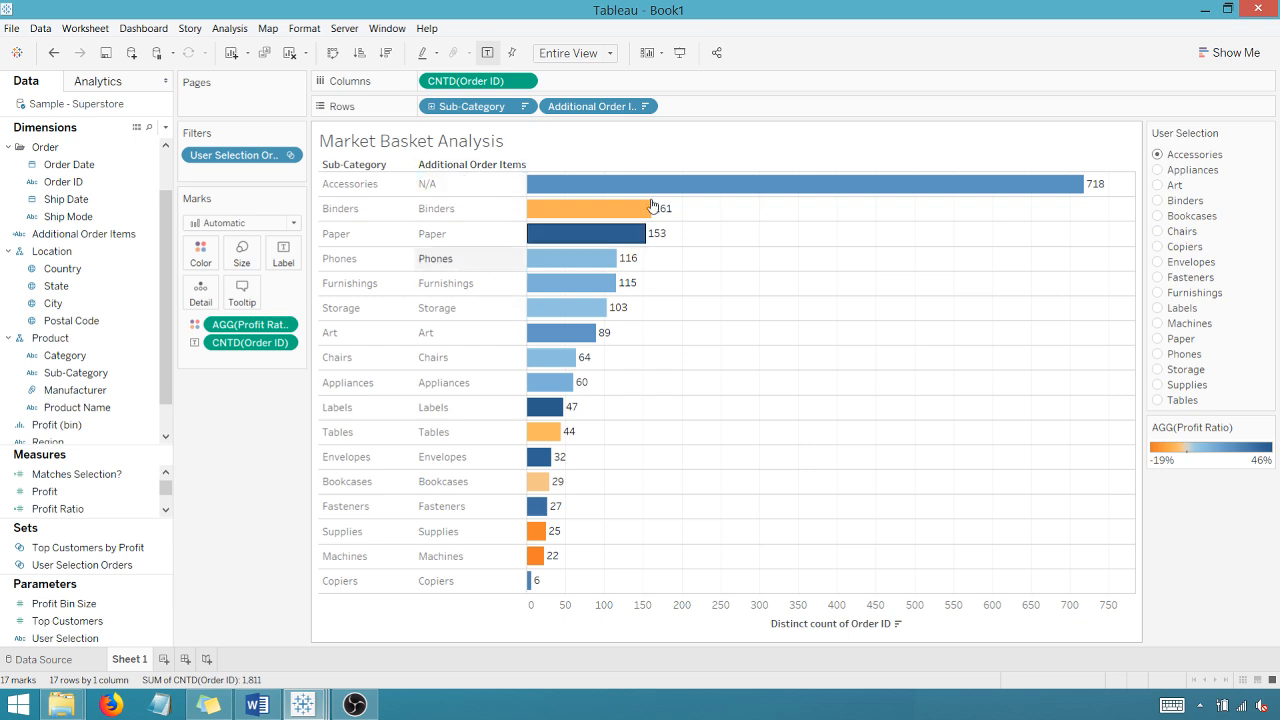
mouse_move(1040, 188)
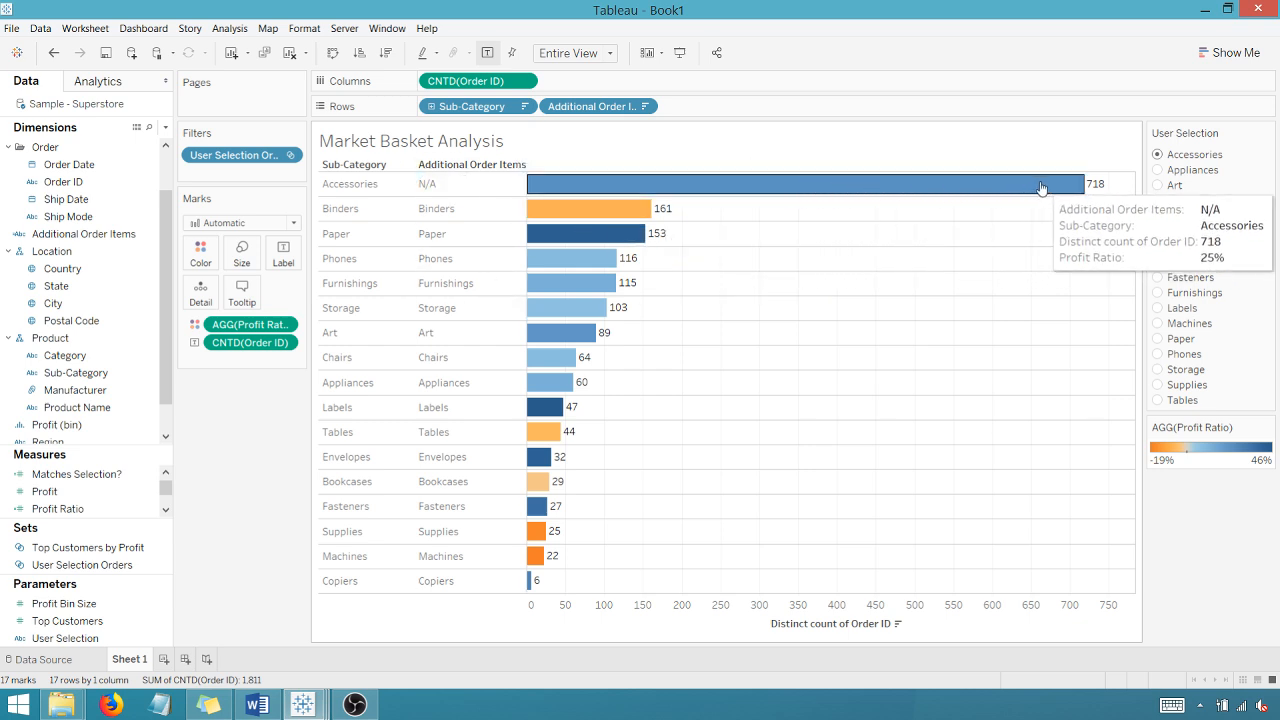
mouse_move(1098, 168)
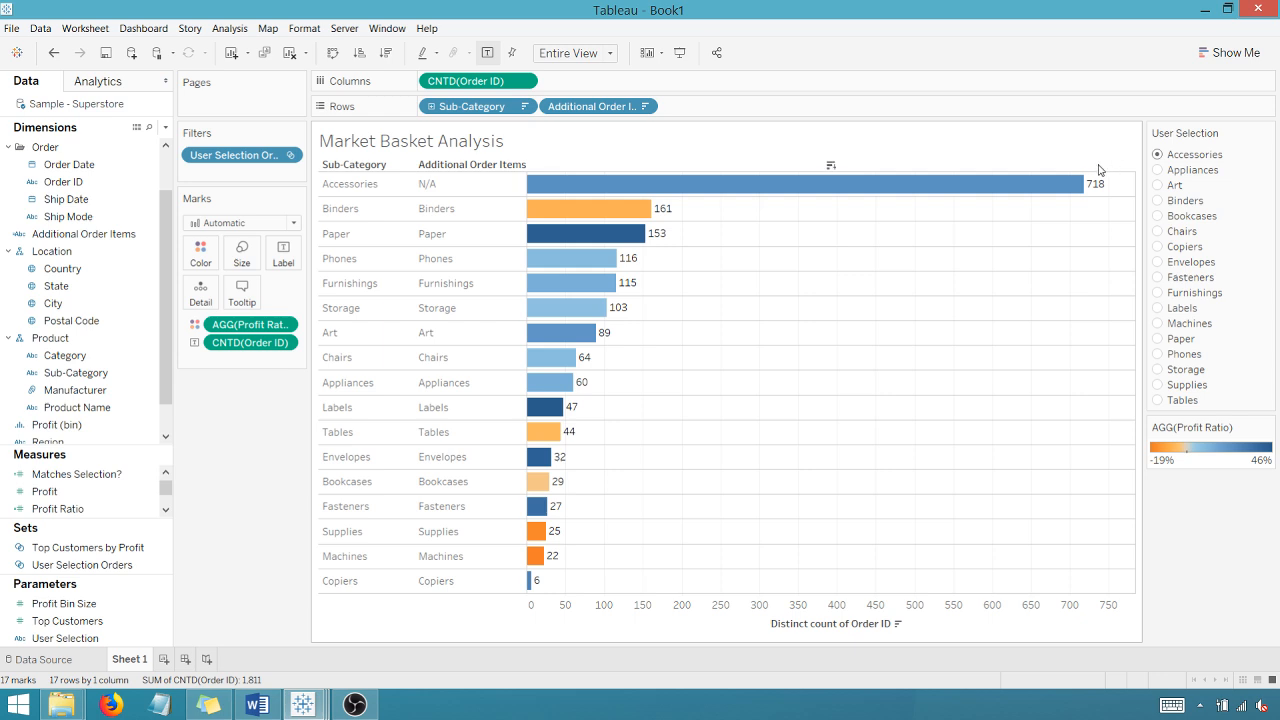
mouse_move(1036, 184)
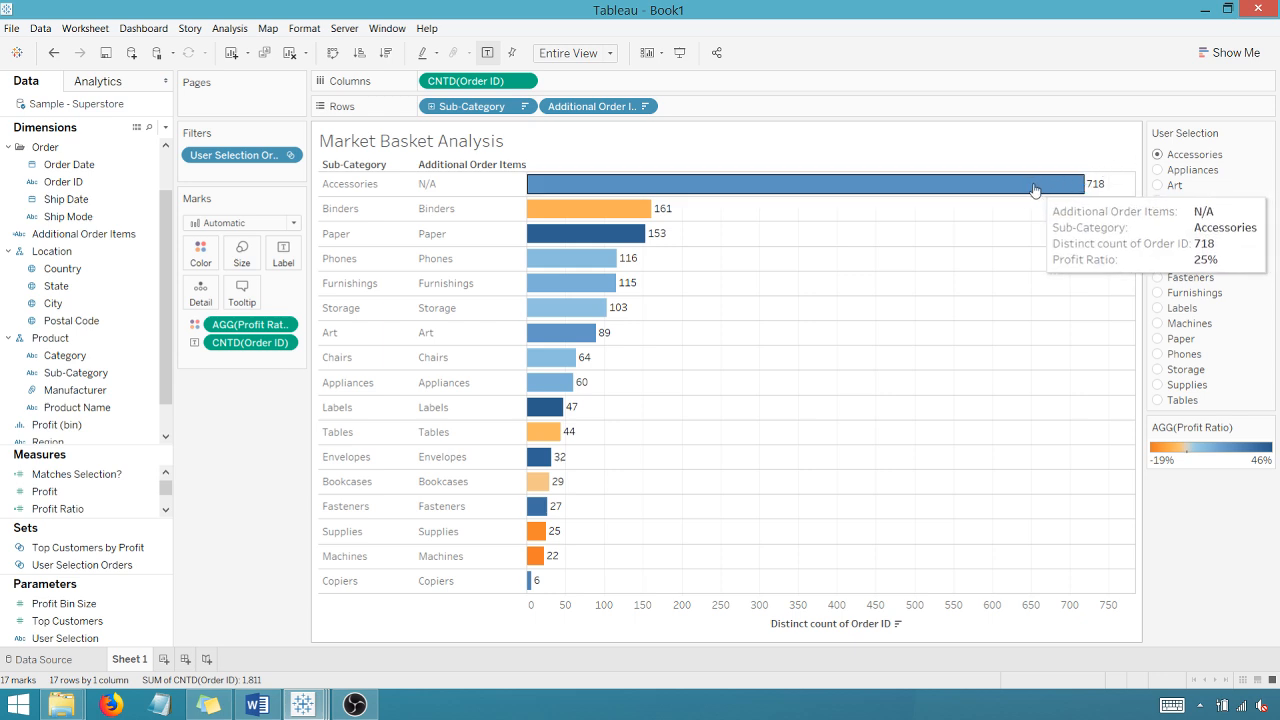
Step: Try Binders, then return to Accessories with Sub-Category unfiltered so the 718-order N/A bar leads
right_click(348, 184)
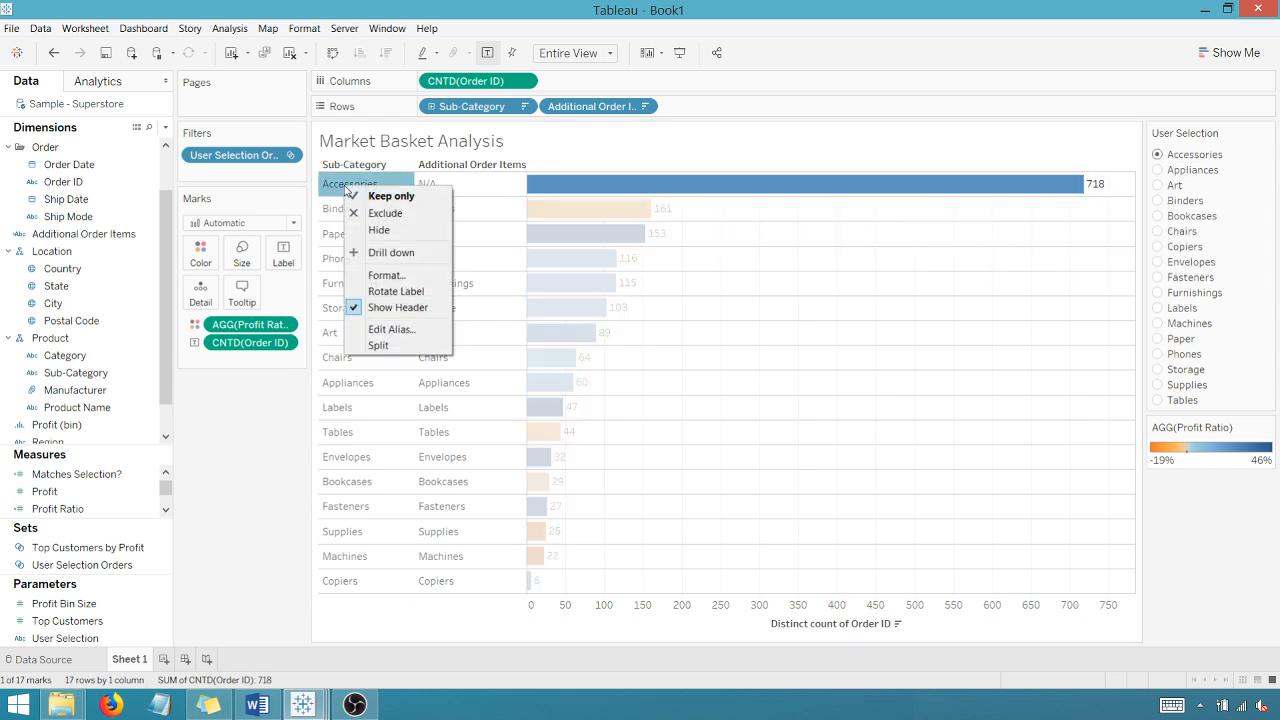
mouse_move(398, 308)
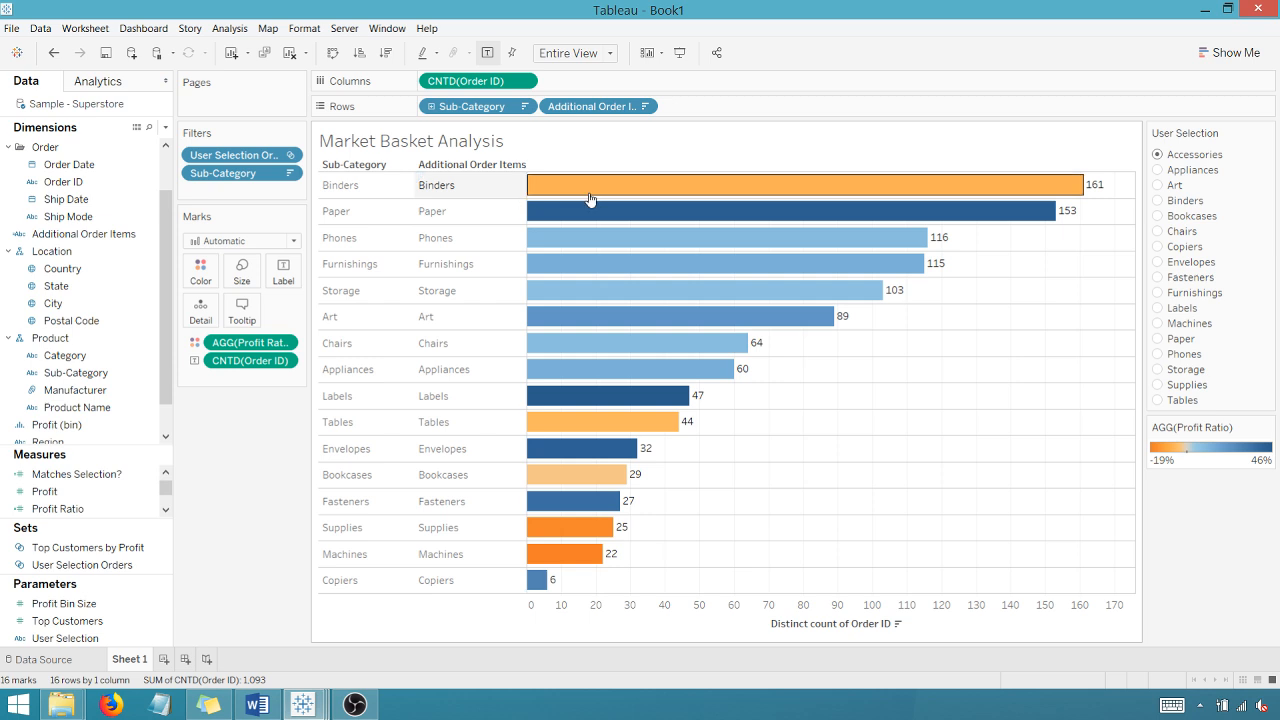
mouse_move(1164, 176)
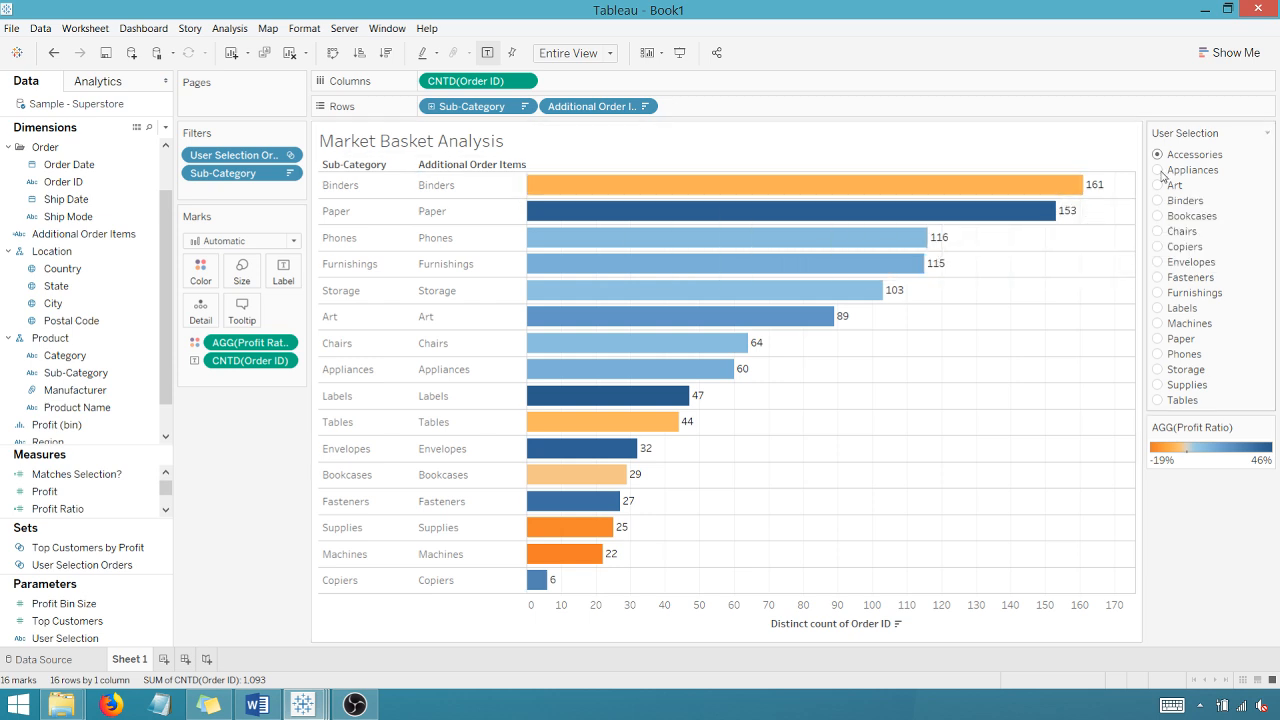
click(1160, 200)
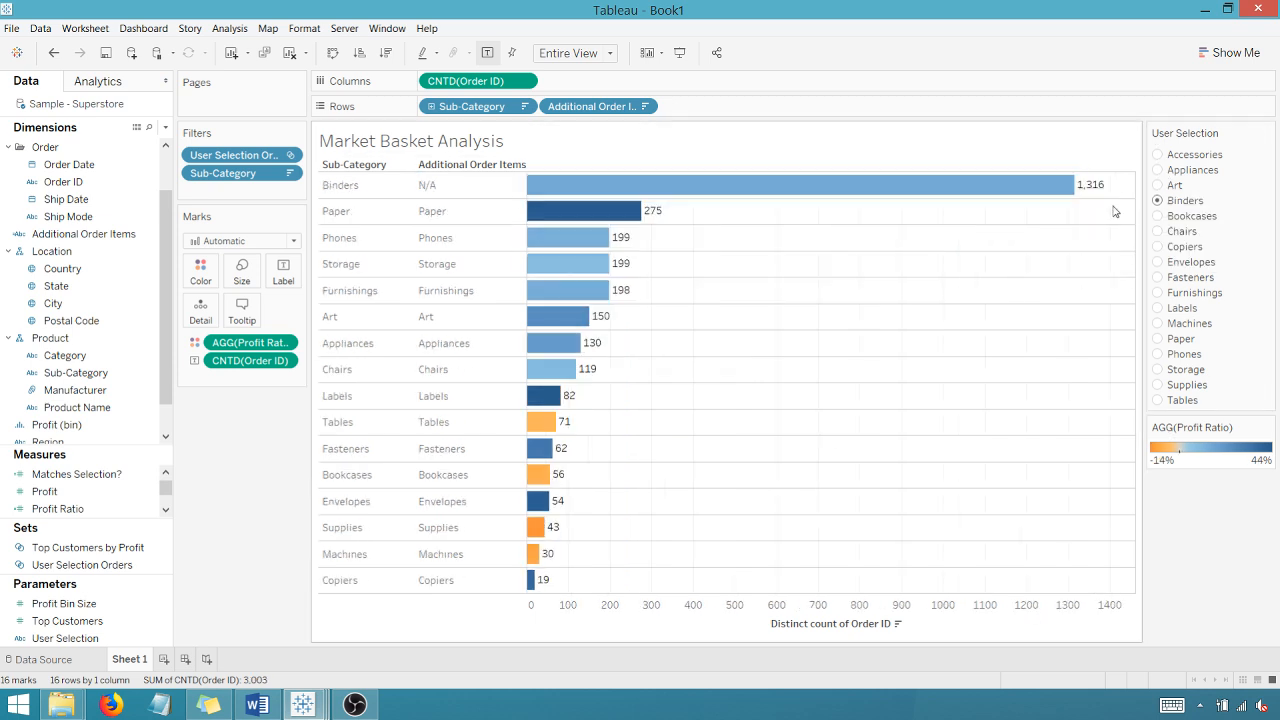
mouse_move(640, 264)
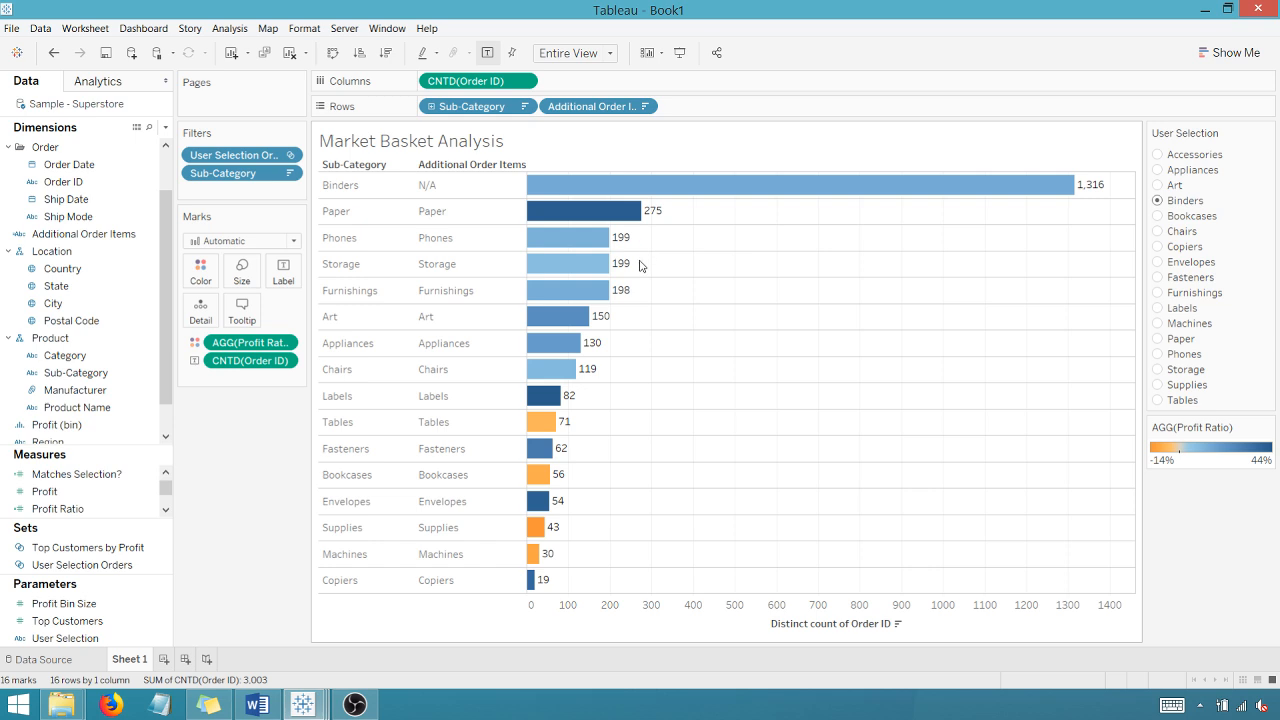
mouse_move(568, 264)
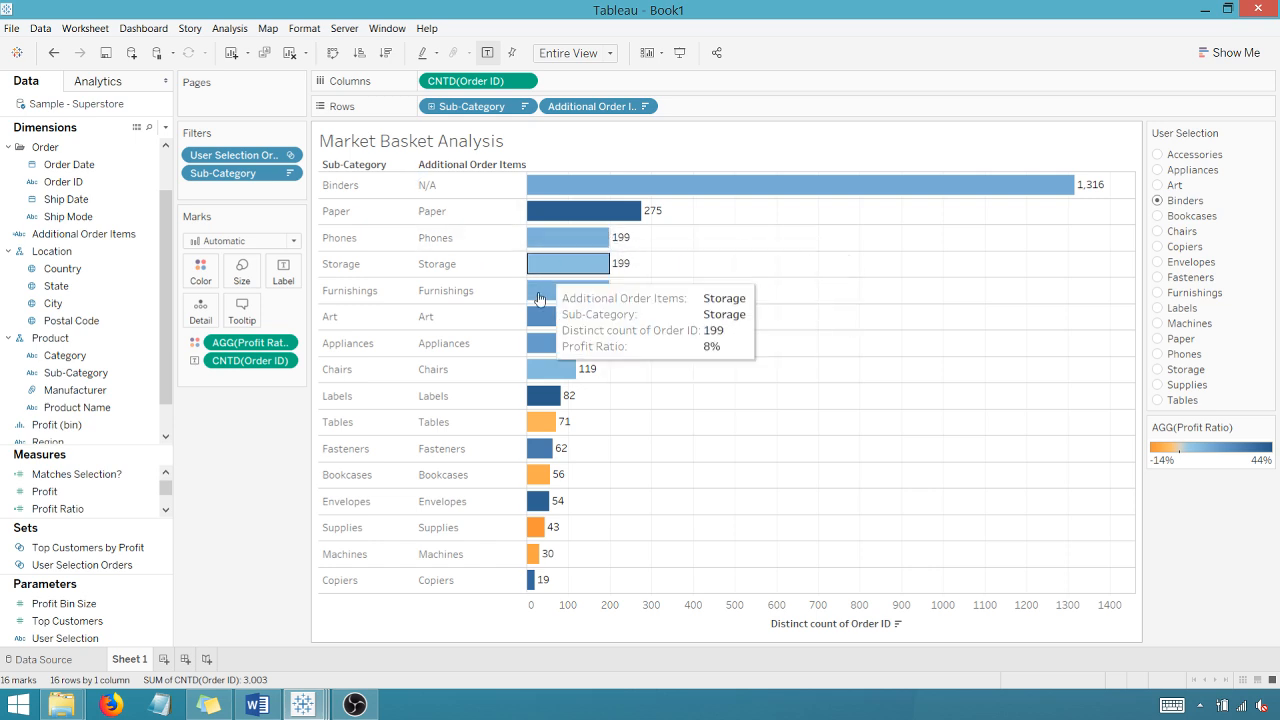
mouse_move(540, 500)
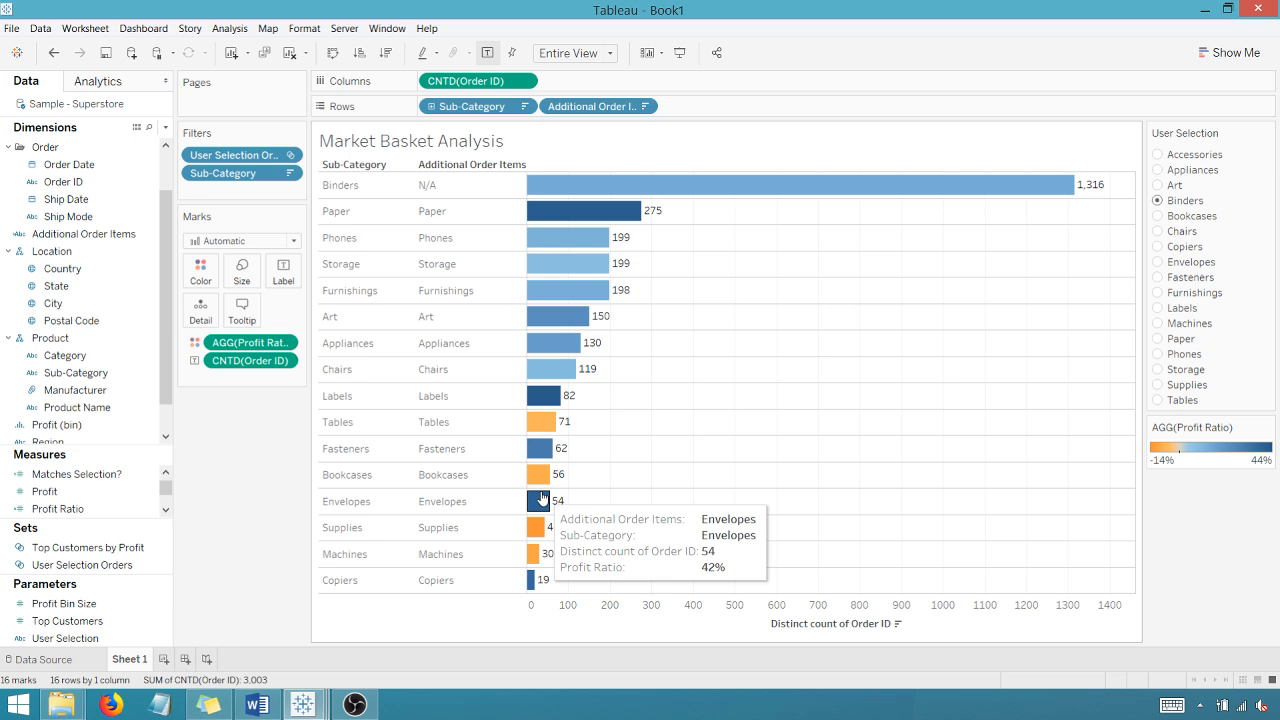
mouse_move(600, 350)
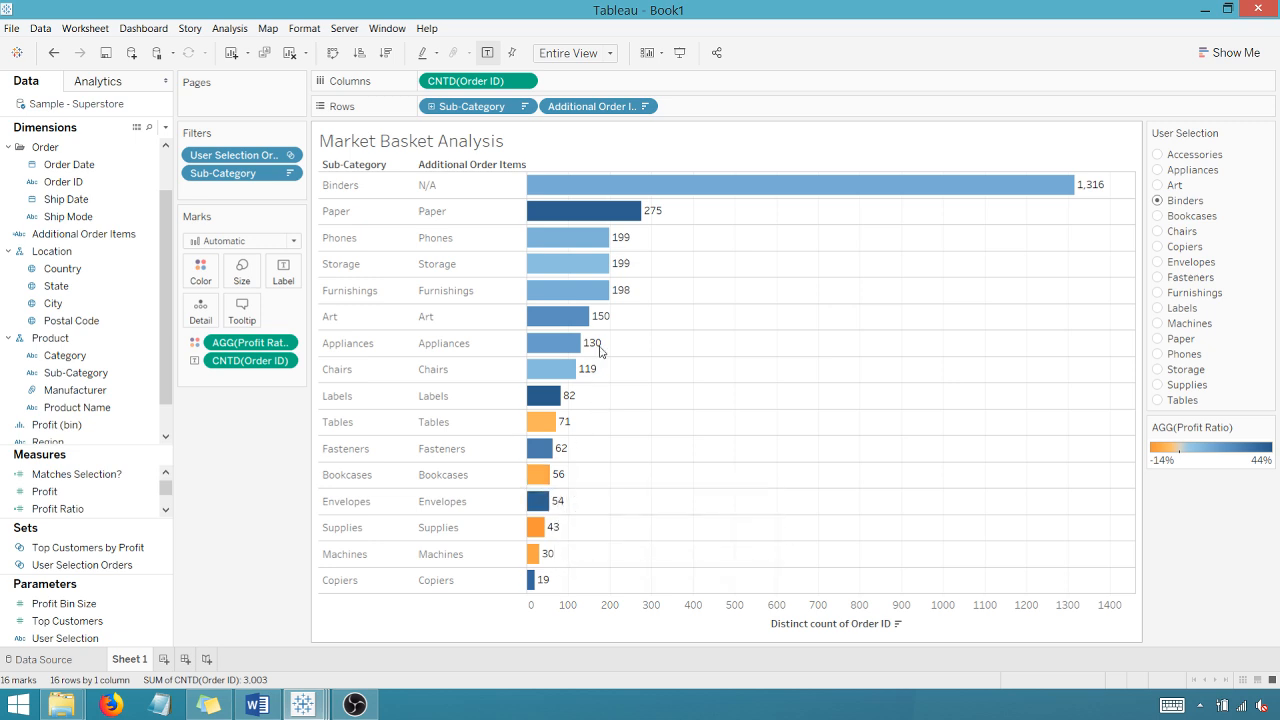
click(1160, 154)
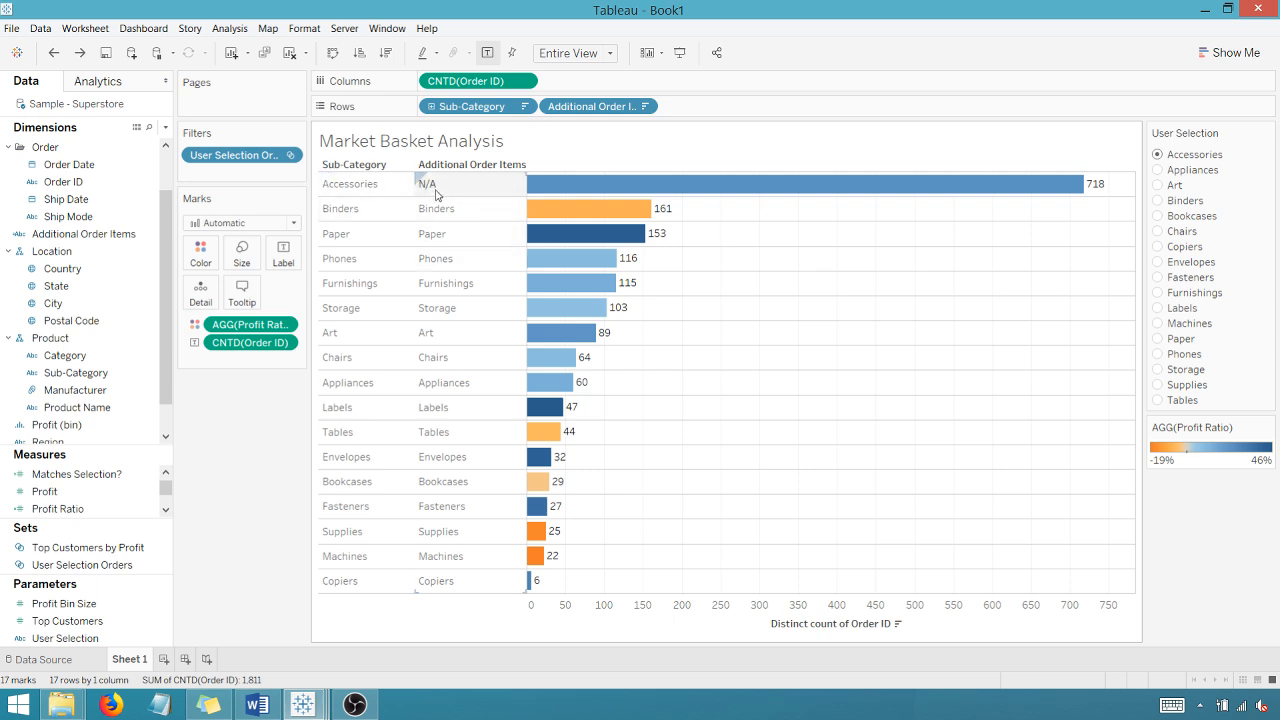
mouse_move(444, 194)
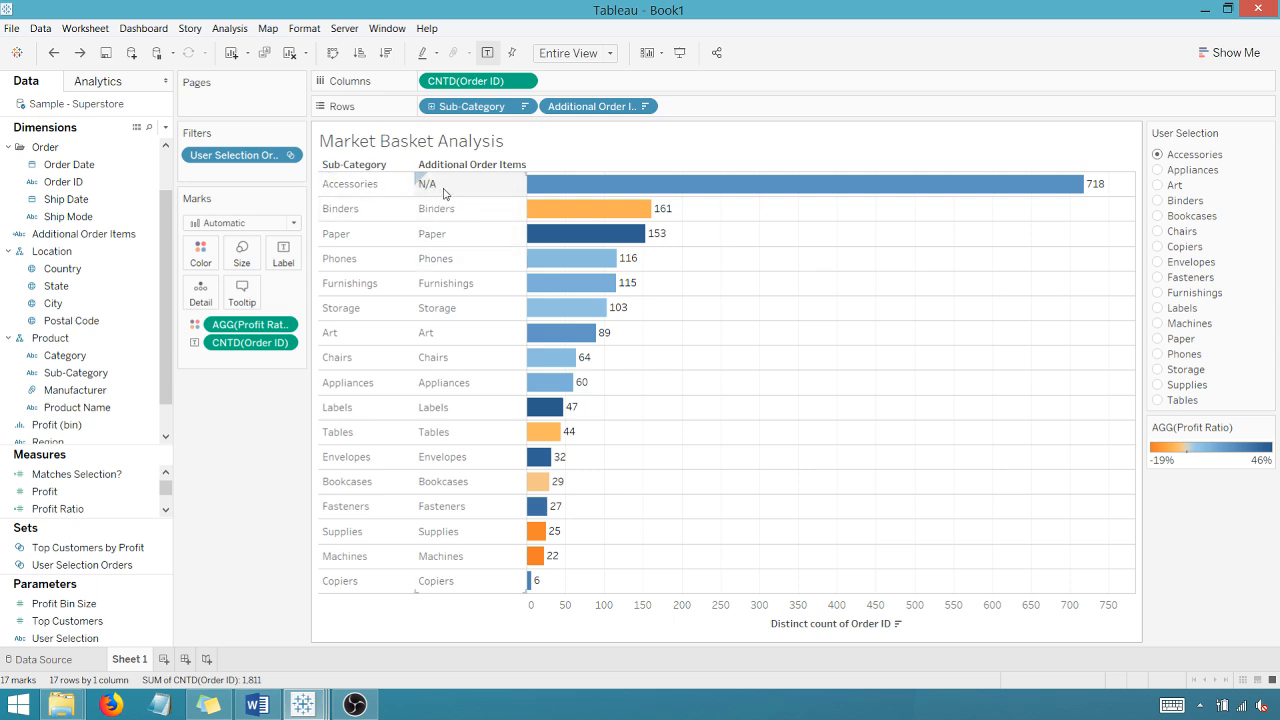
Step: Exclude the N/A bar, then check additional items for Appliances and Binders (Paper leads at 275)
right_click(428, 184)
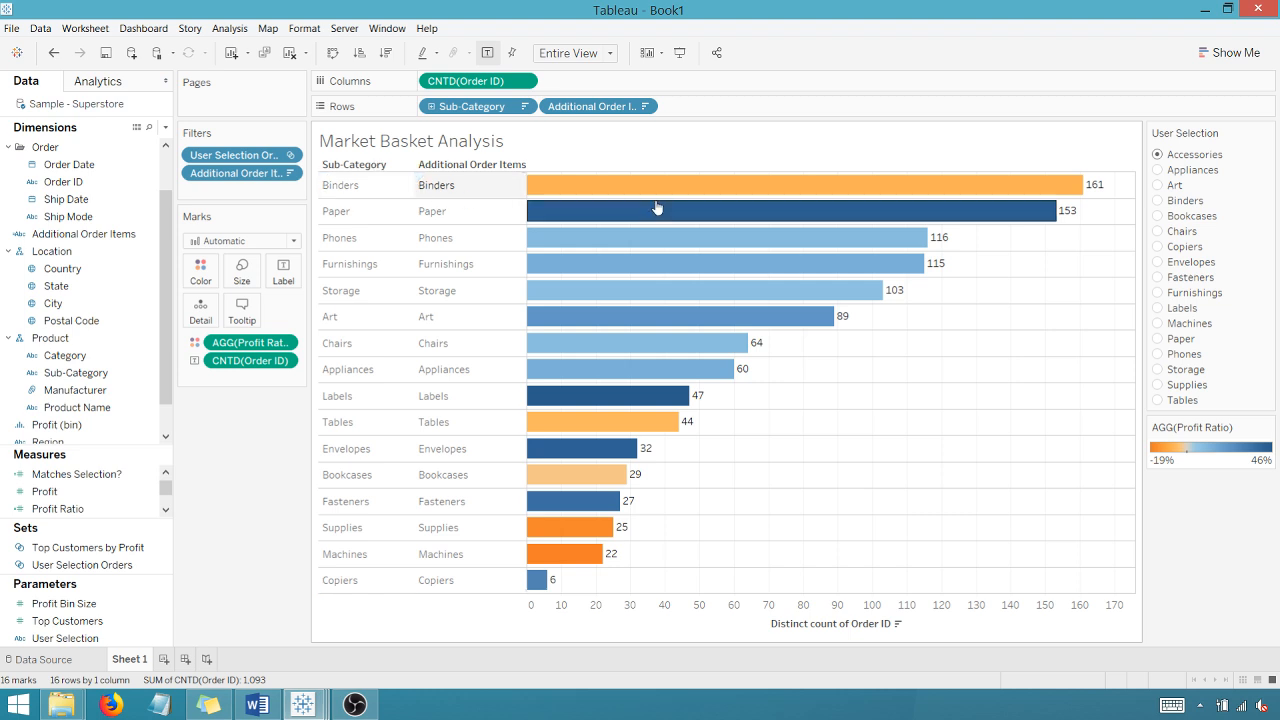
click(1160, 170)
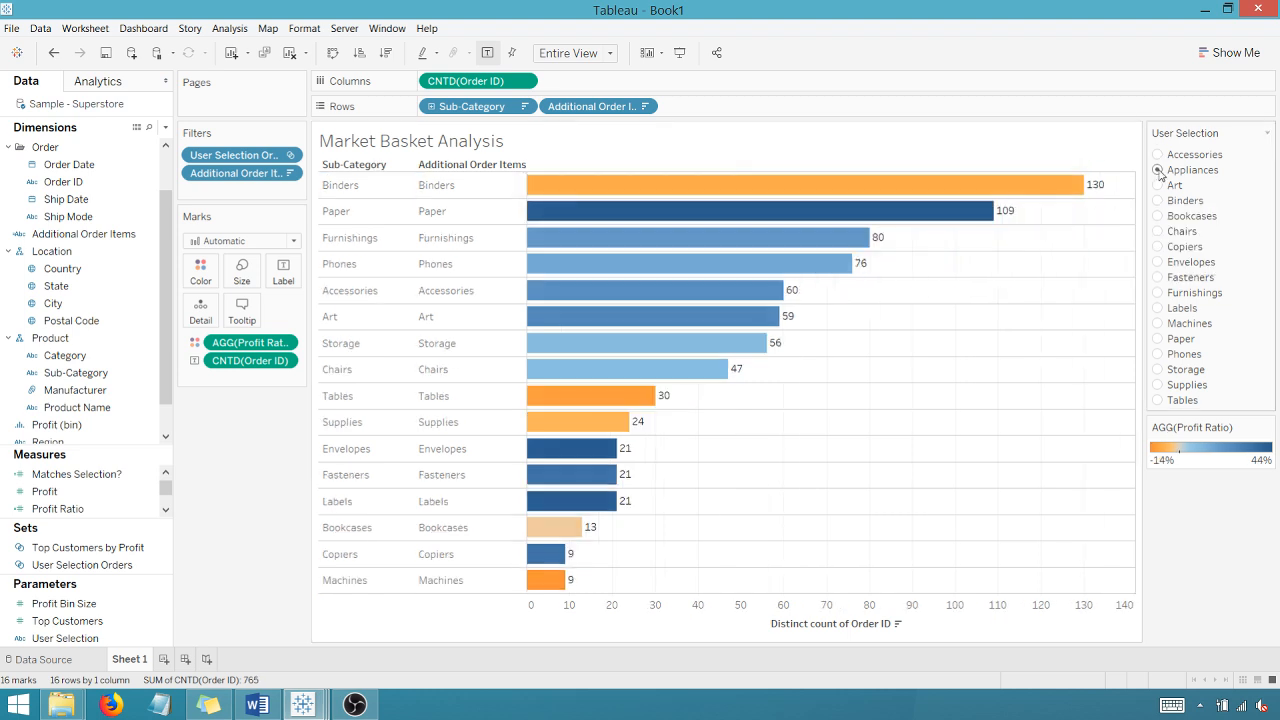
click(1158, 200)
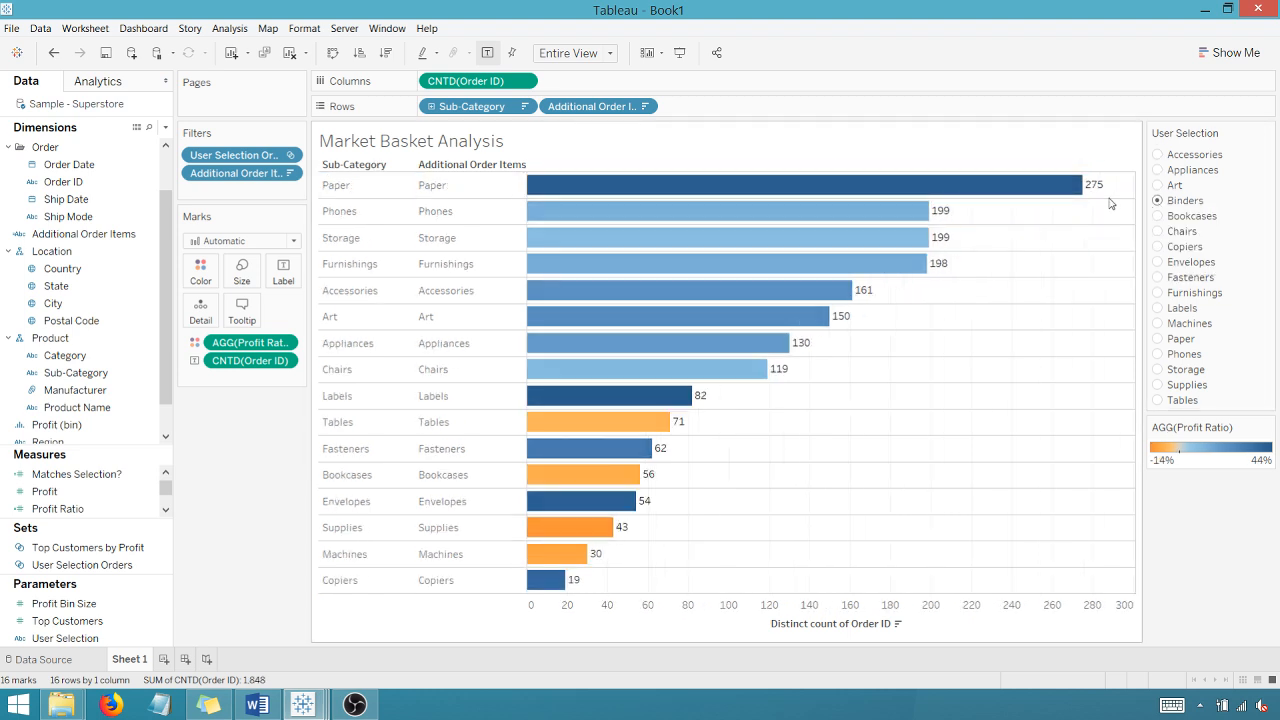
mouse_move(644, 300)
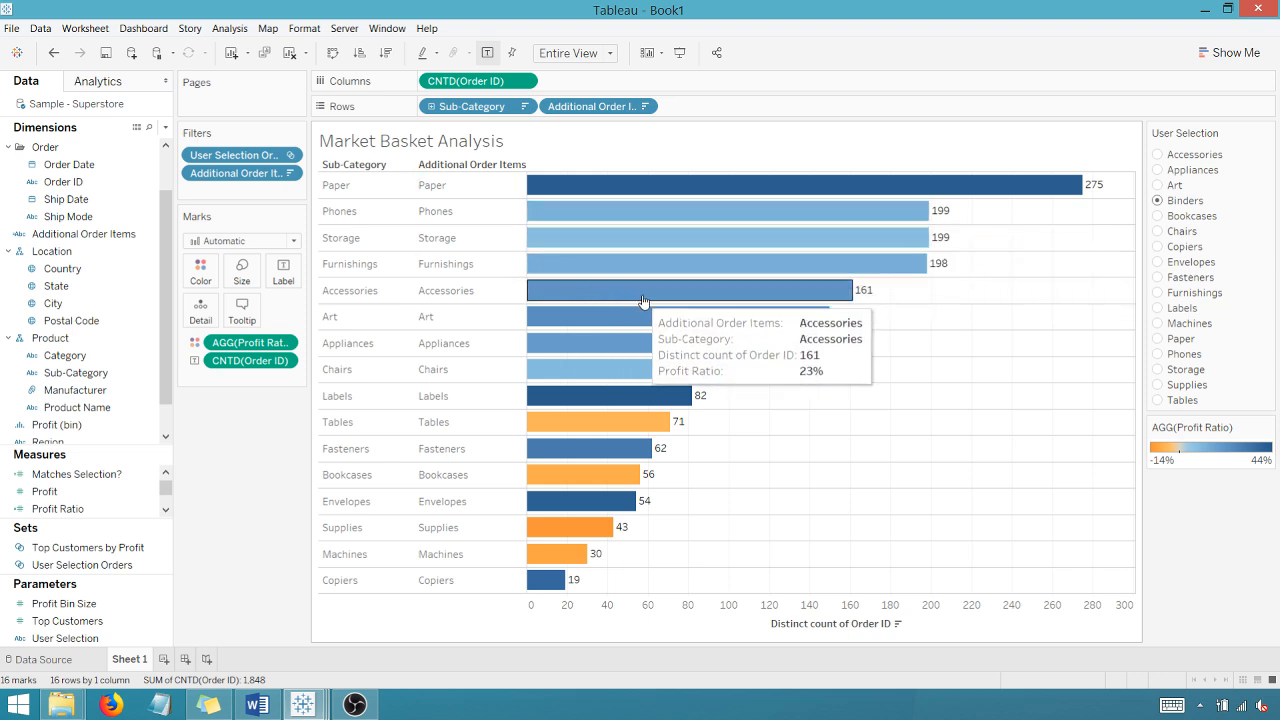
mouse_move(680, 210)
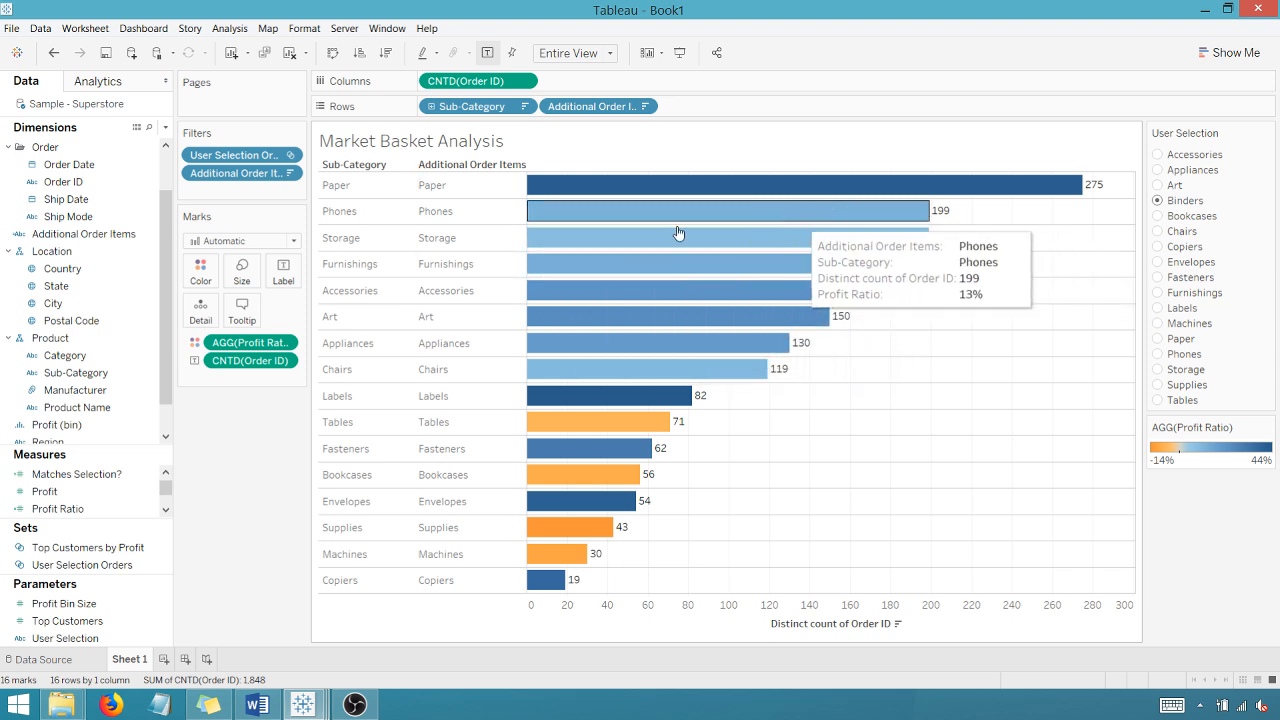
mouse_move(560, 258)
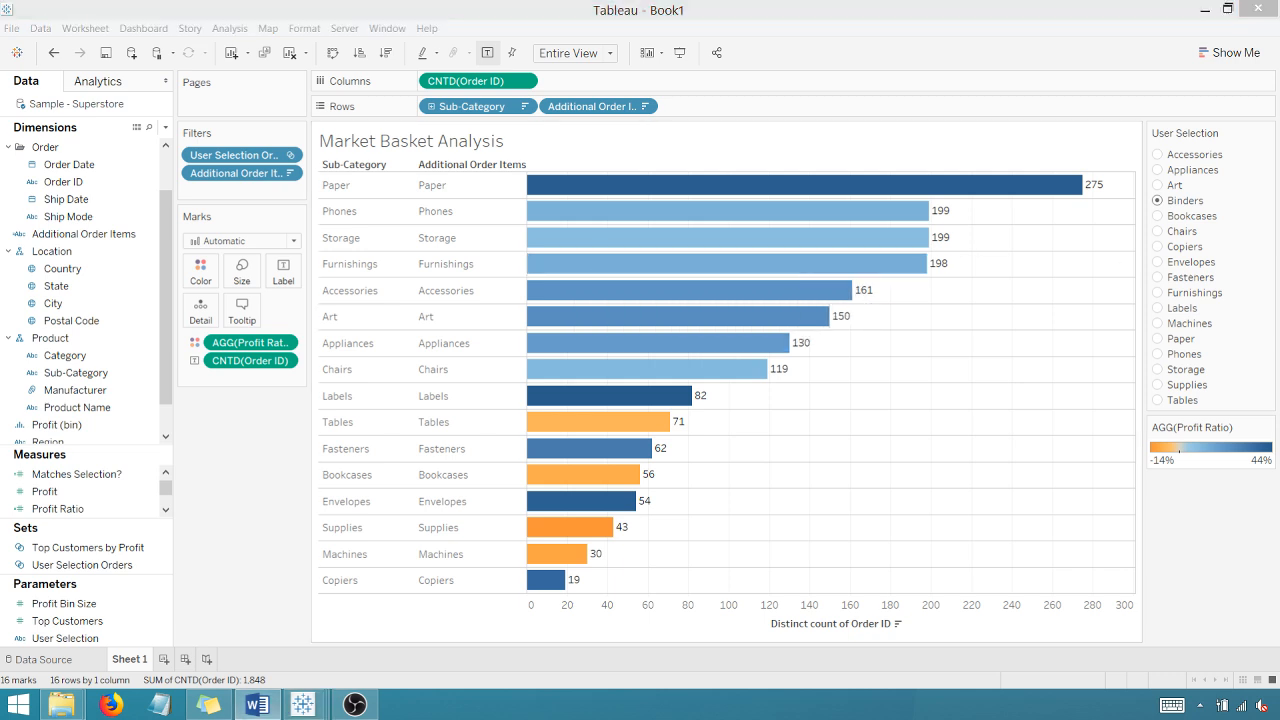
mouse_move(568, 238)
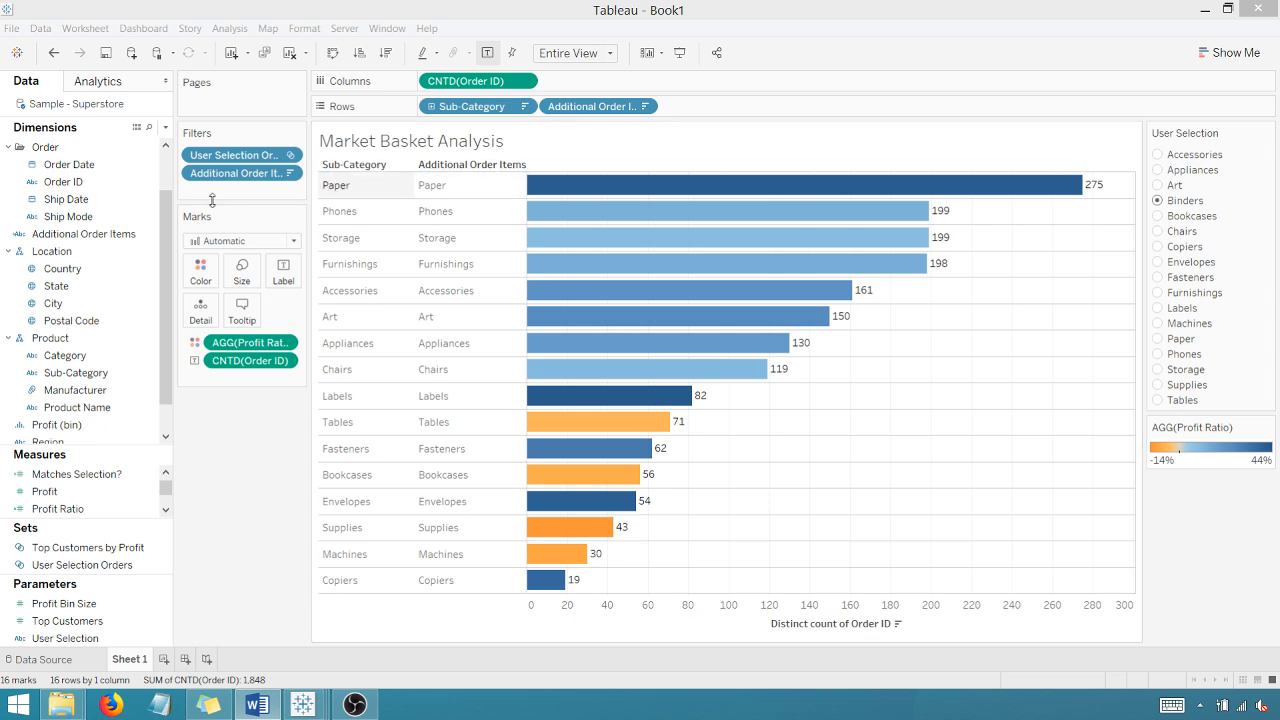
Step: Review the Additional Order Items calculation and leave bars by additional items only
right_click(84, 232)
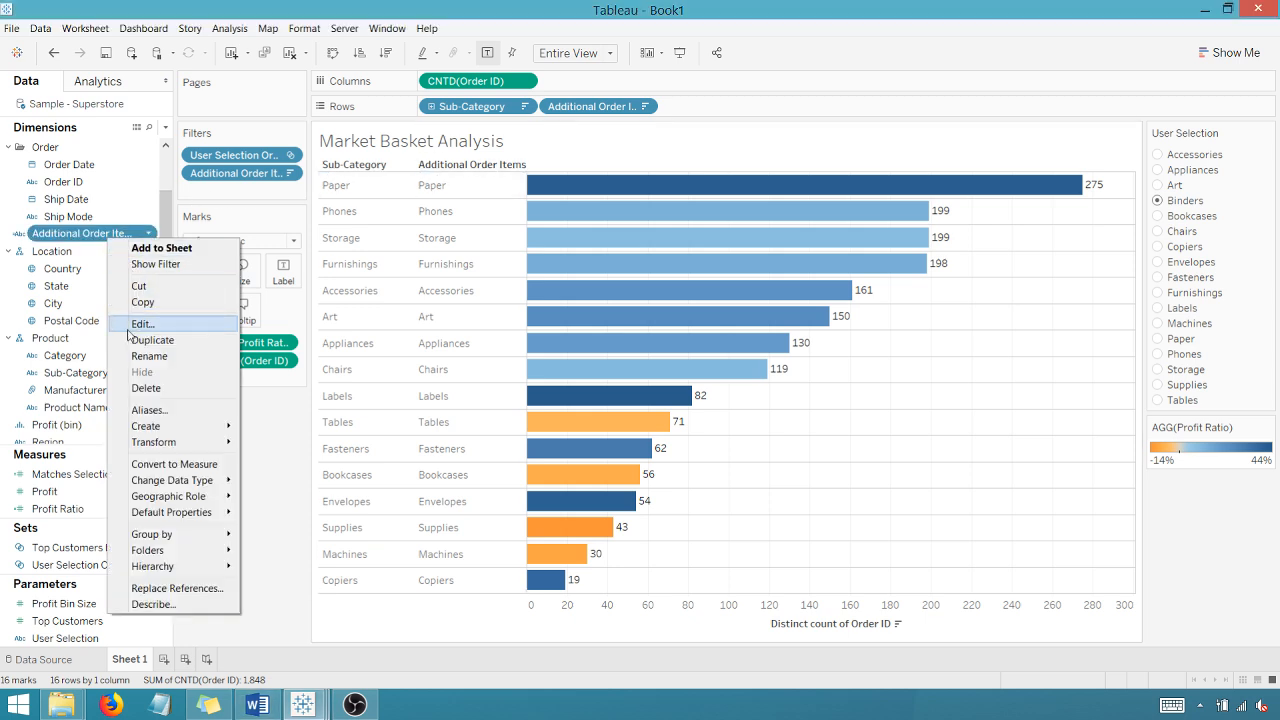
click(142, 324)
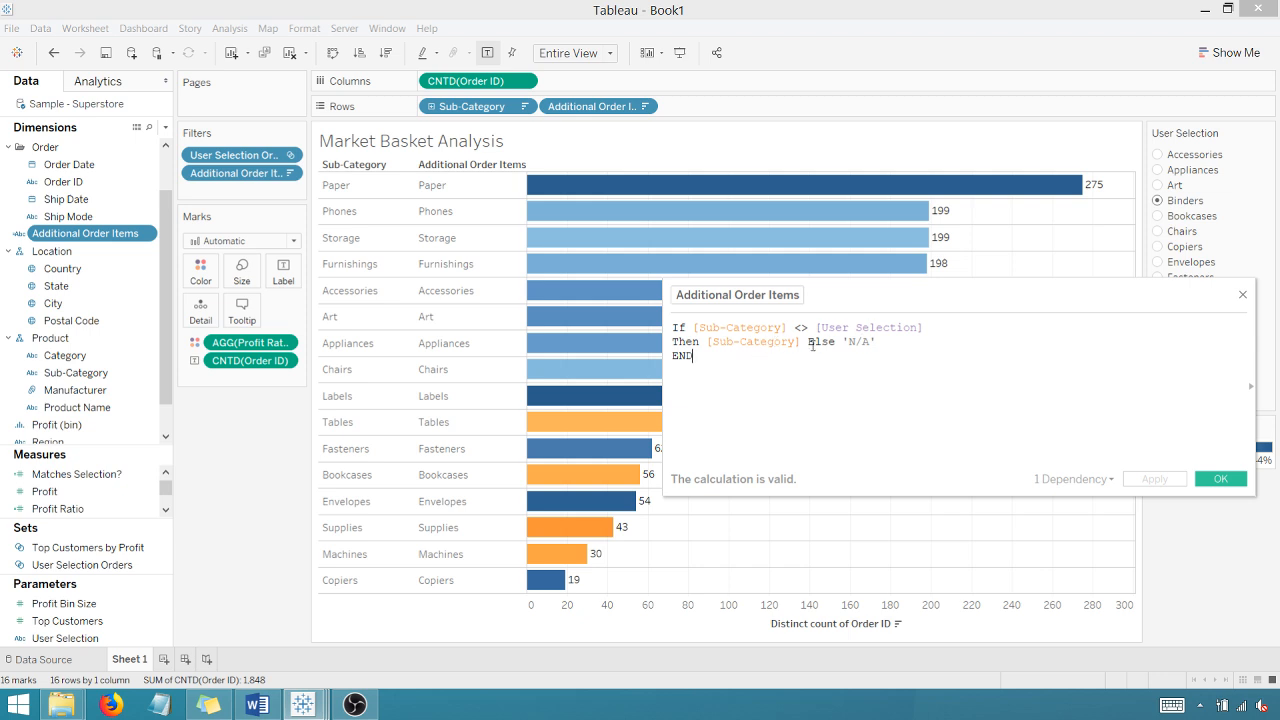
click(1220, 478)
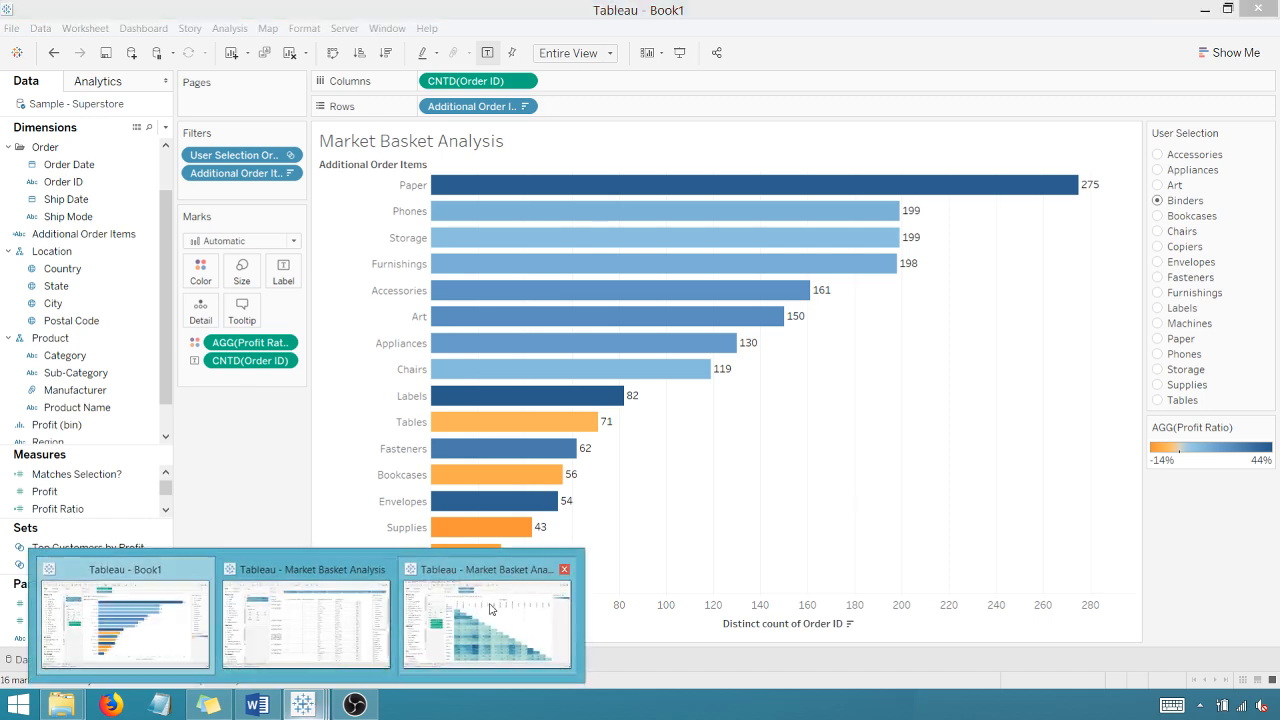
click(488, 616)
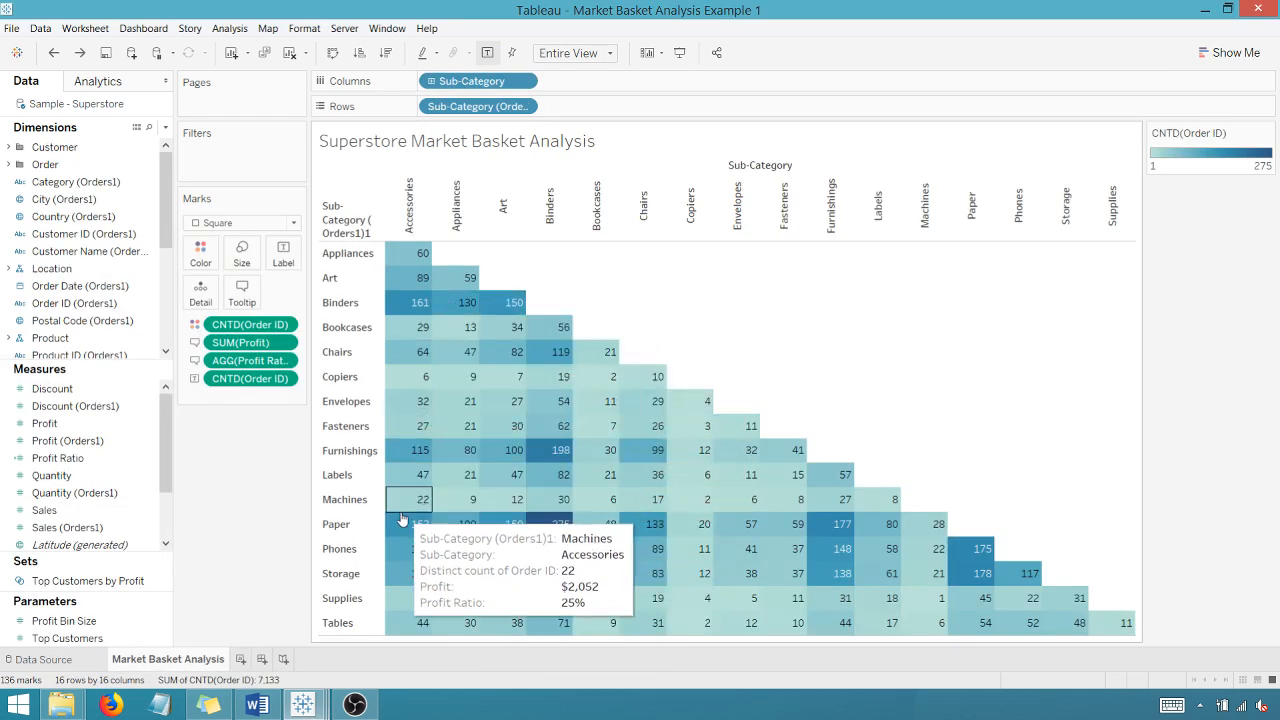
mouse_move(1172, 476)
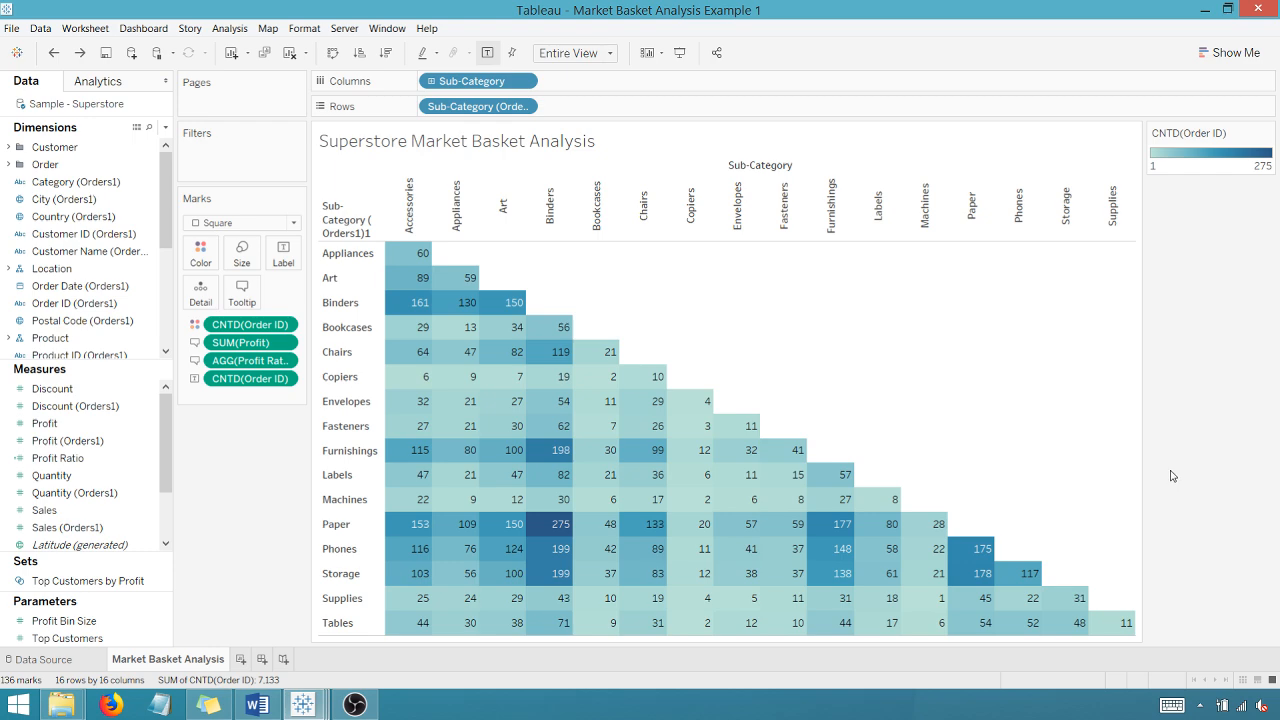
mouse_move(302, 704)
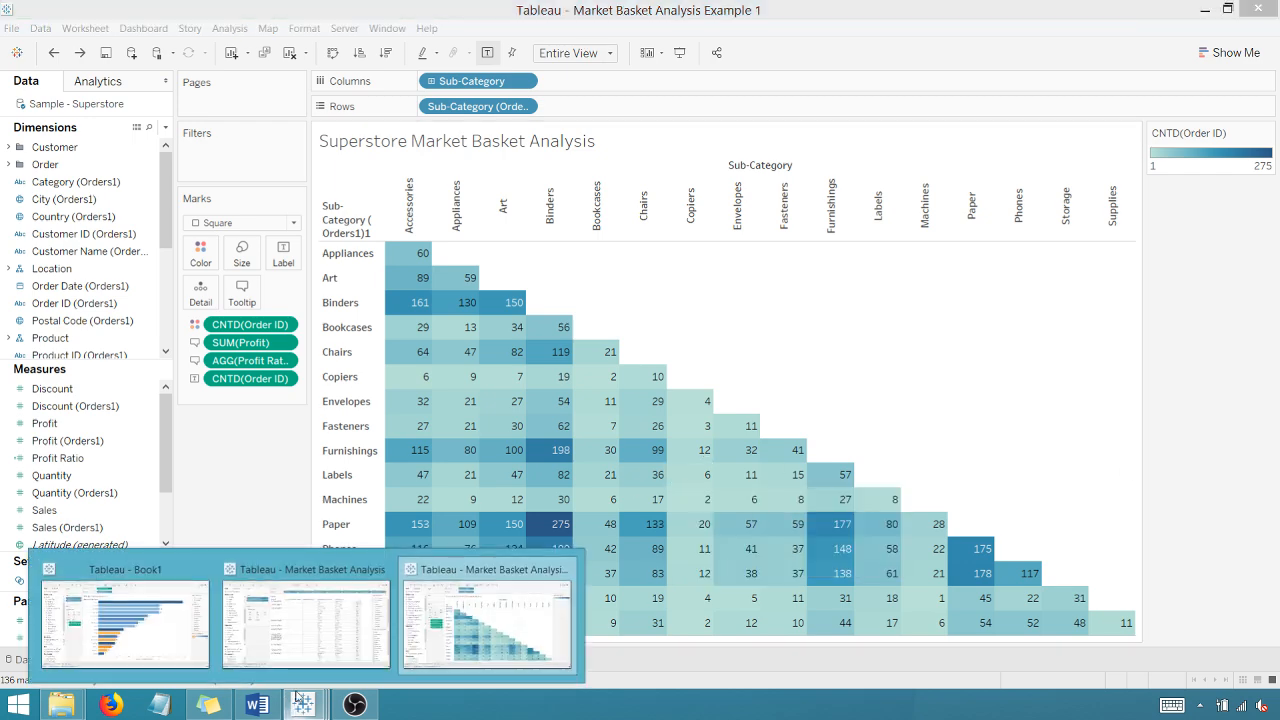
click(124, 620)
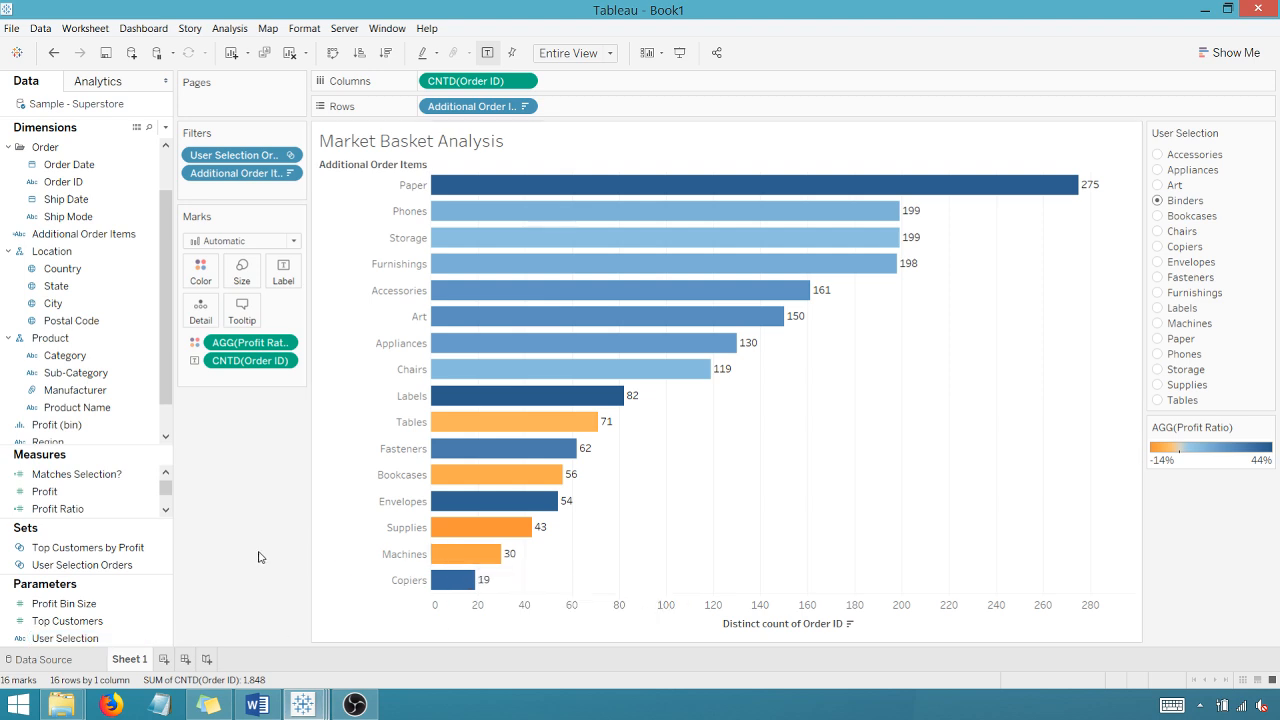